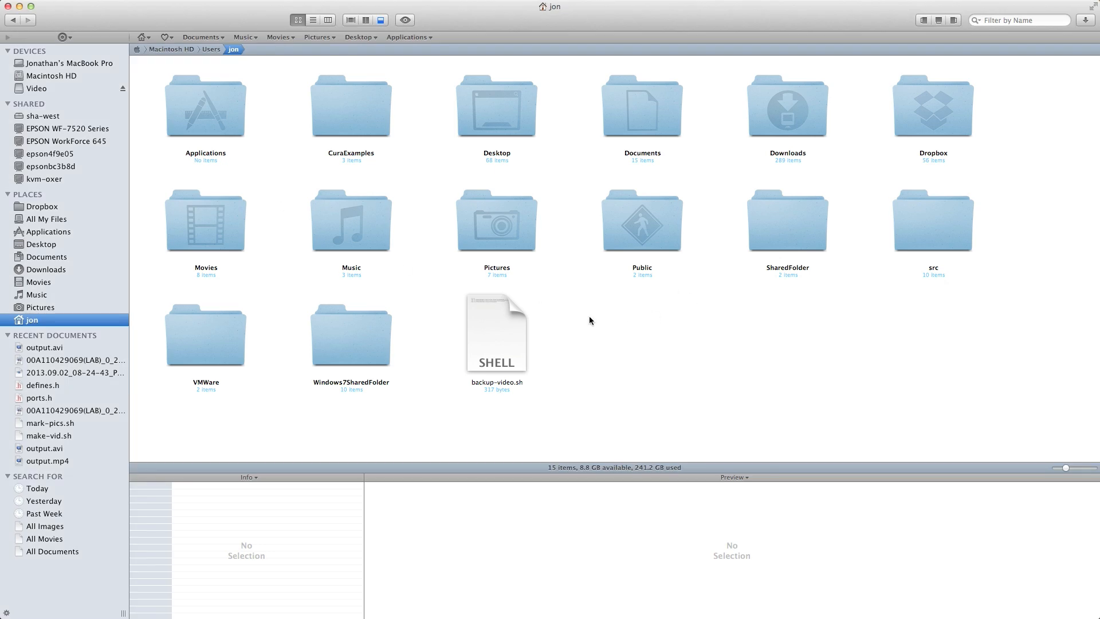
Step: Open a terminal at the jon home folder from Finder's right-click menu
right_click(589, 320)
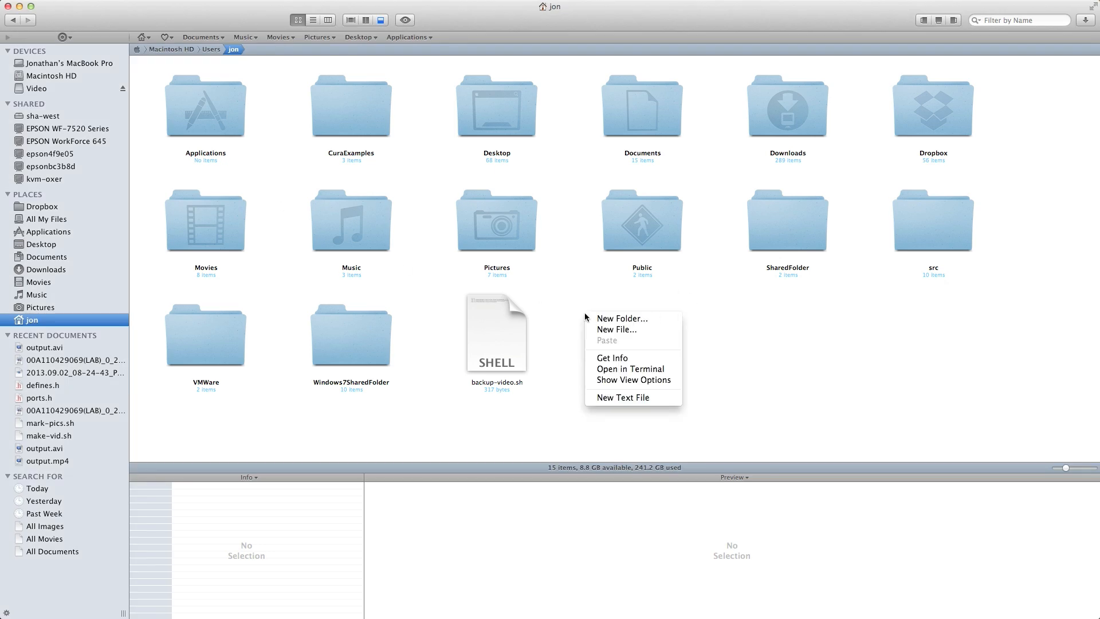
click(620, 318)
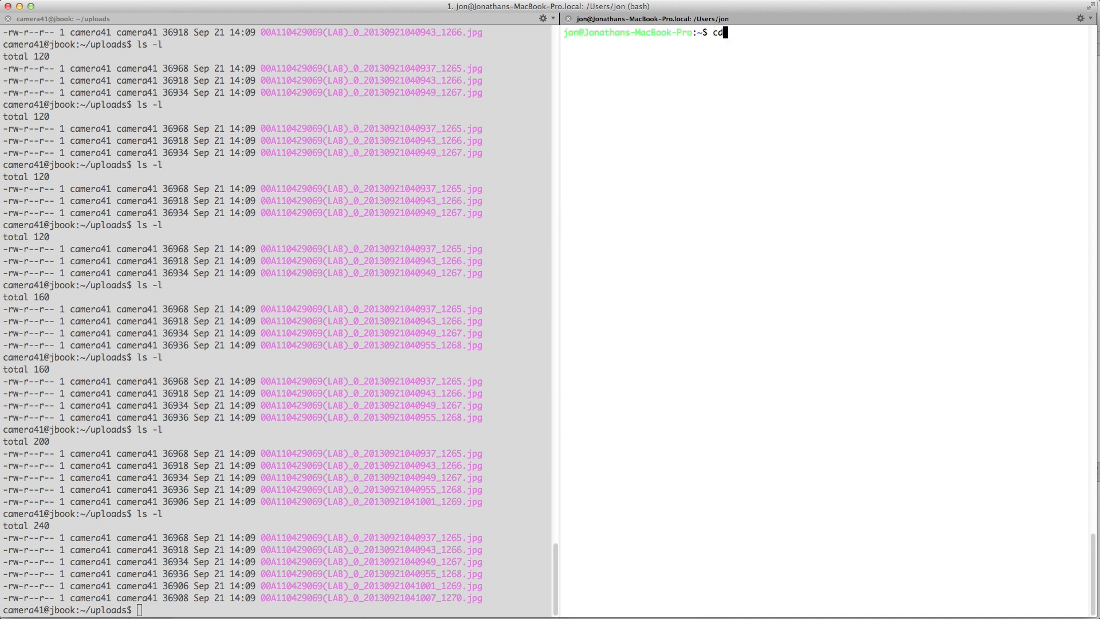
text(camera41/)
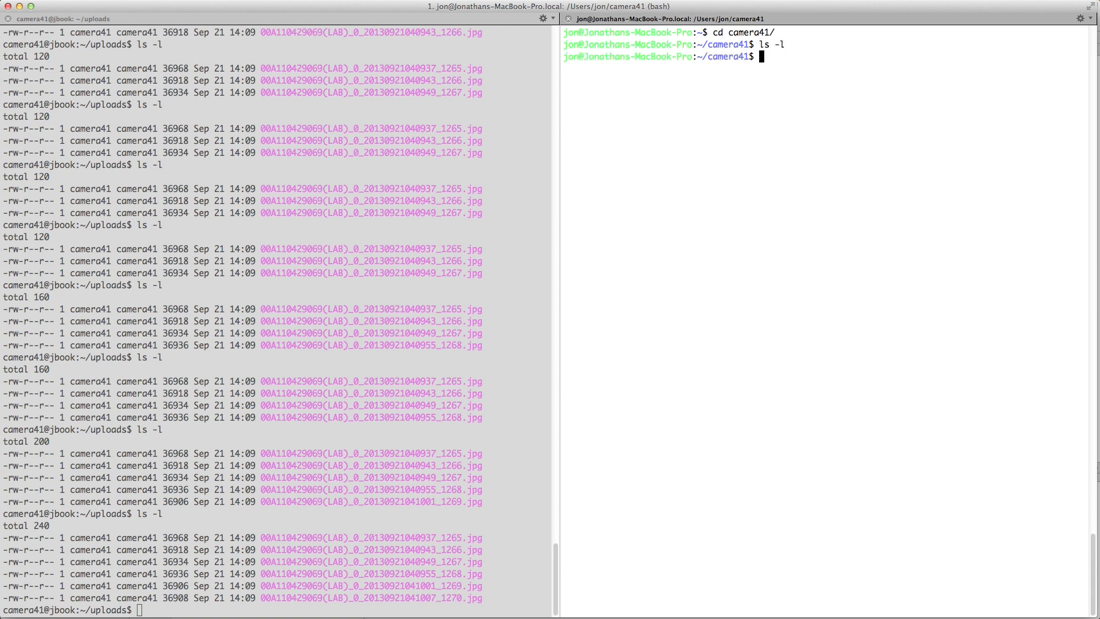
text(scp)
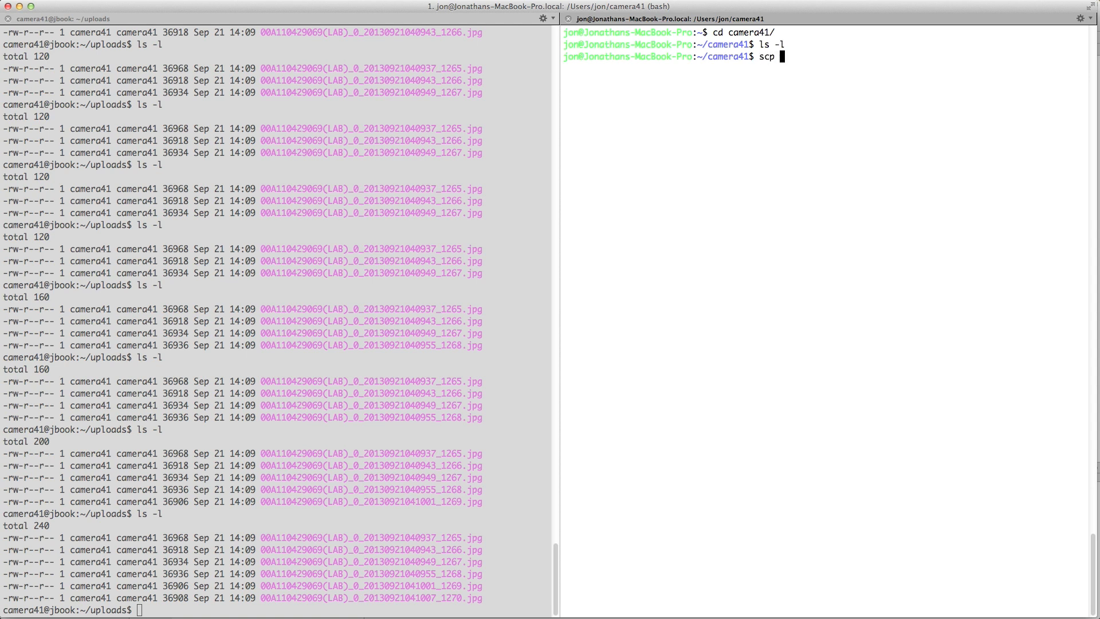
text(camera41@)
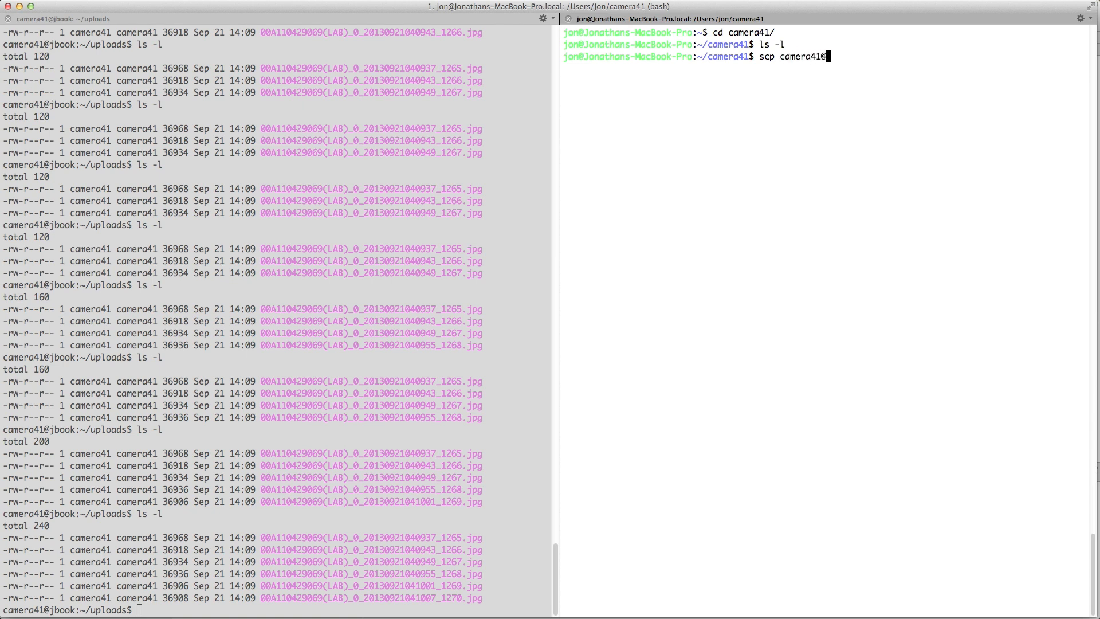
text(192.168.1.)
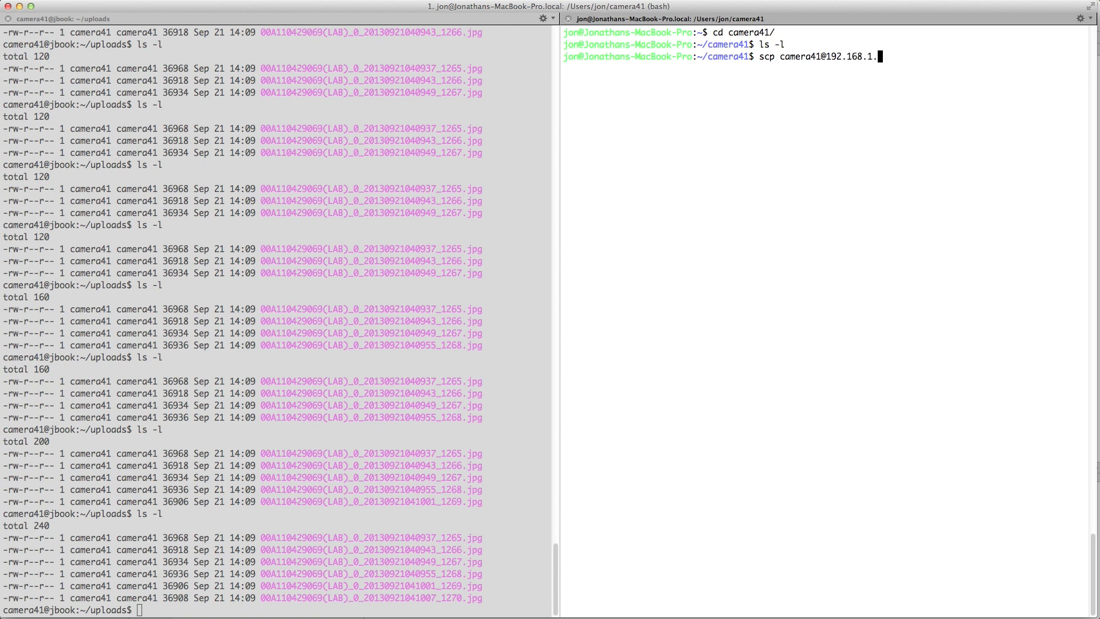
text(158)
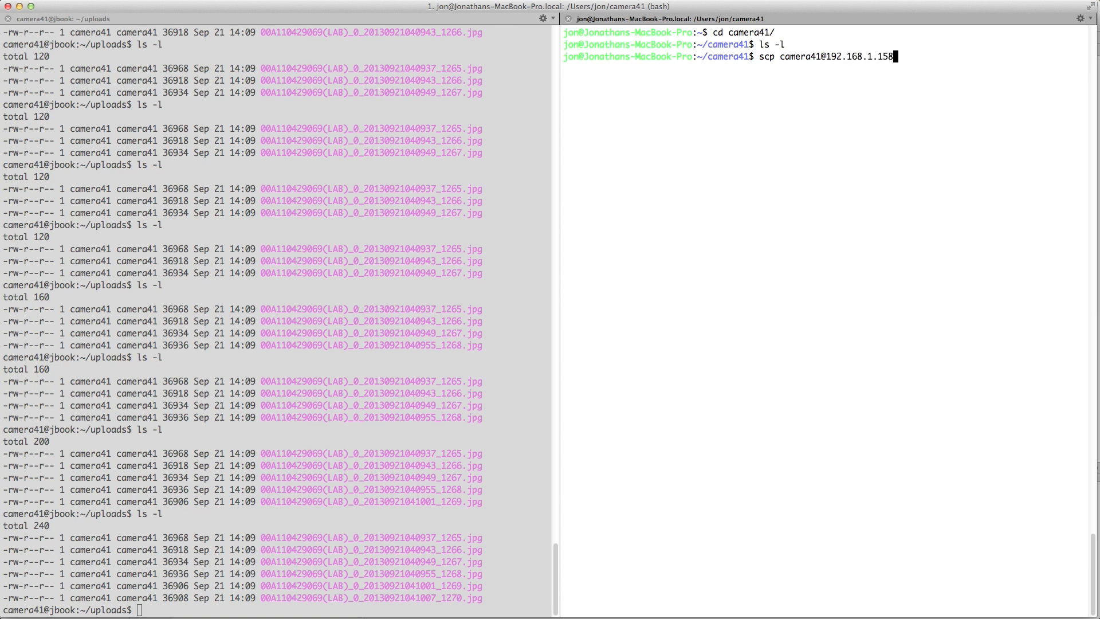
text(:uploads)
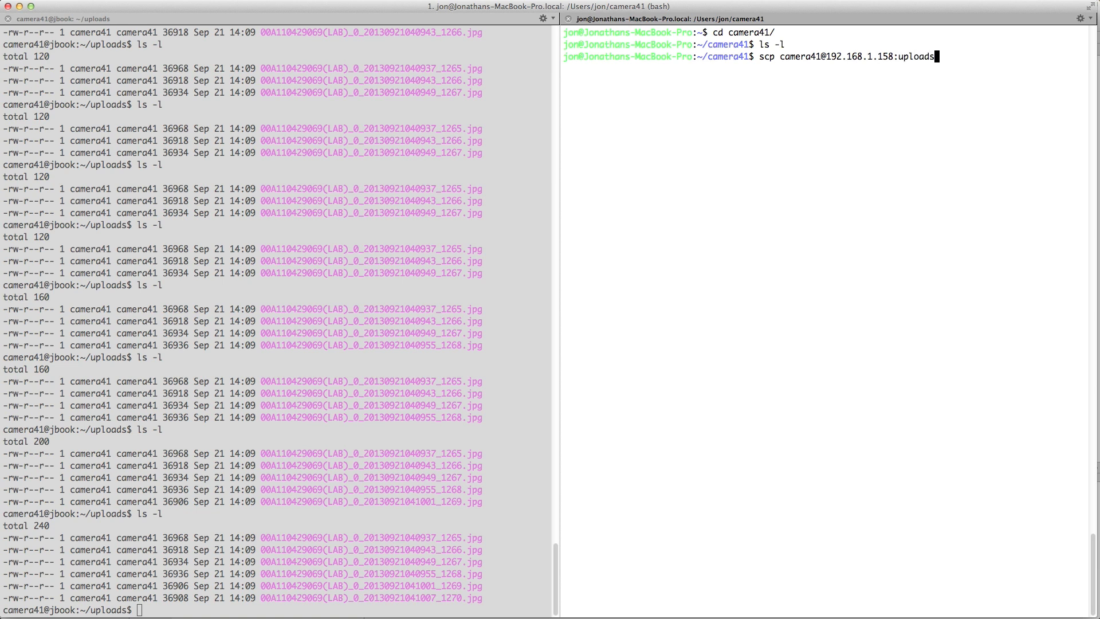
text(/*)
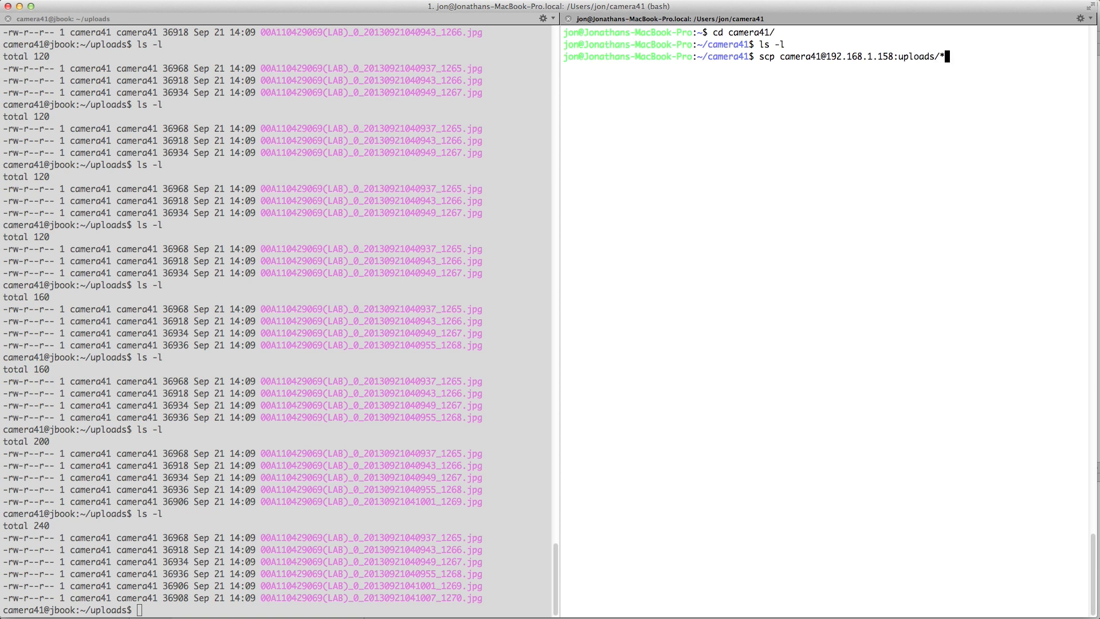
text(jpg .)
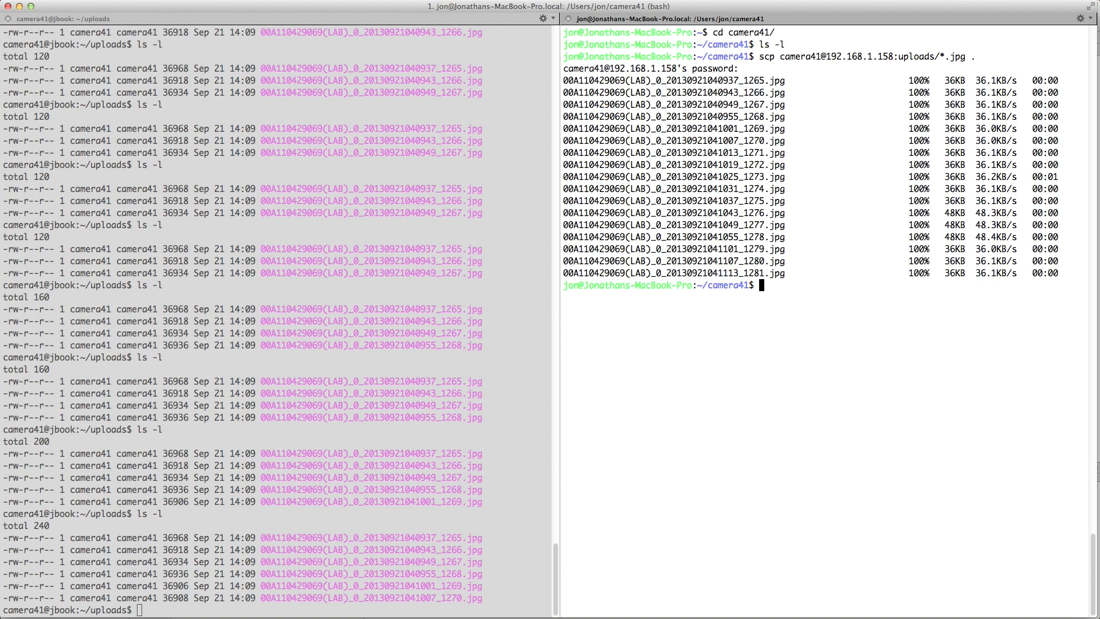
mouse_move(713, 243)
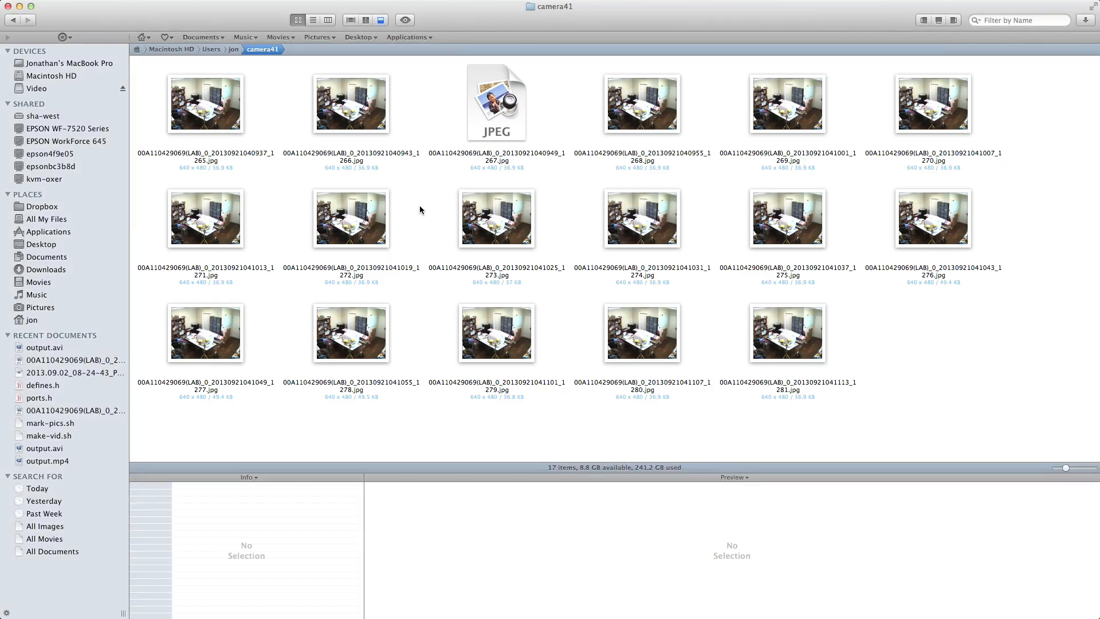
mouse_move(370, 112)
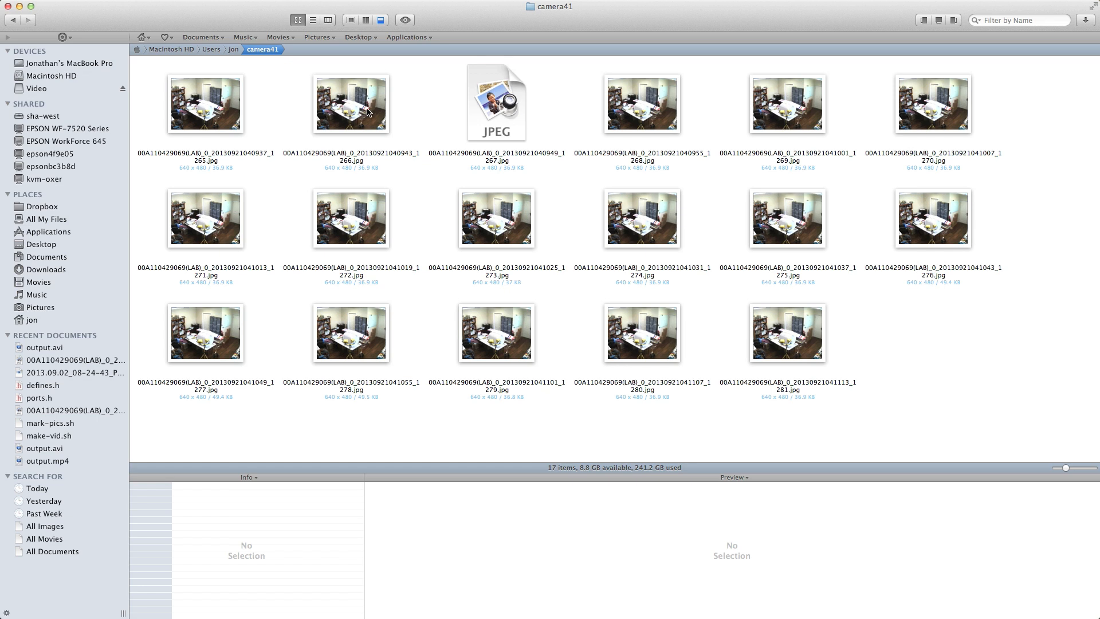
mouse_move(770, 223)
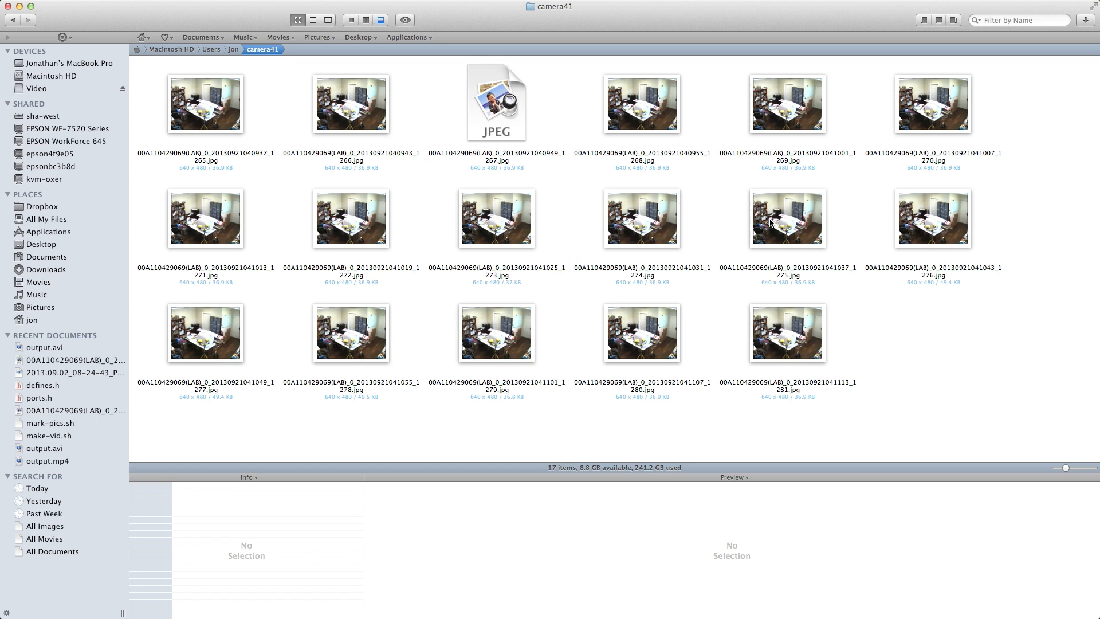
Step: Quick Look one copied snapshot in camera41, close it, and select files
click(351, 217)
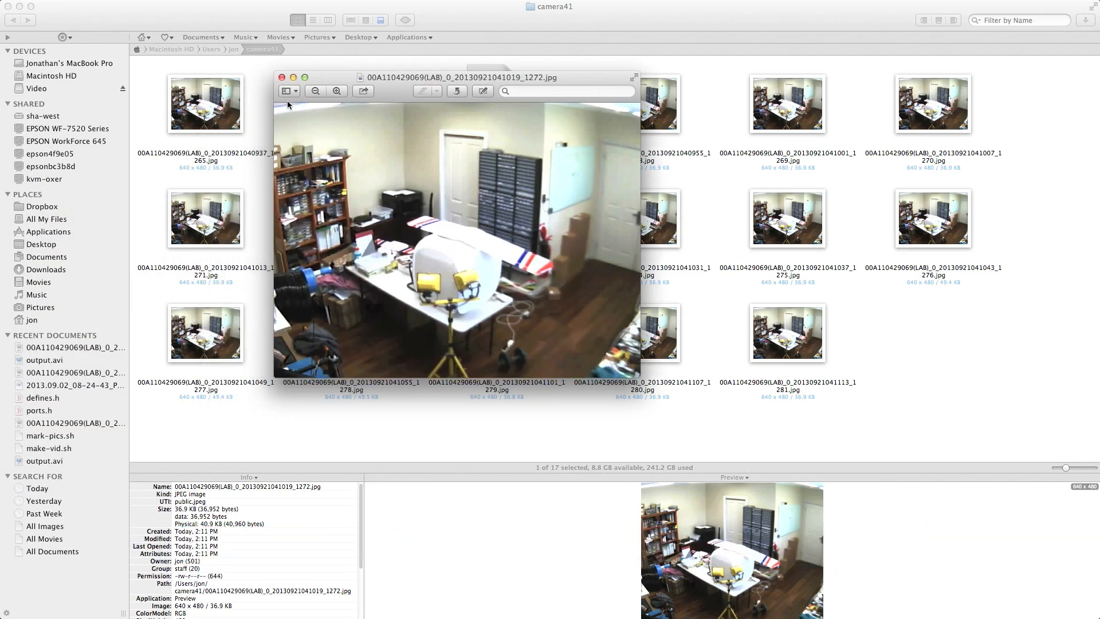
click(282, 76)
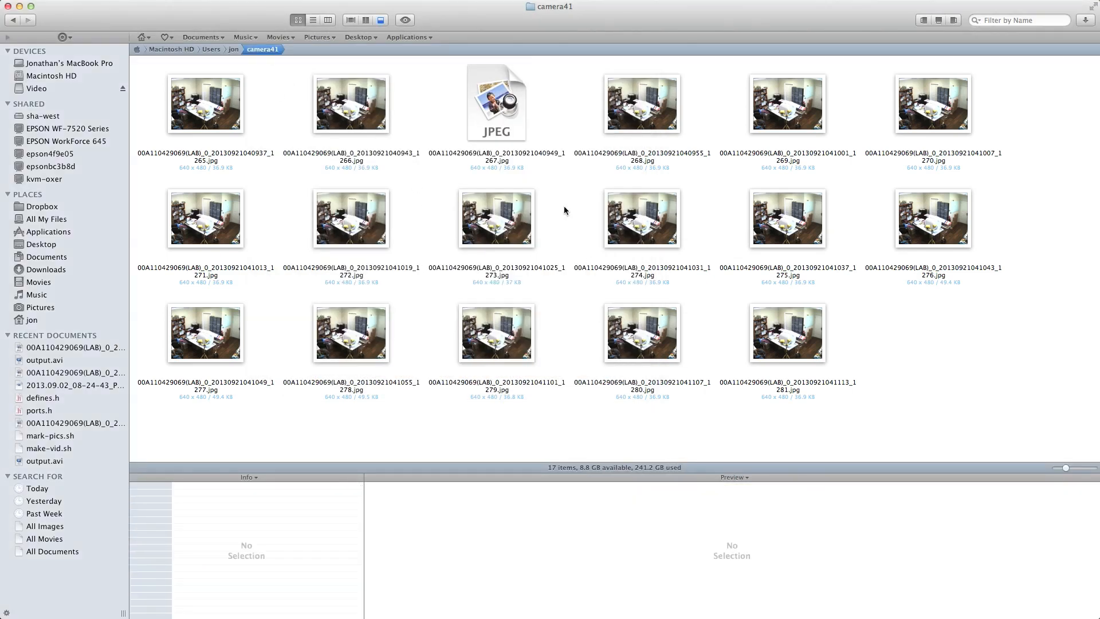
mouse_move(783, 342)
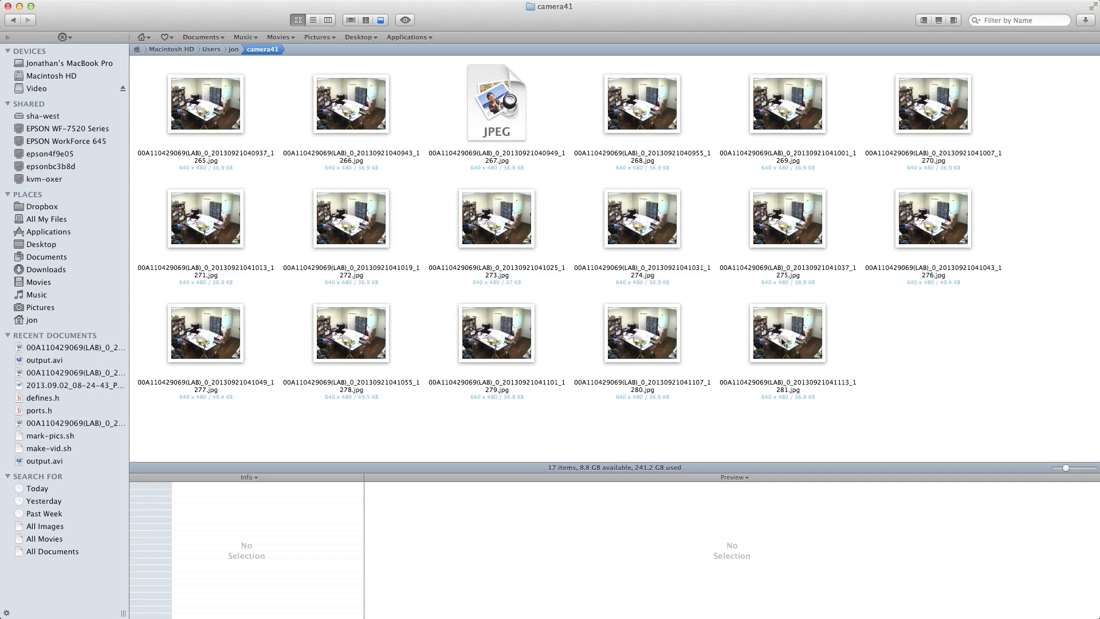
mouse_move(414, 203)
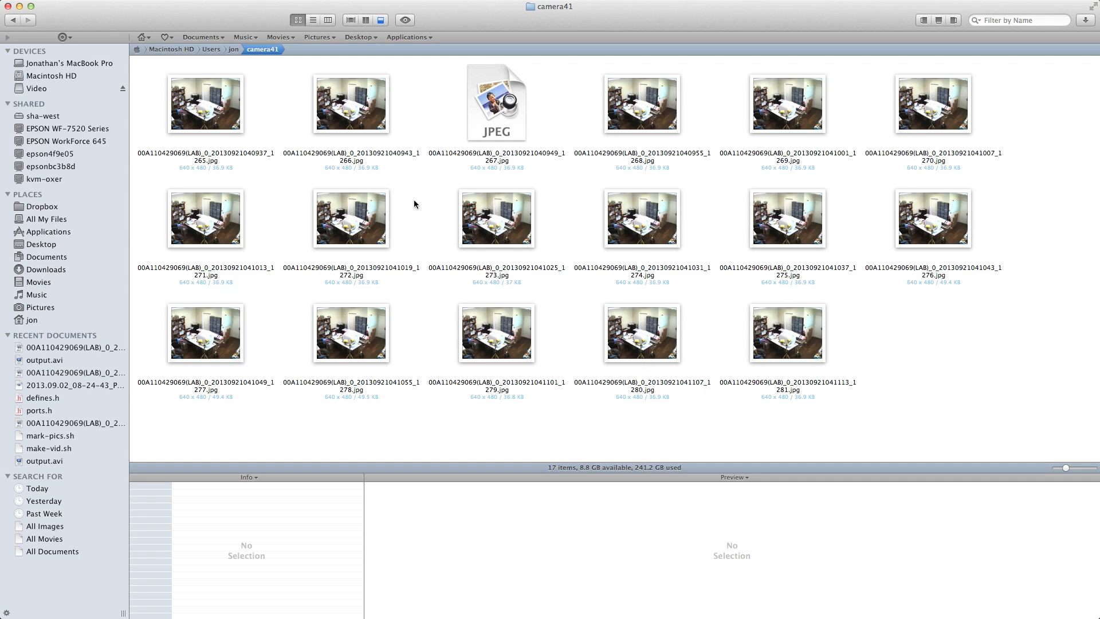
mouse_move(413, 227)
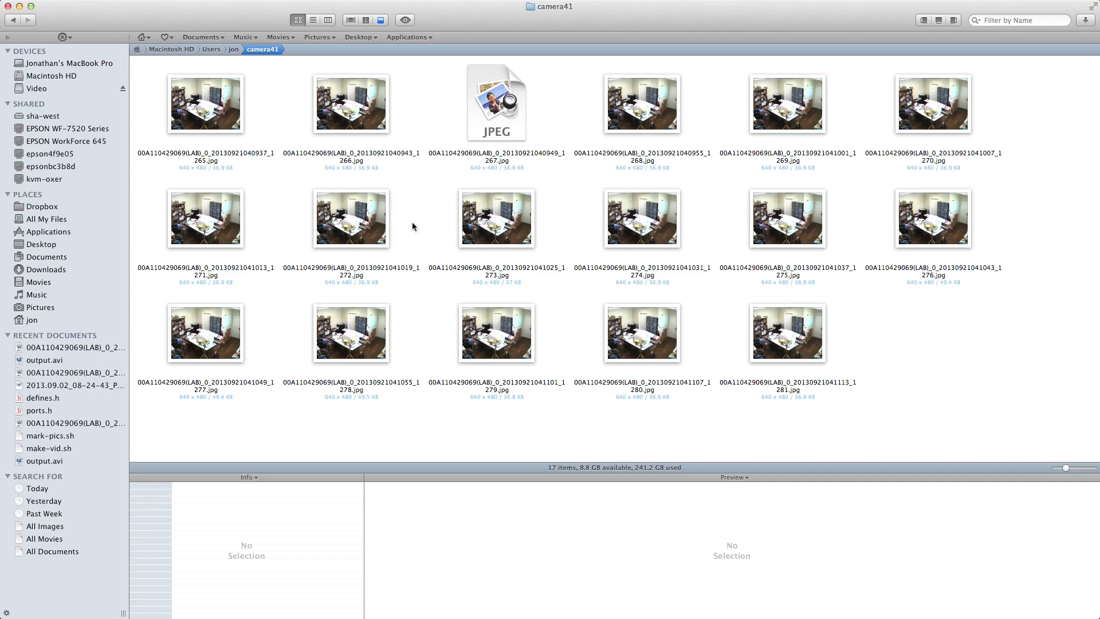
mouse_move(292, 112)
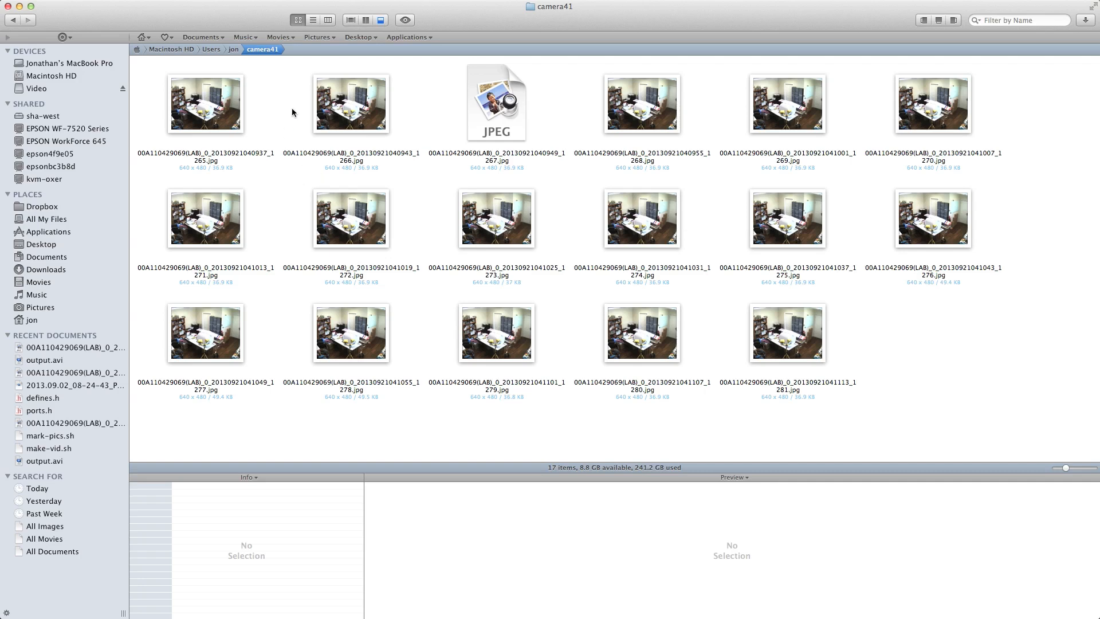
mouse_move(292, 123)
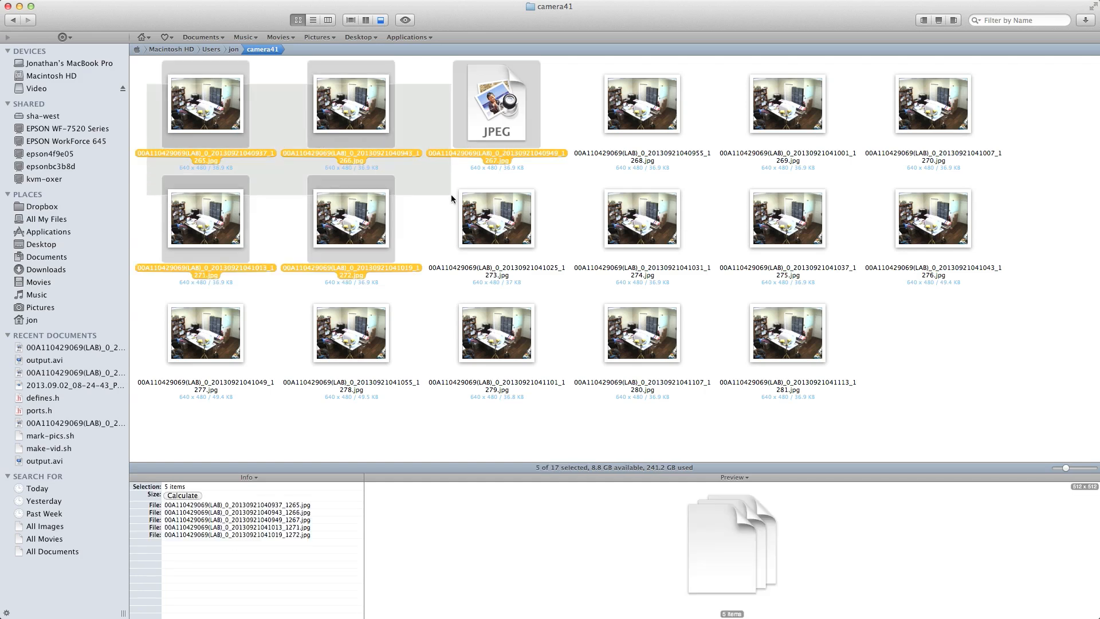
click(1003, 360)
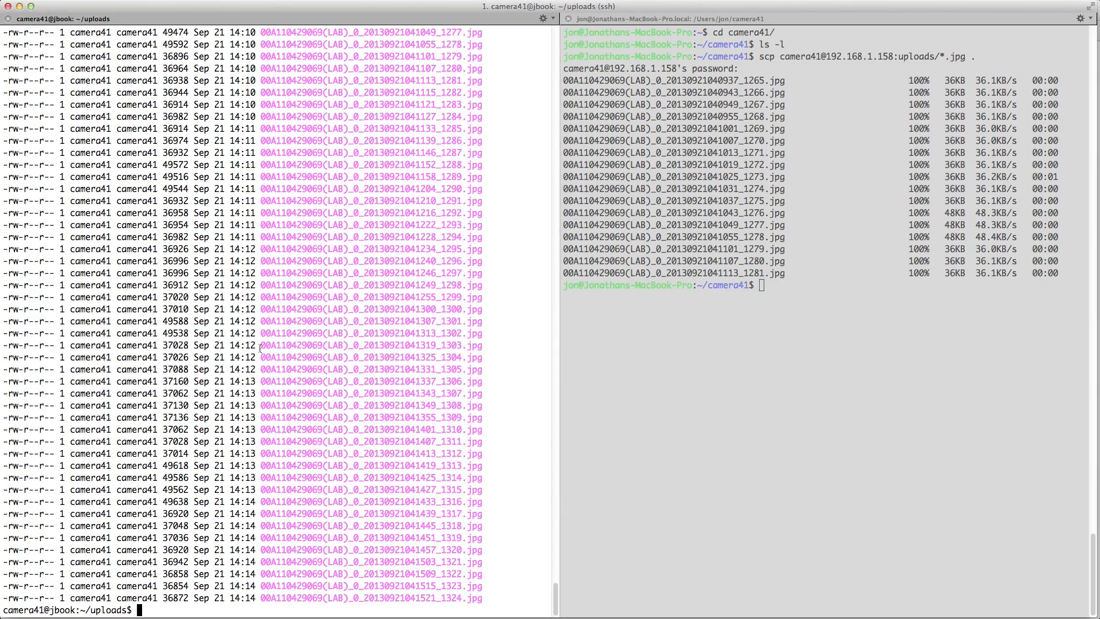
double_click(343, 345)
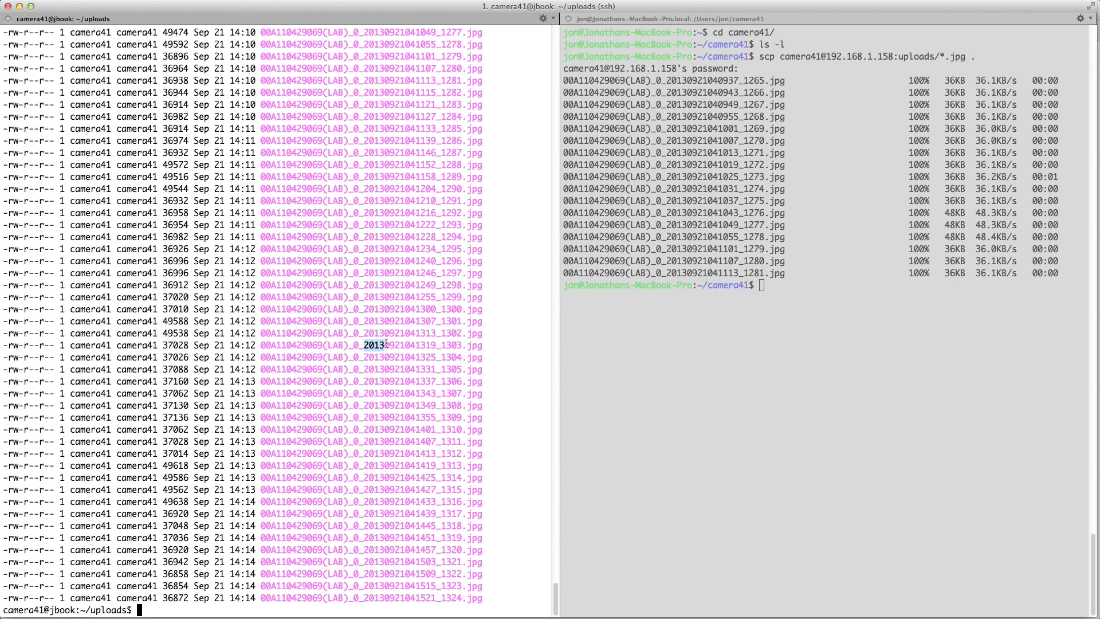
drag(365, 344, 401, 345)
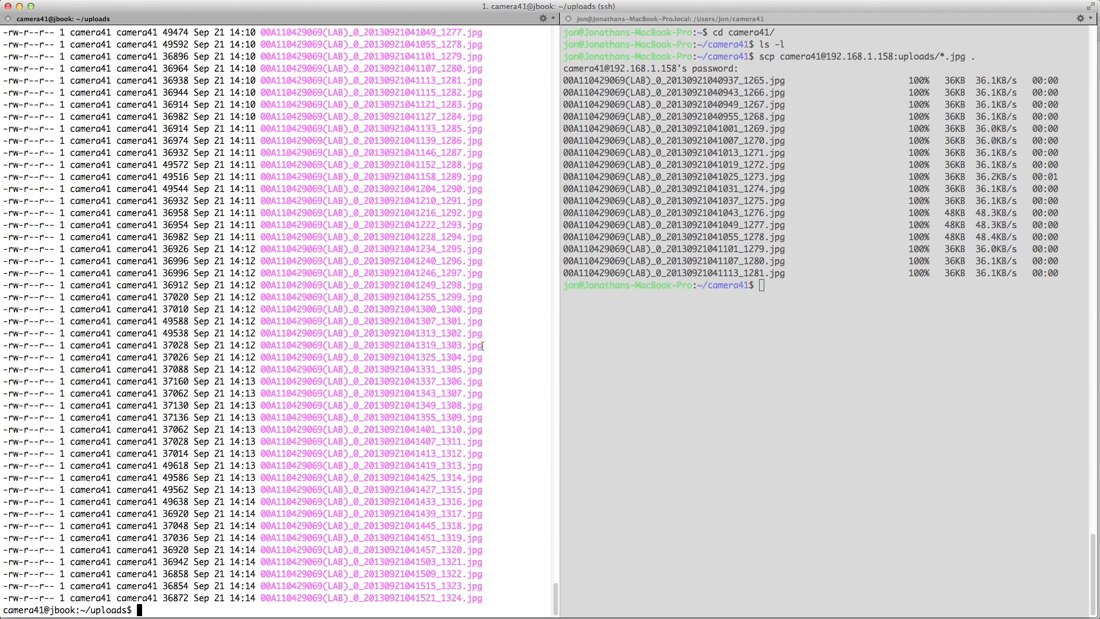
double_click(417, 345)
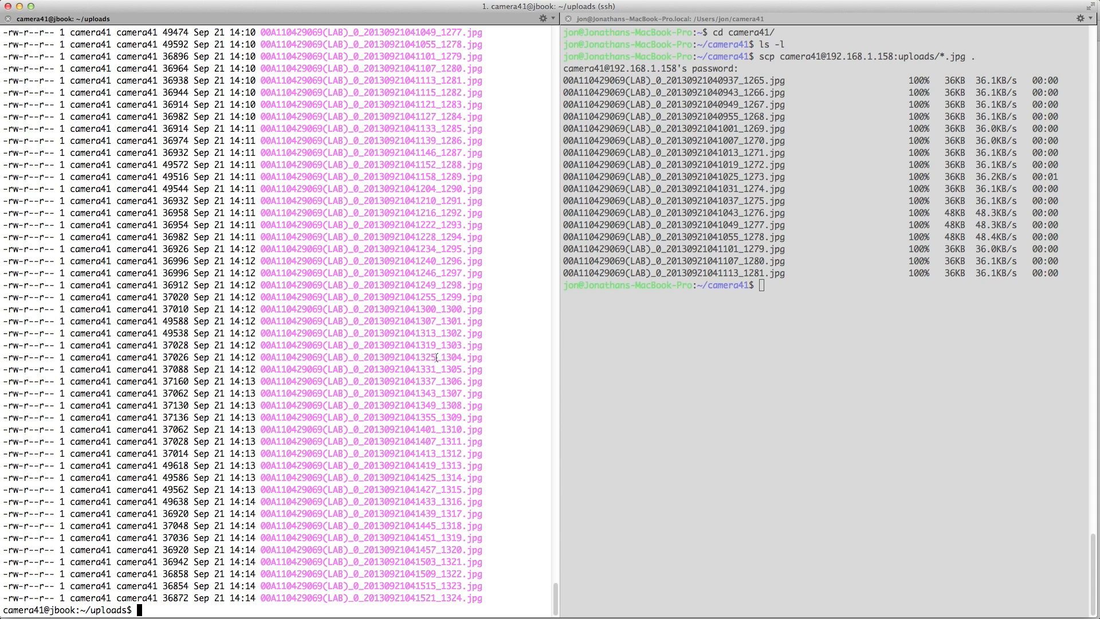
double_click(399, 358)
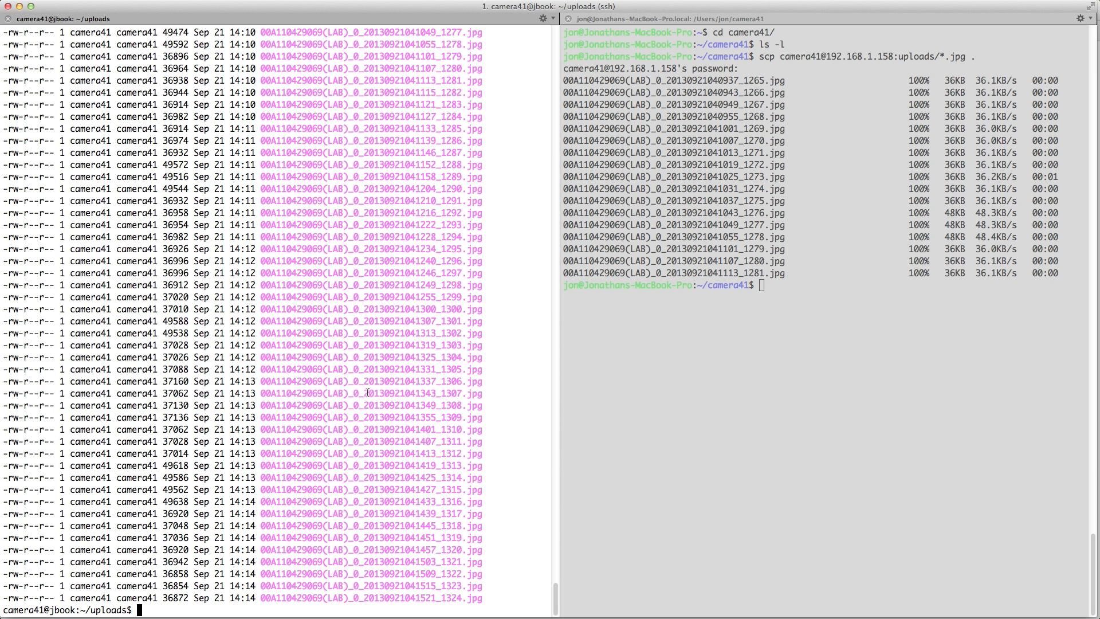
Step: Move into the video folder and run cp ../uploads/*.jpg . to fill it
text(cd ..)
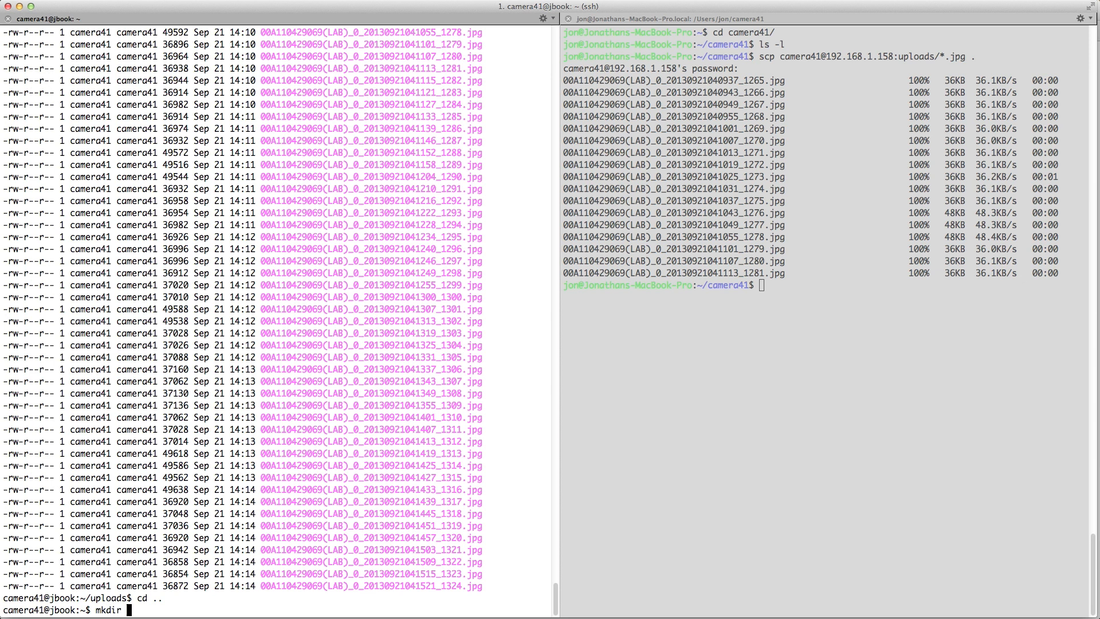
text(video)
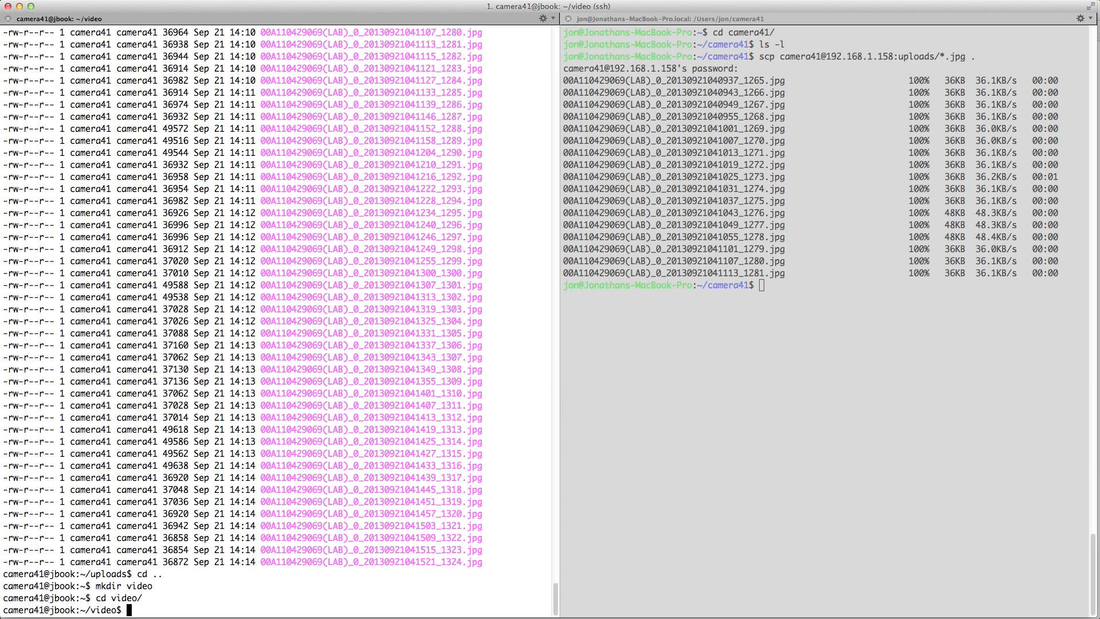
text(cp .)
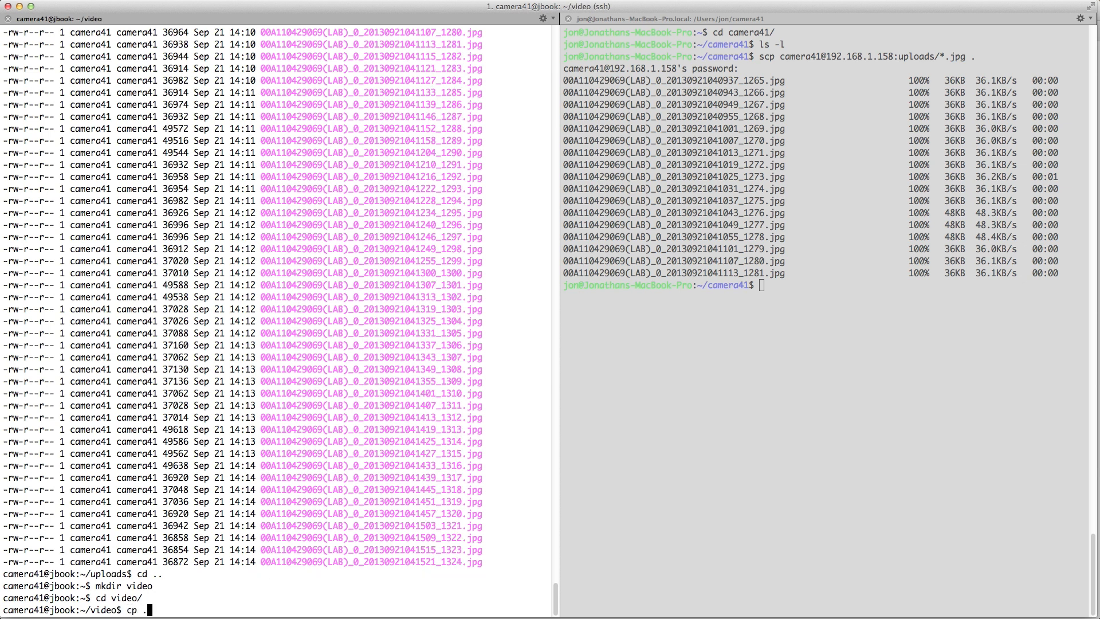
text(./)
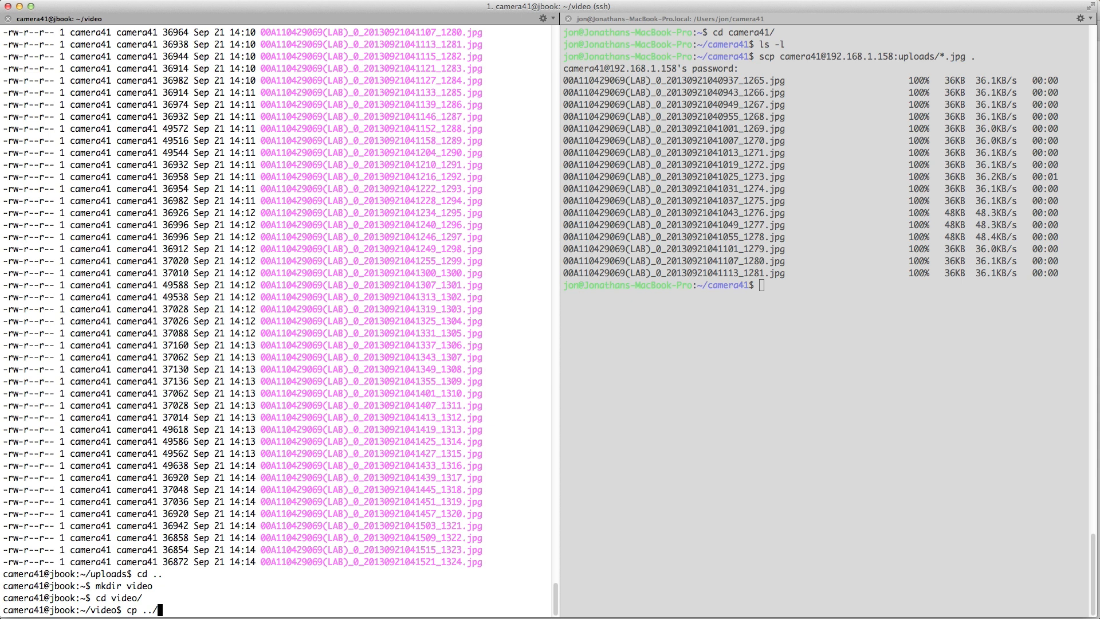
text(uploads/)
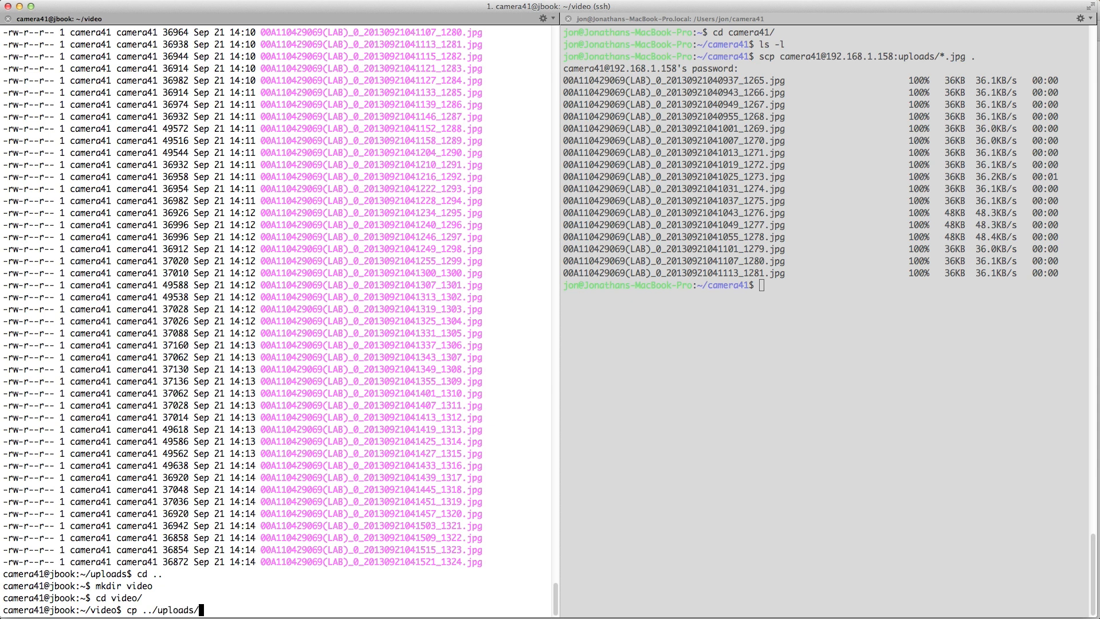
text(*.jpg .)
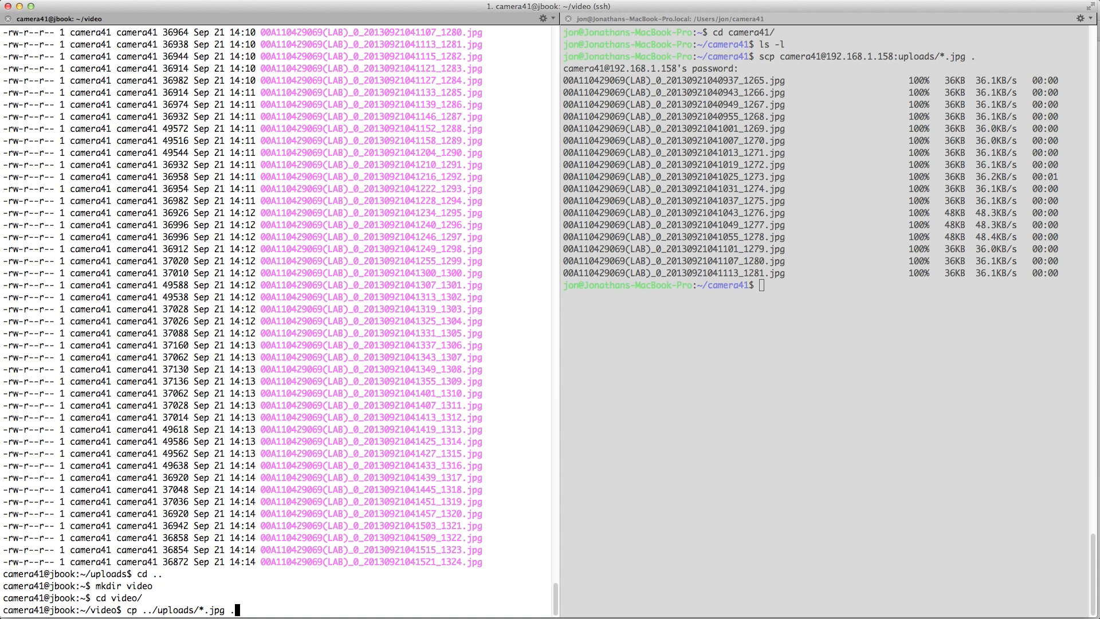
key(Return)
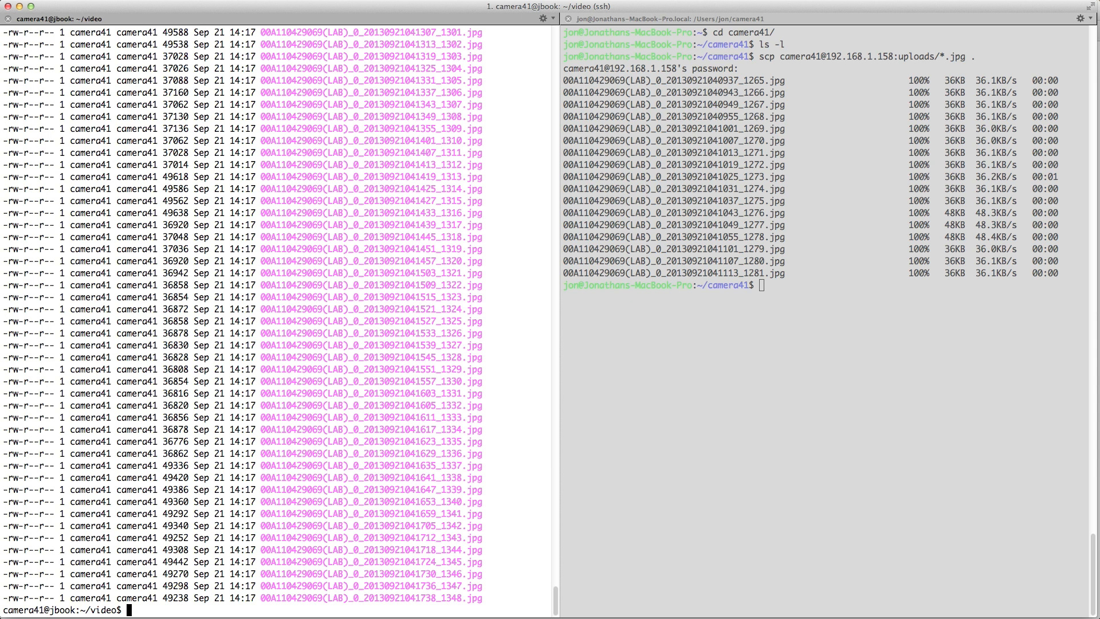
Step: Start the loop: for name in *.jpg; do convert "$name"
text(for)
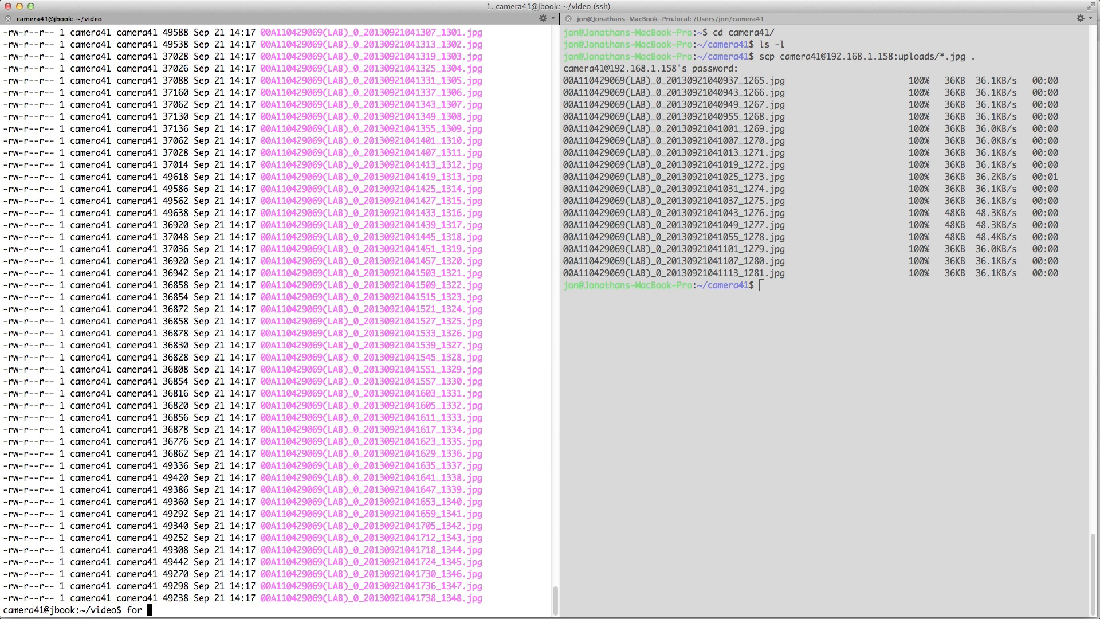
text(name in)
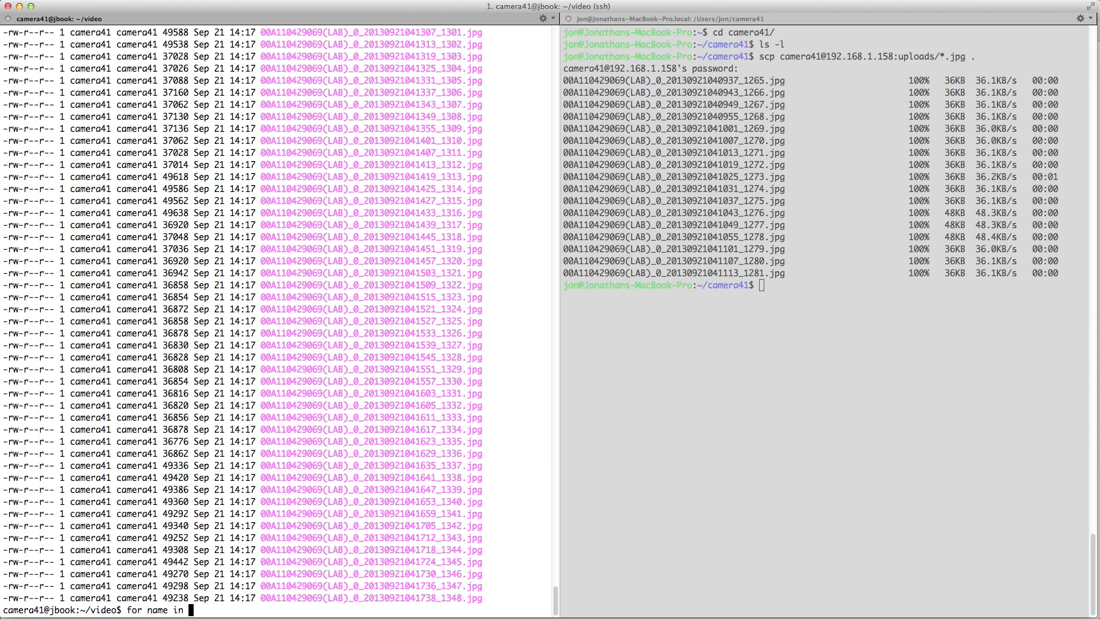
text(*.jpg)
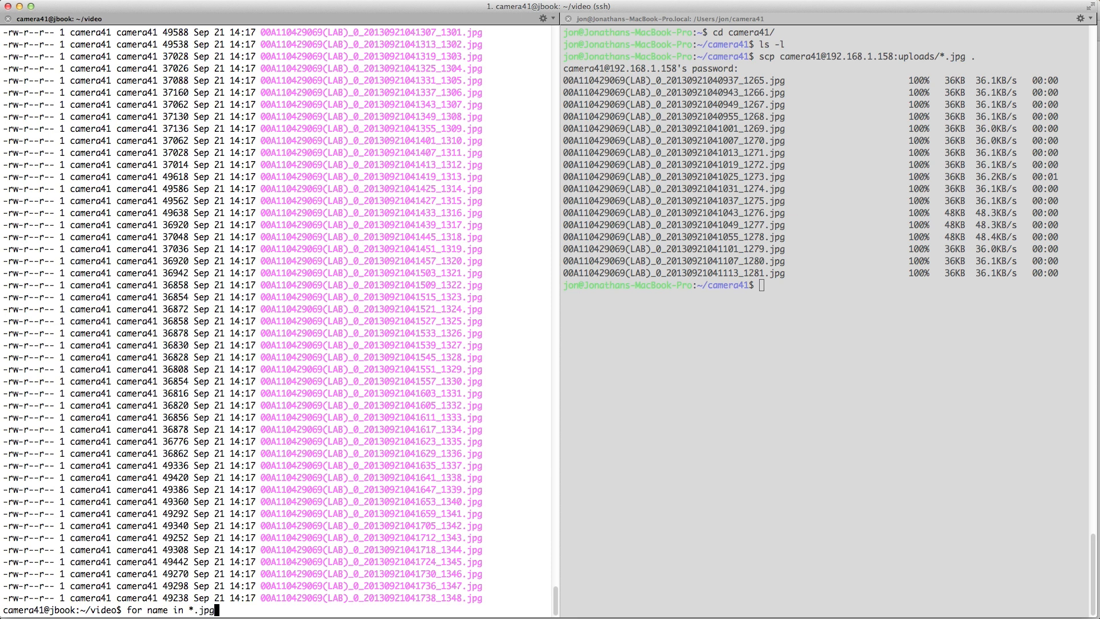
text(;)
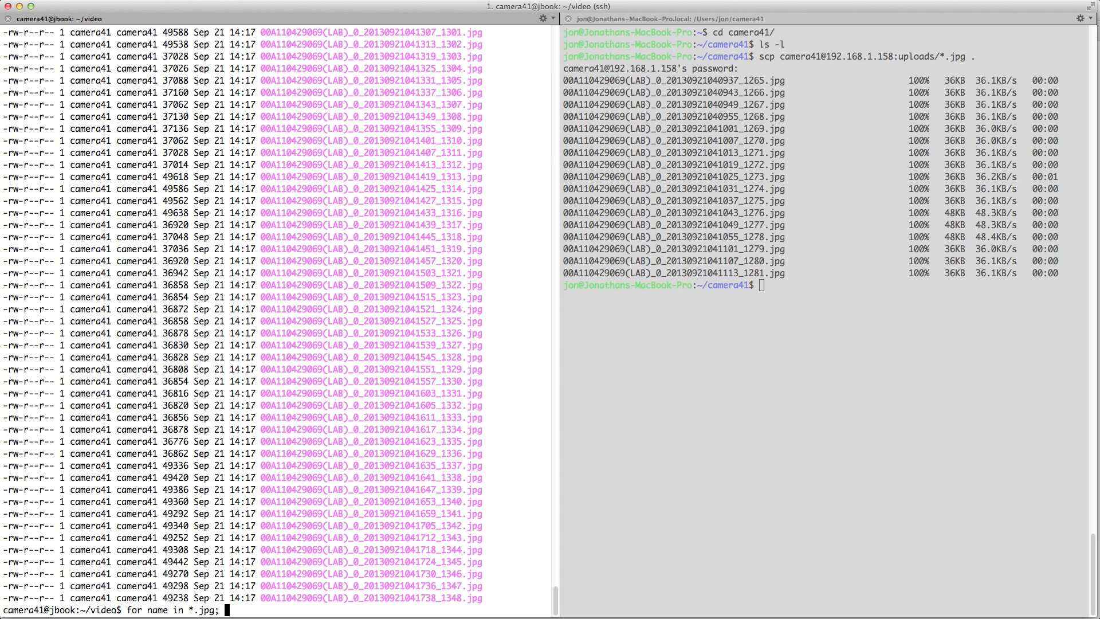
text(do)
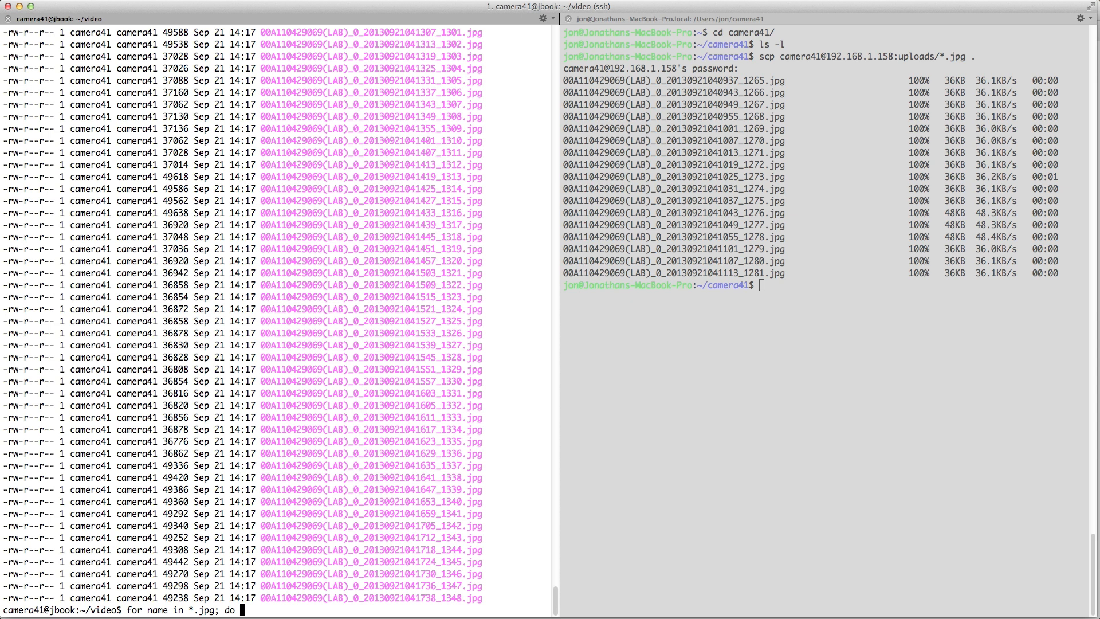
text(convert)
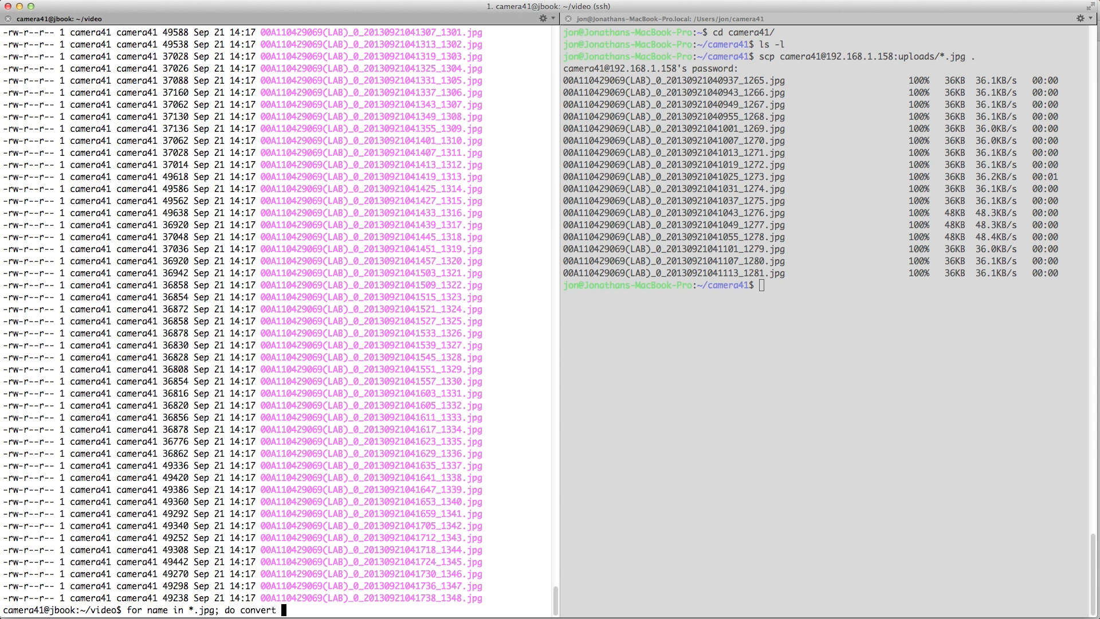
text(")
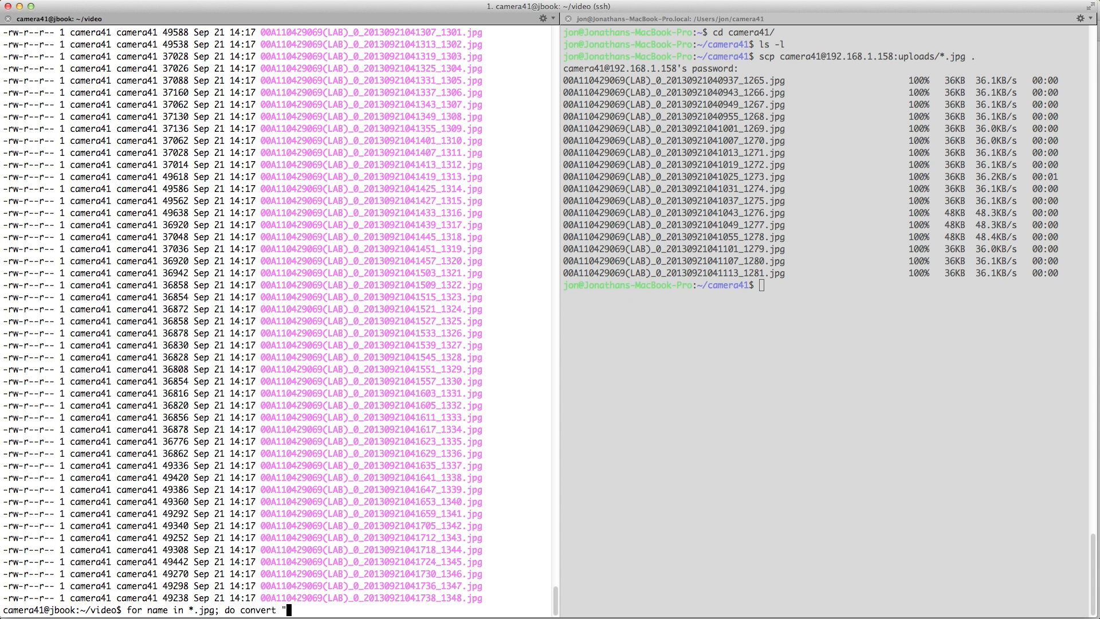
text($name)
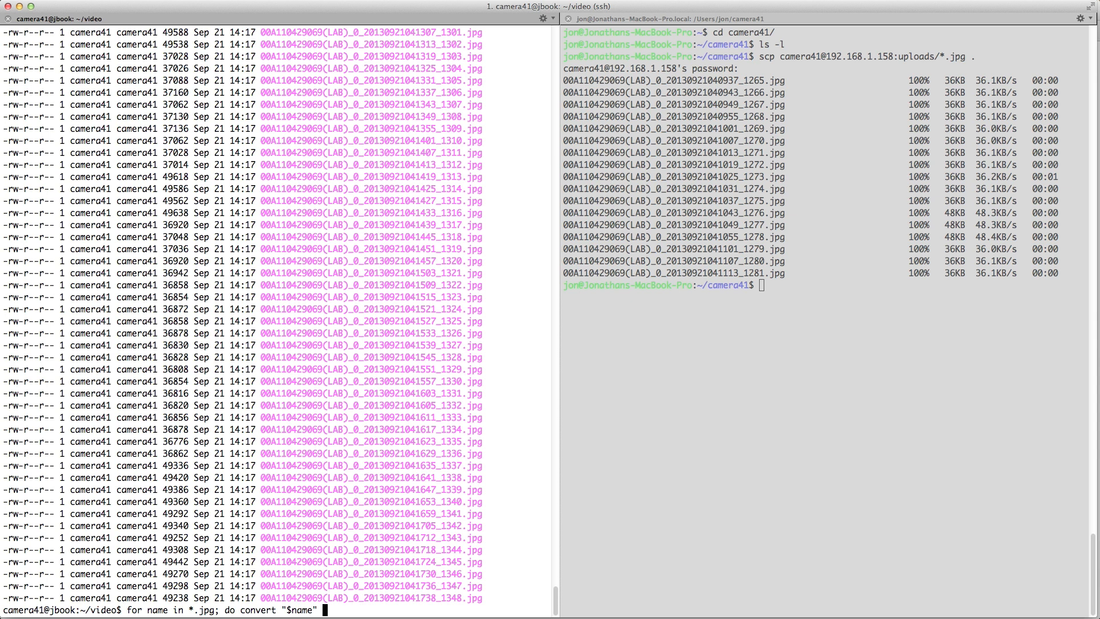
Step: Add -font courier -pointsize 20 and begin the -draw option
text(-font courier)
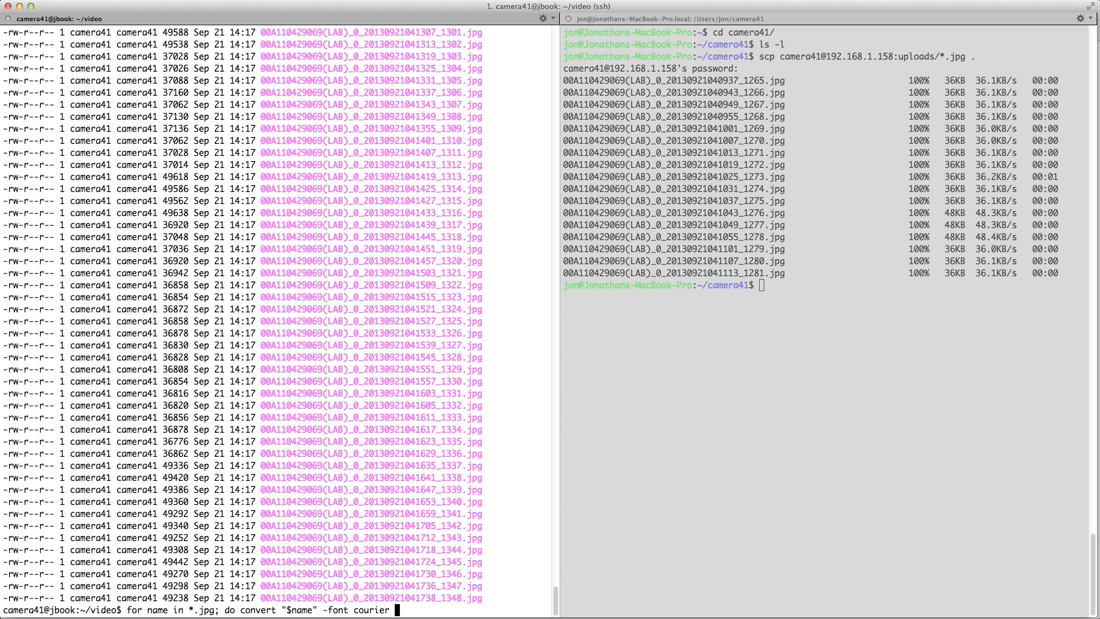
text(-pointsize)
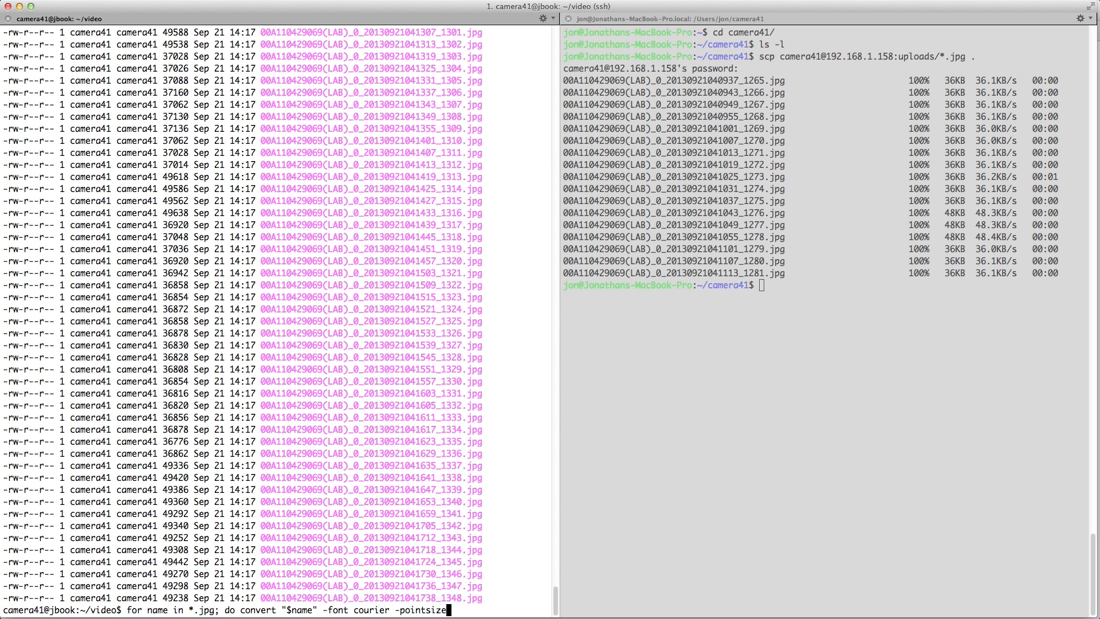
text(20)
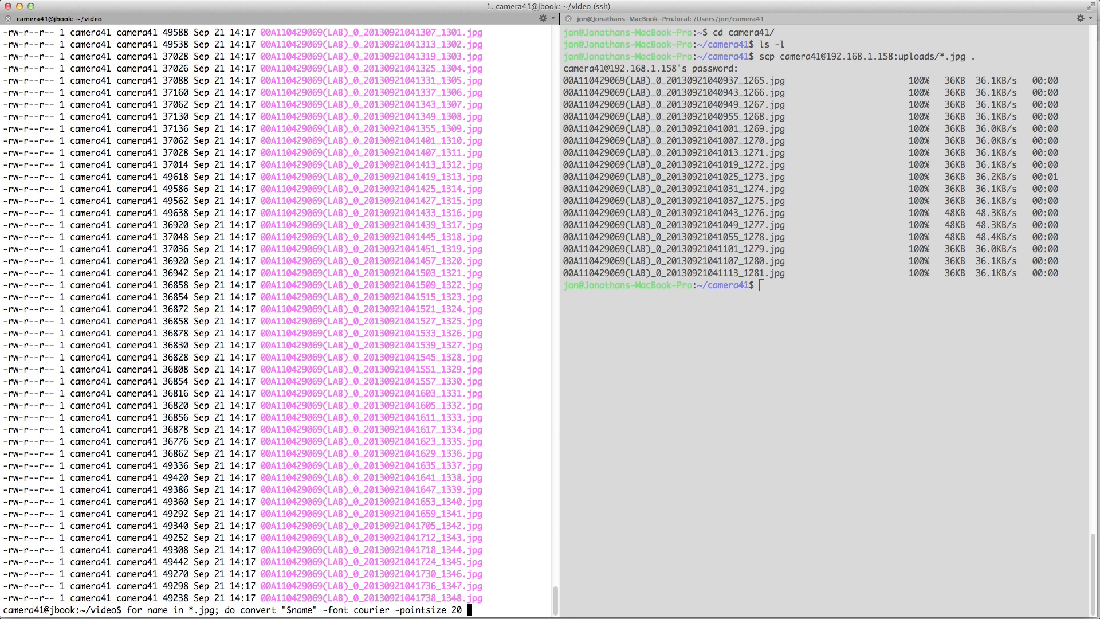
text(-draw)
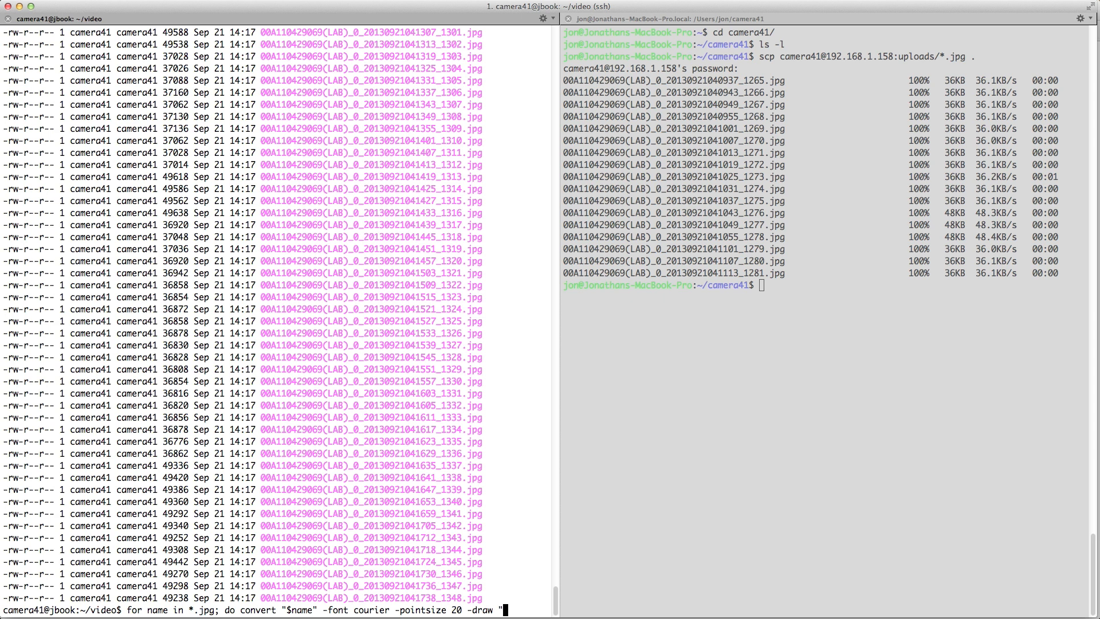
Step: Write the draw string: gravity south fill black text 0,12 '$name'
text(gravity south)
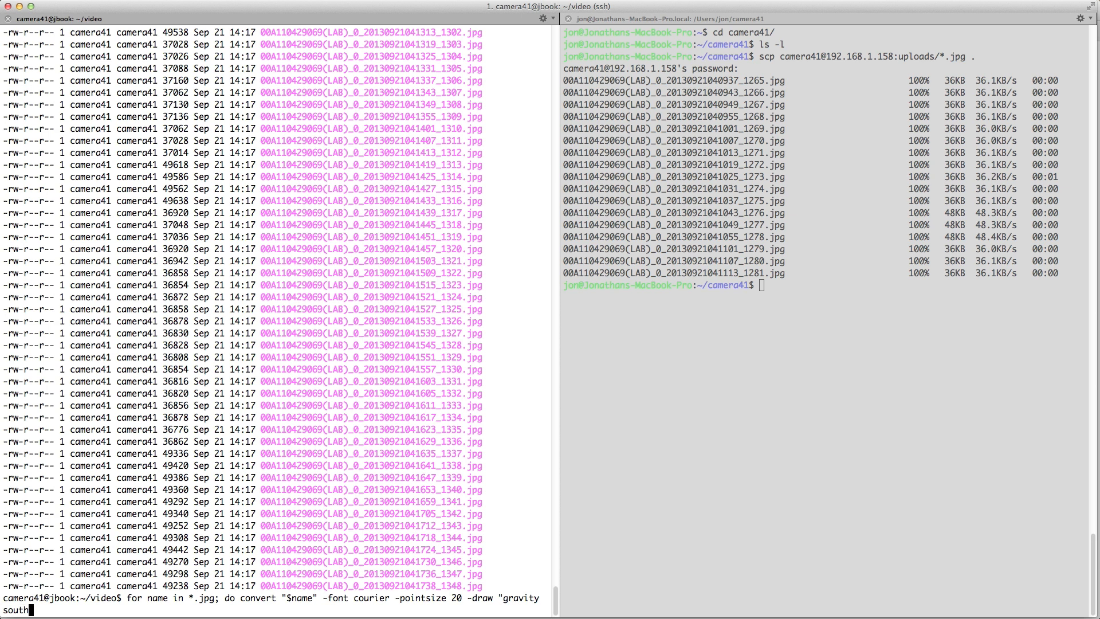
text(fill black)
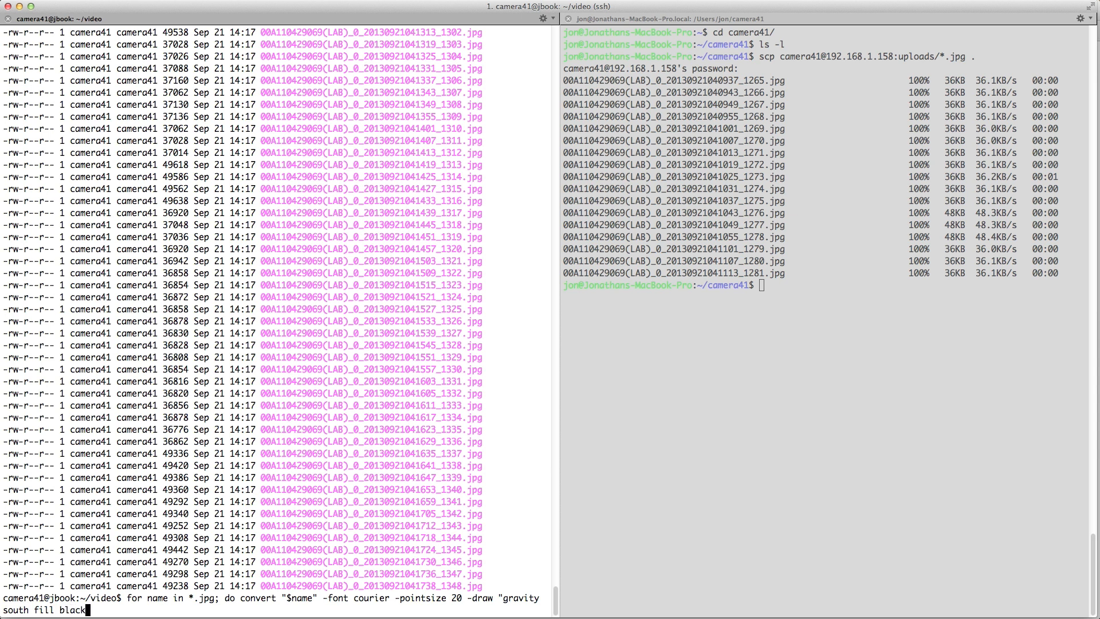
text(text)
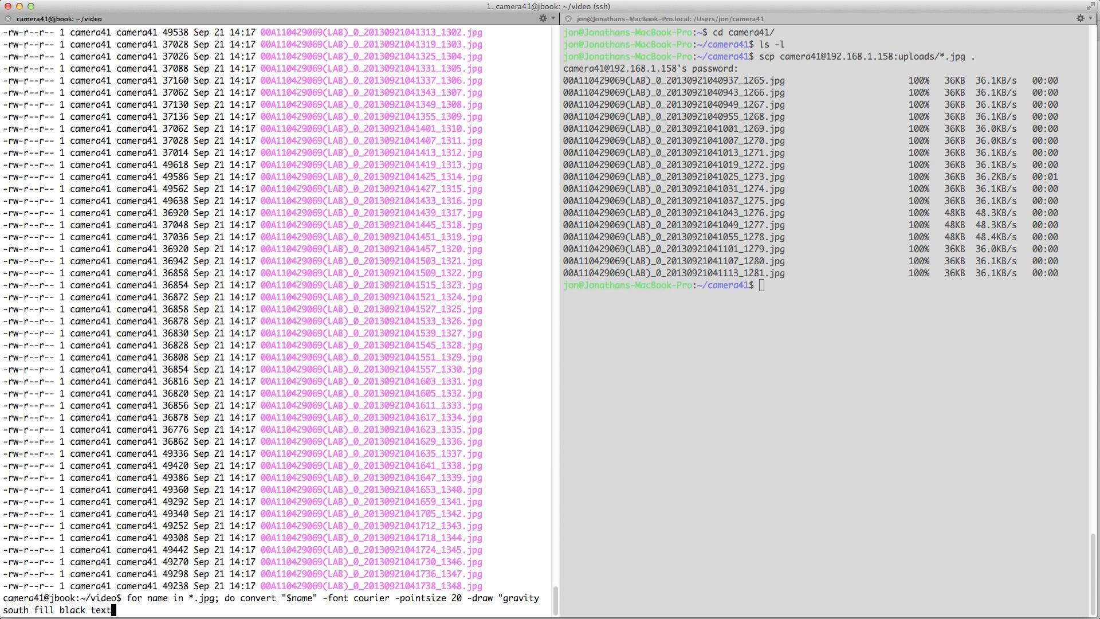
text(0,)
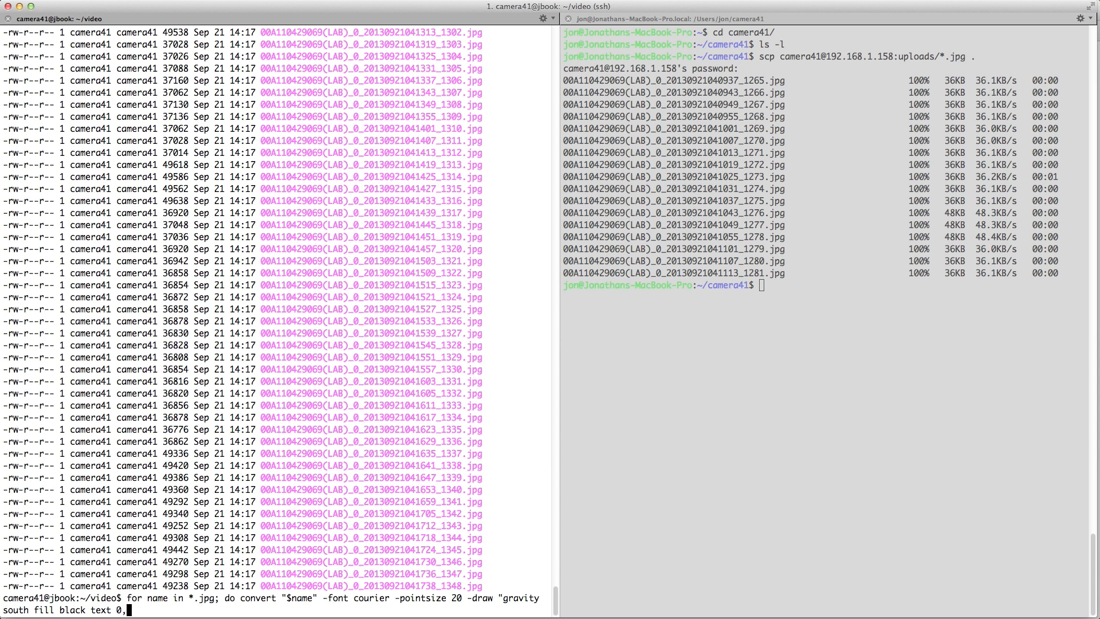
text(12)
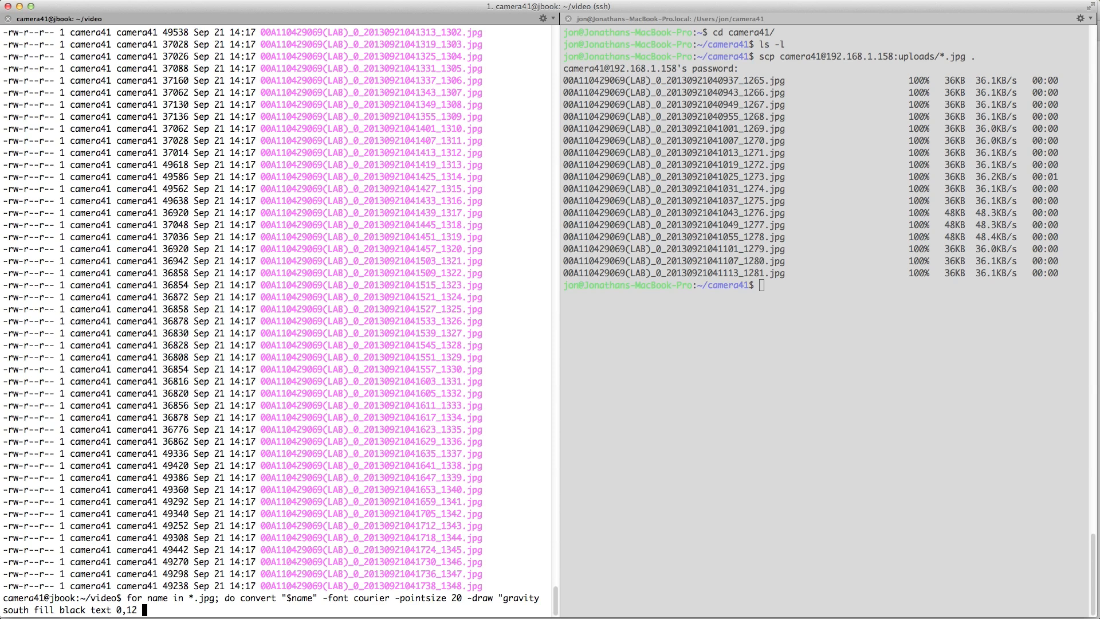
text('$)
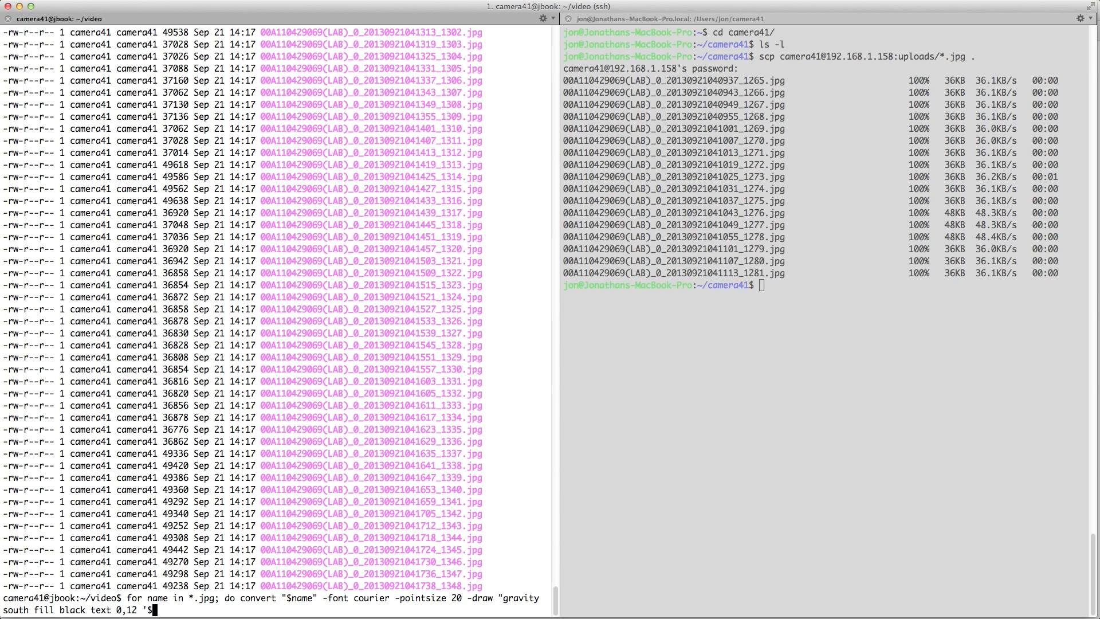
text(name')
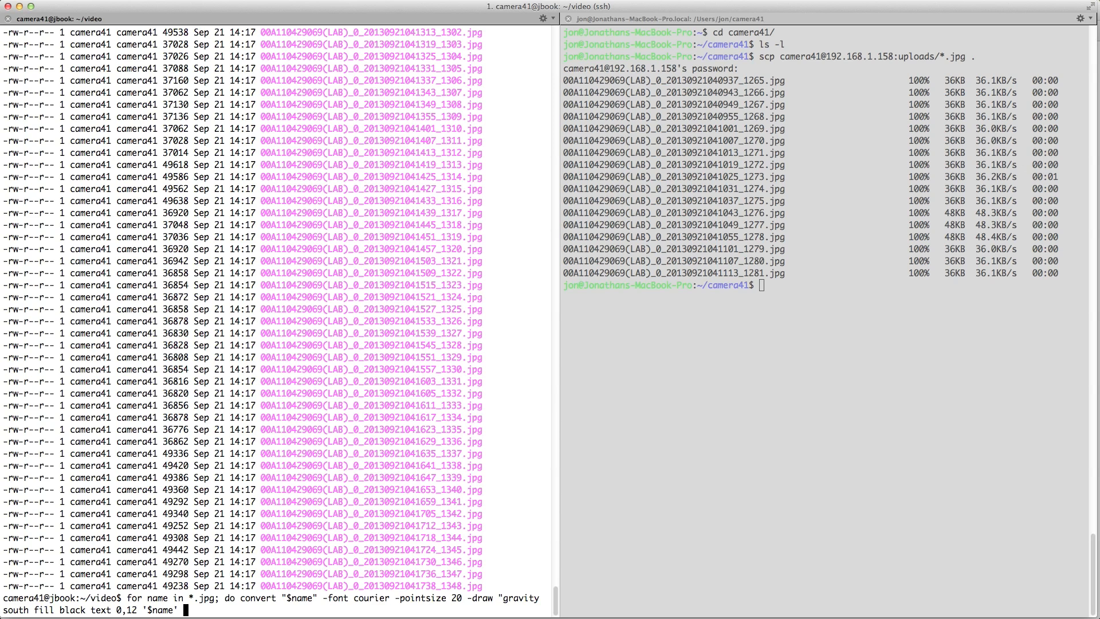
Step: Add a white filename overlay at 1,11 and close the draw string
text(fill)
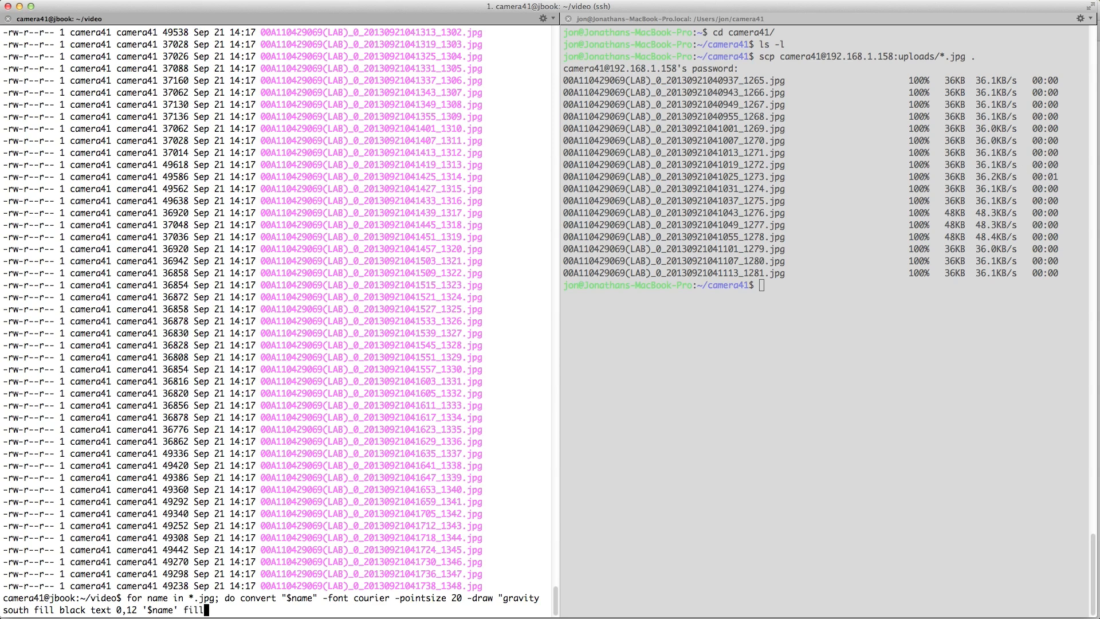
text(white)
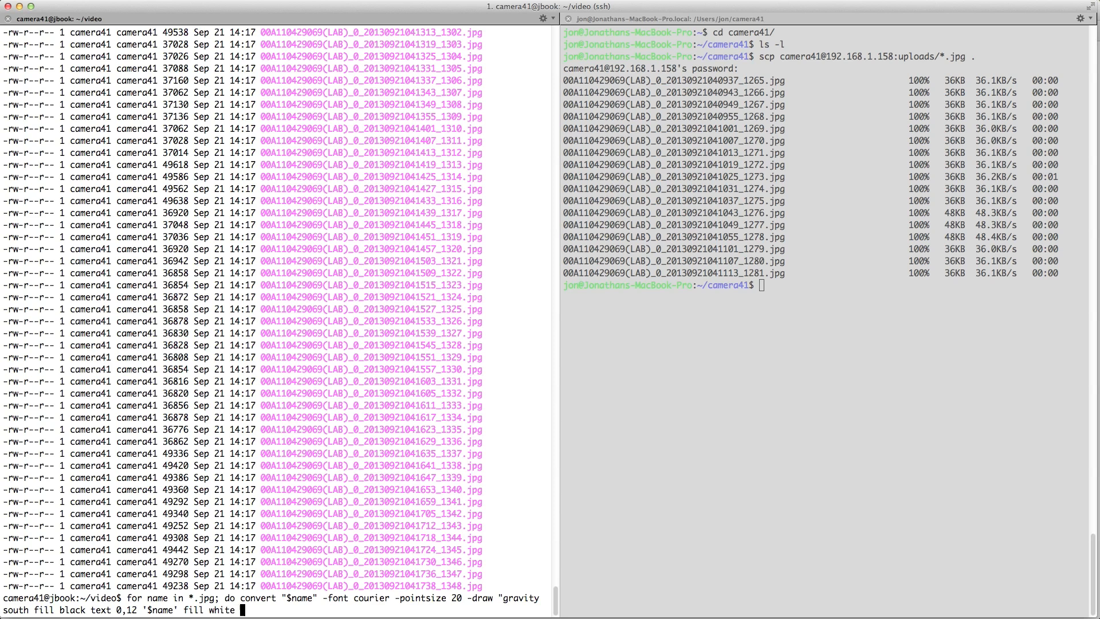
text(text 1)
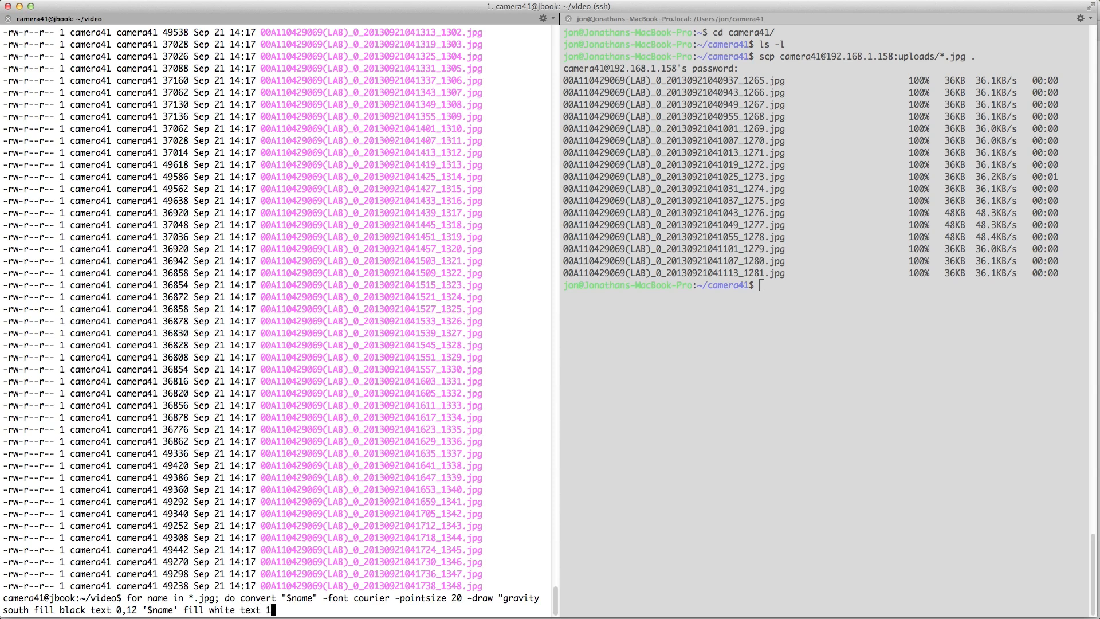
text(,11)
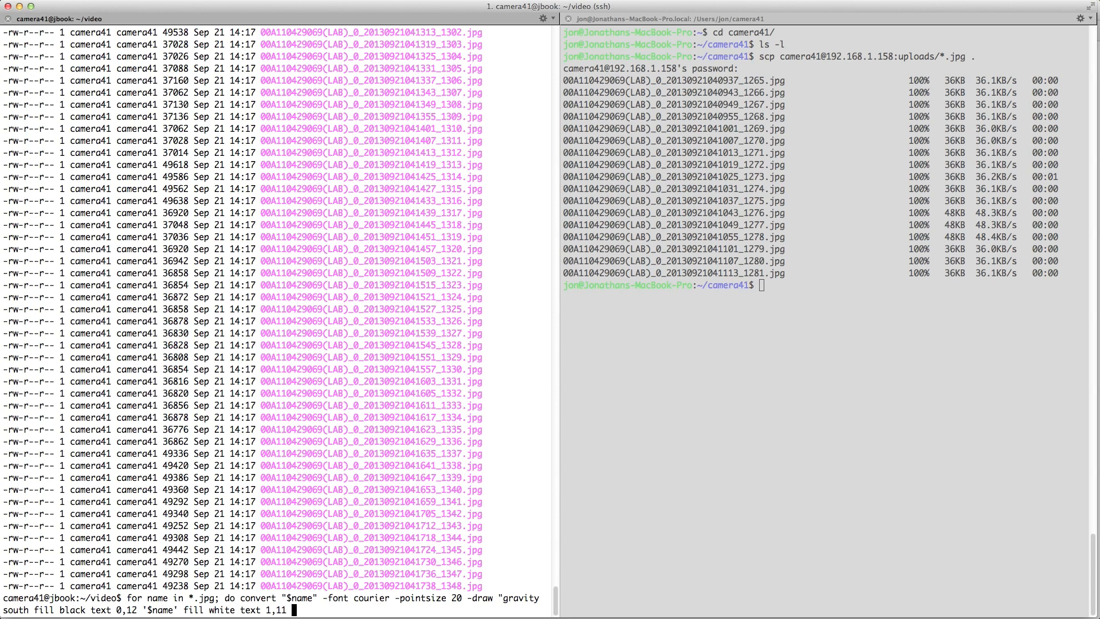
text('$name')
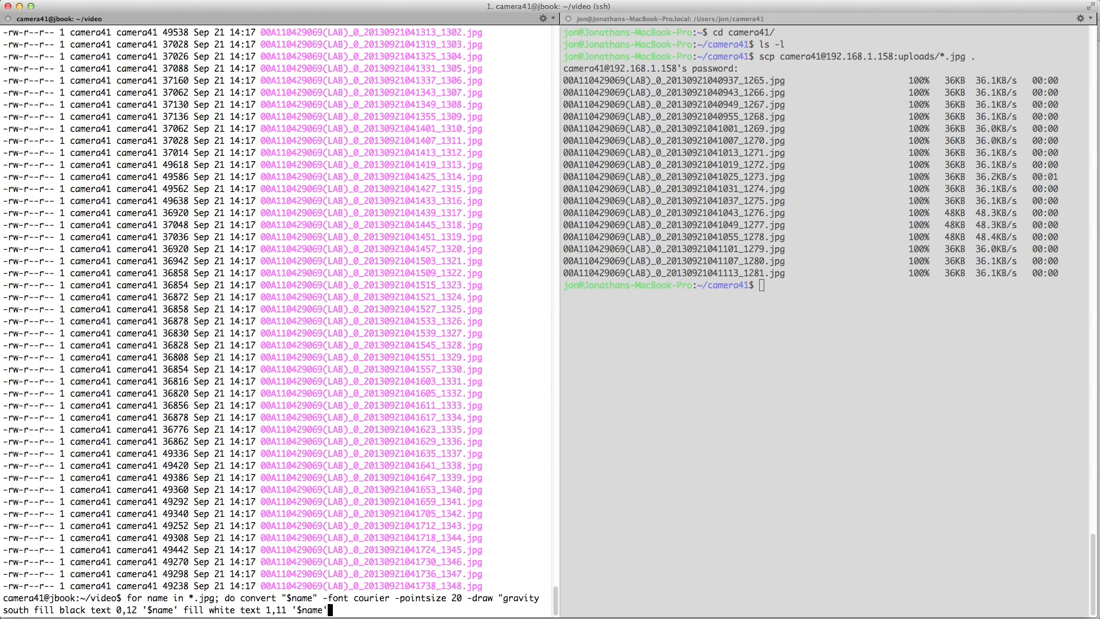
text(" "$name)
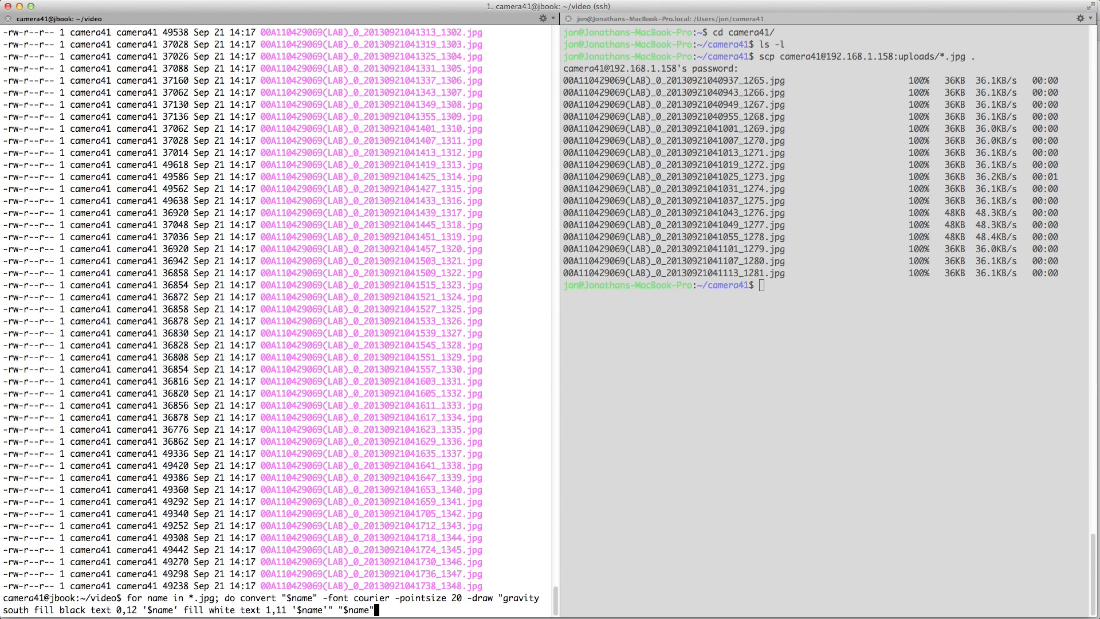
Step: Finish with the output "$name"; echo $name; done and run the loop
text(;)
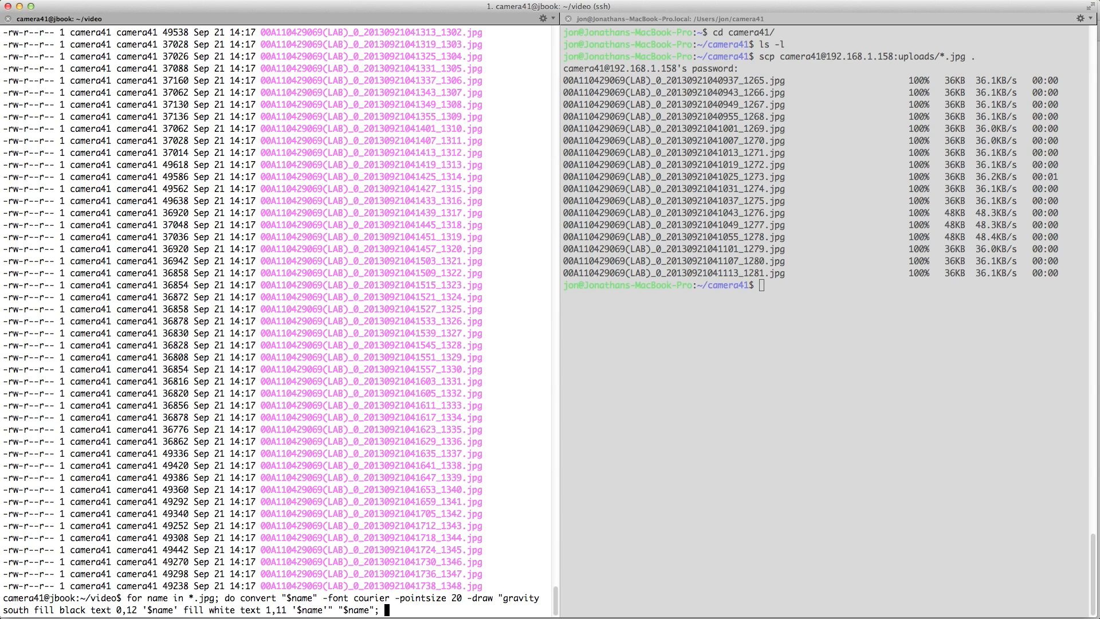
text(; echo $name; done)
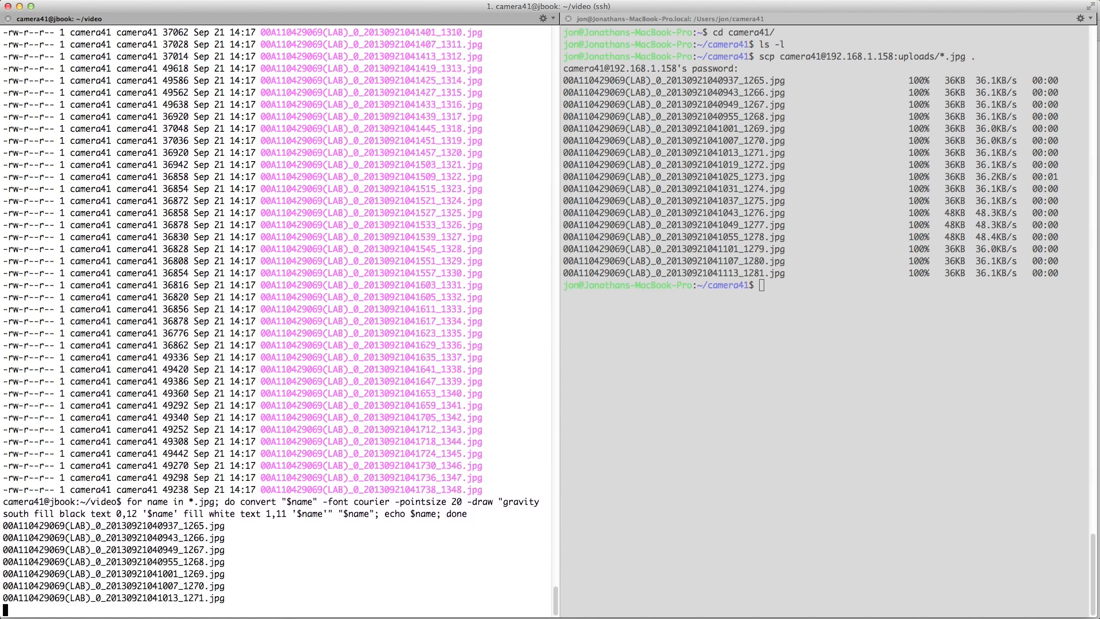
Step: Recall the scp command, switch uploads to video, and pull the stamped JPEGs down
scroll(down, 3)
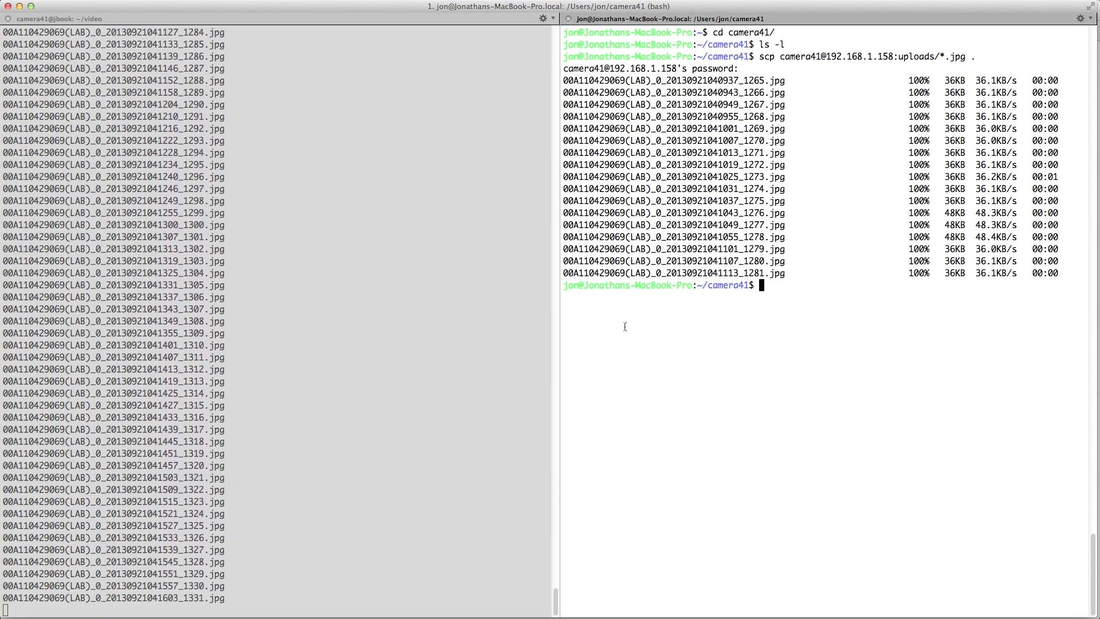
scroll(down, 3)
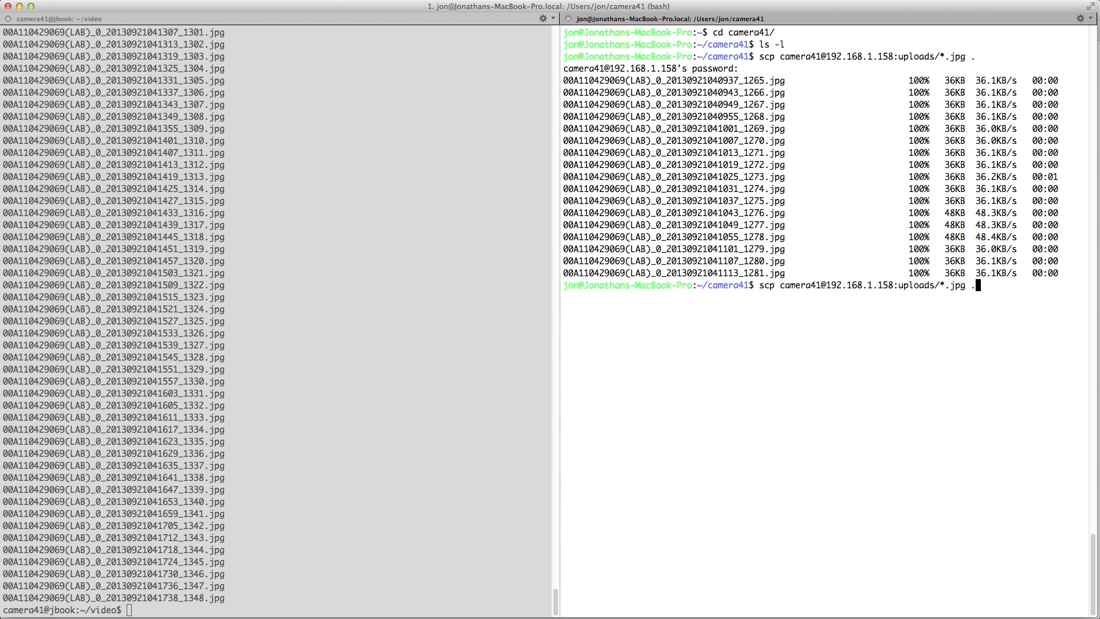
key(enter)
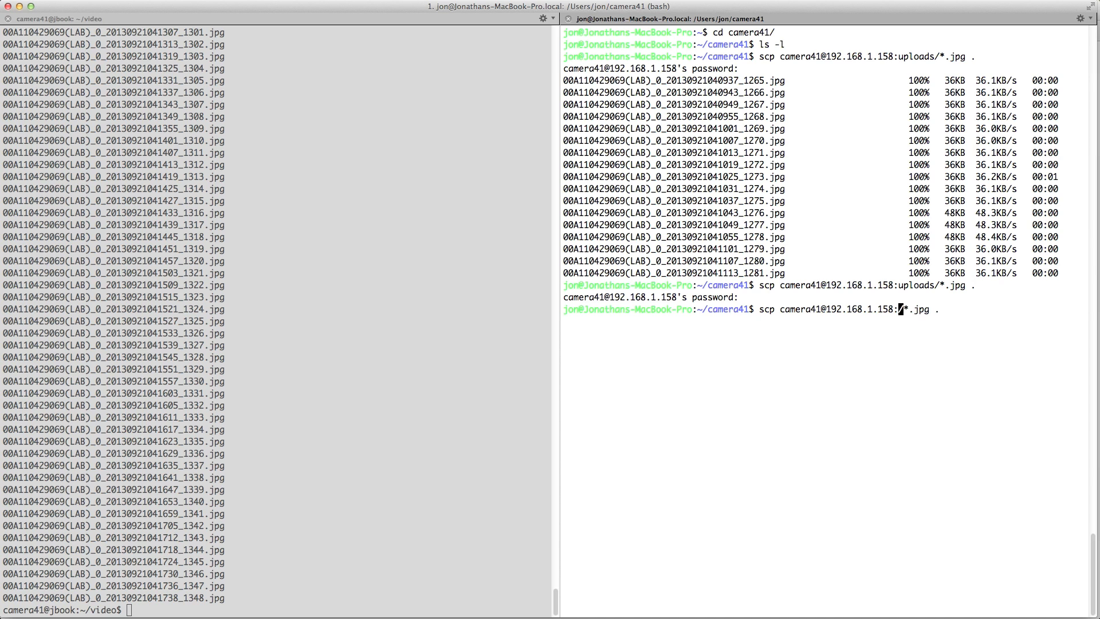
text(video)
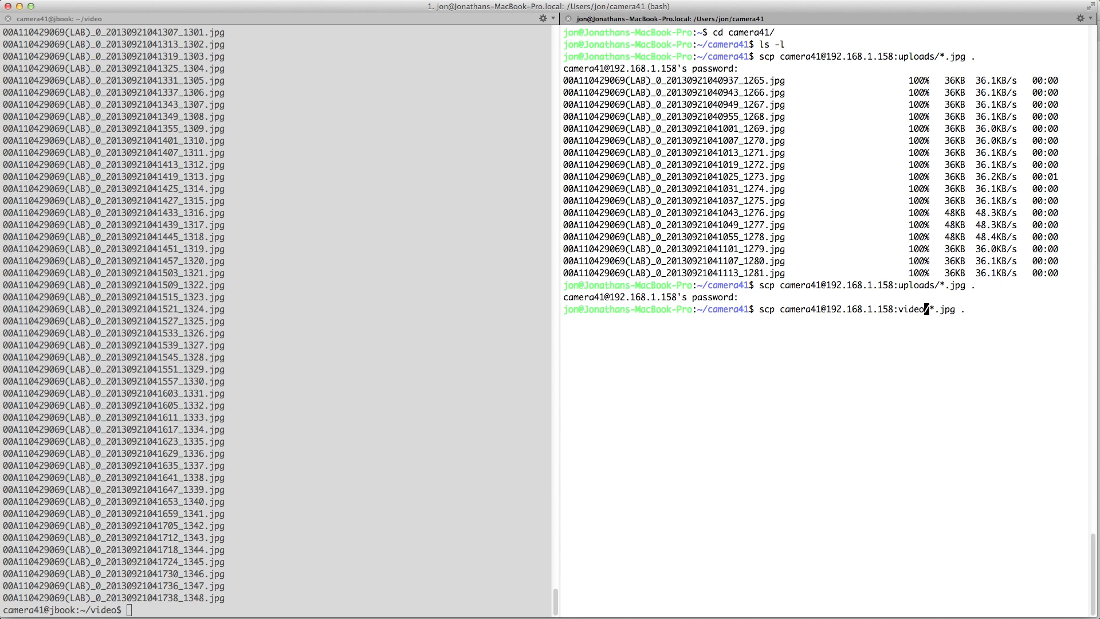
key(Return)
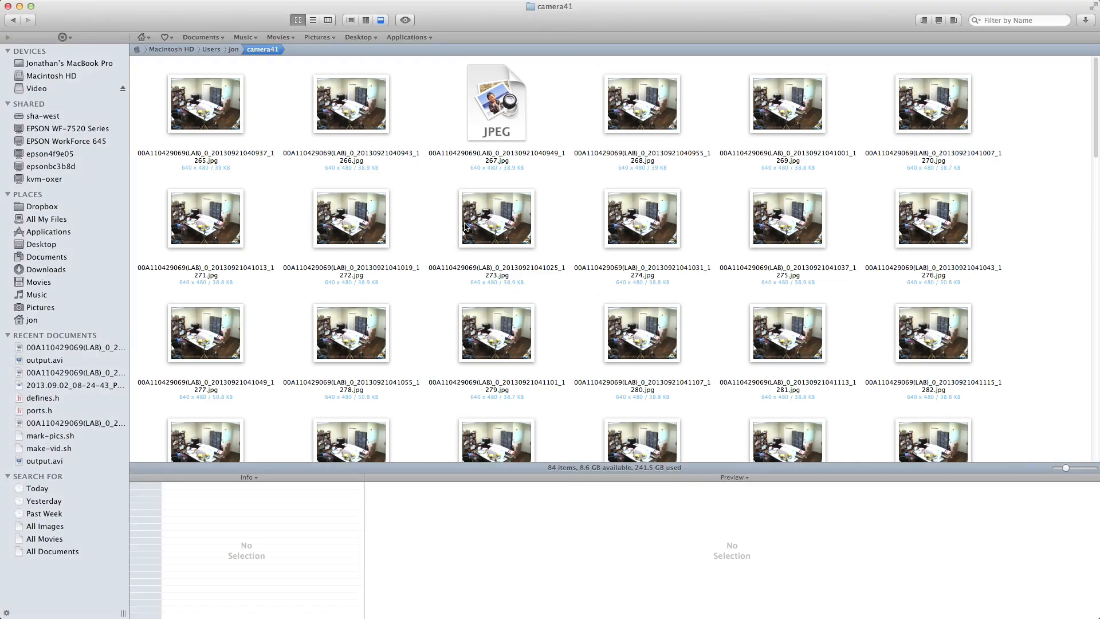
click(496, 217)
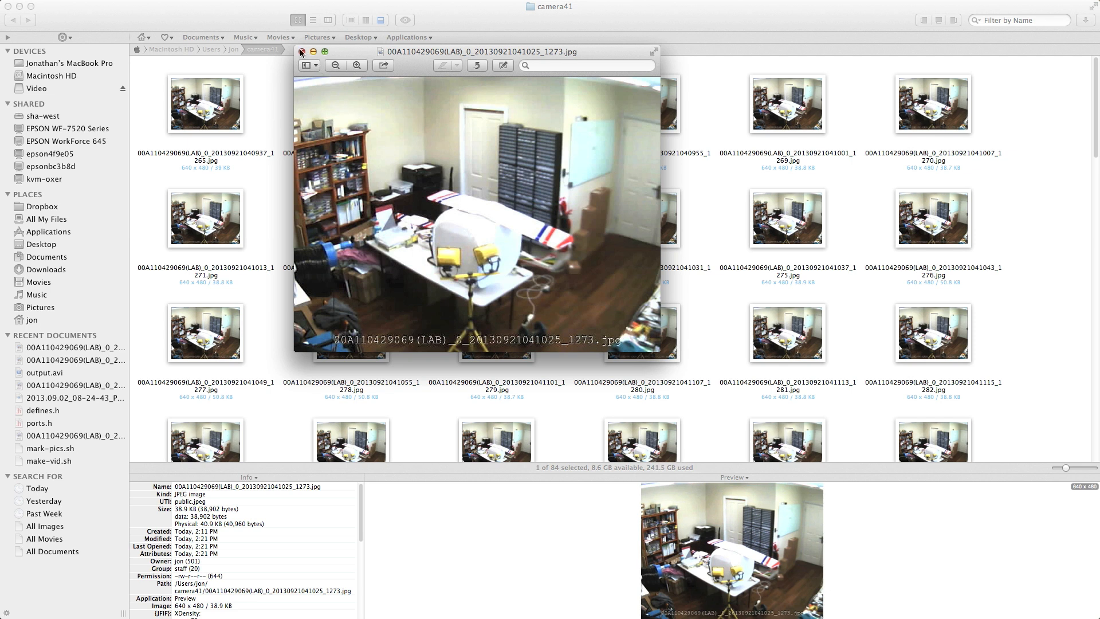
click(303, 52)
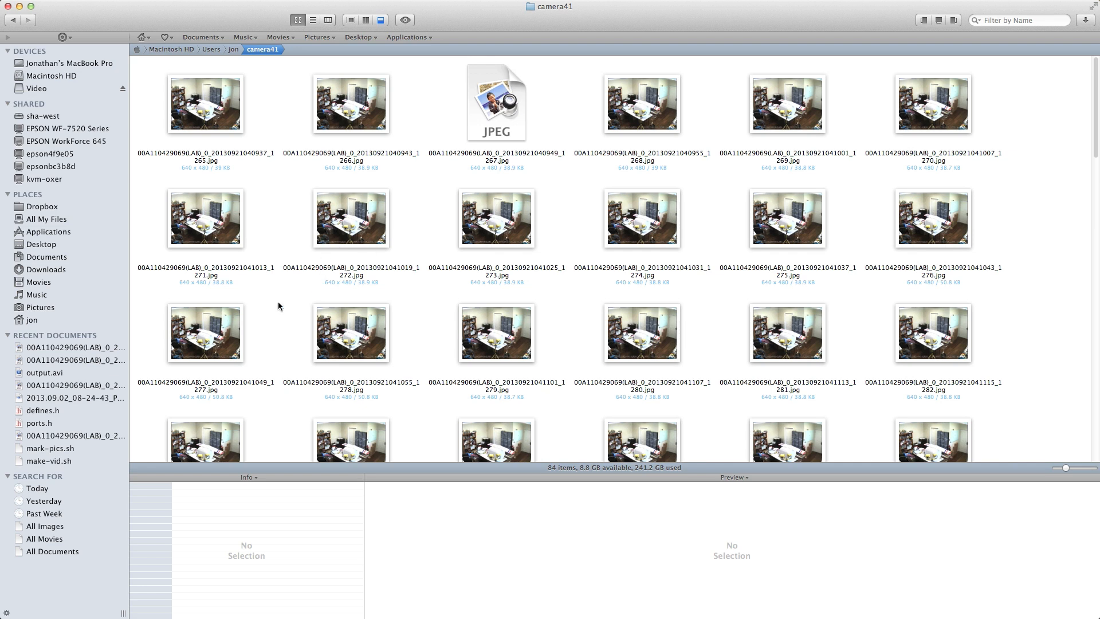
mouse_move(272, 315)
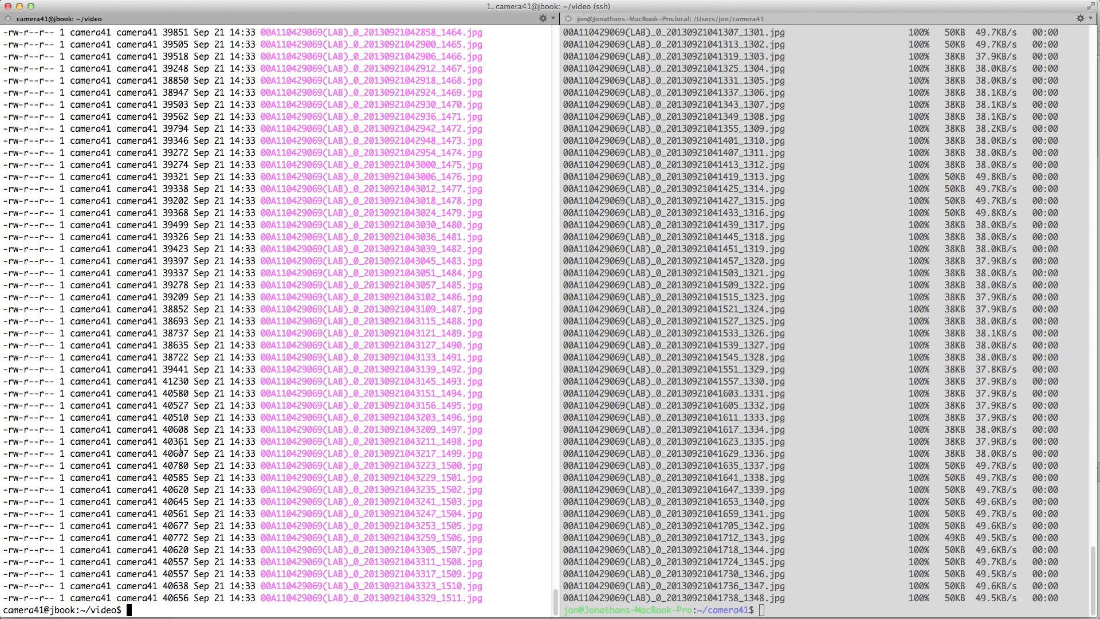
mouse_move(386, 435)
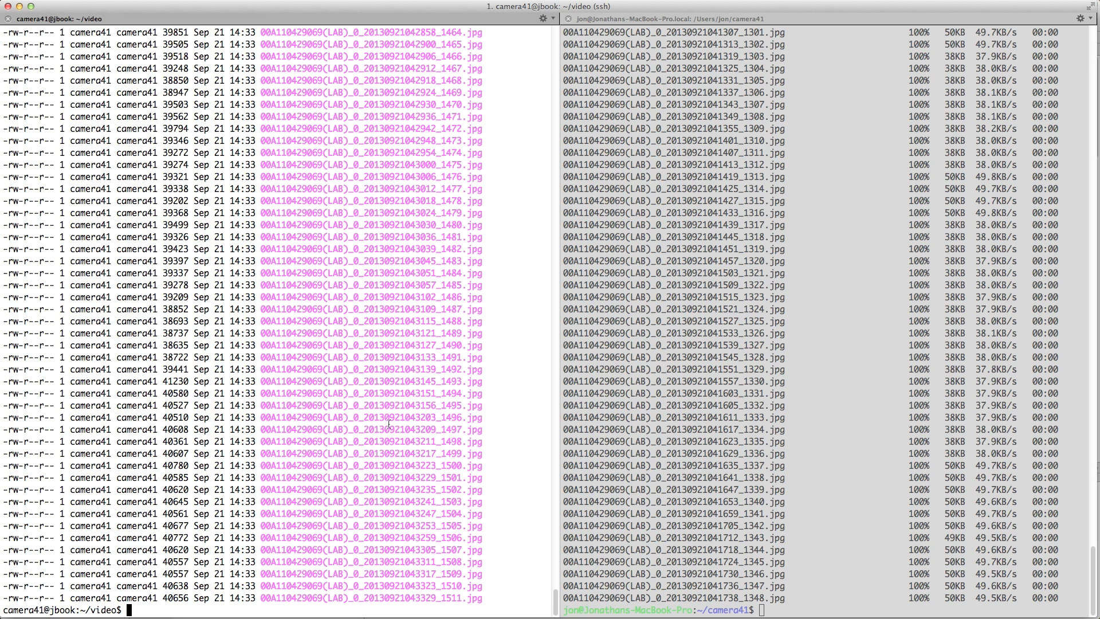
Step: Write mencoder mf://*.jpg -mf w=640:h=480:fps=25:type=jpg
text(mencoder mf:)
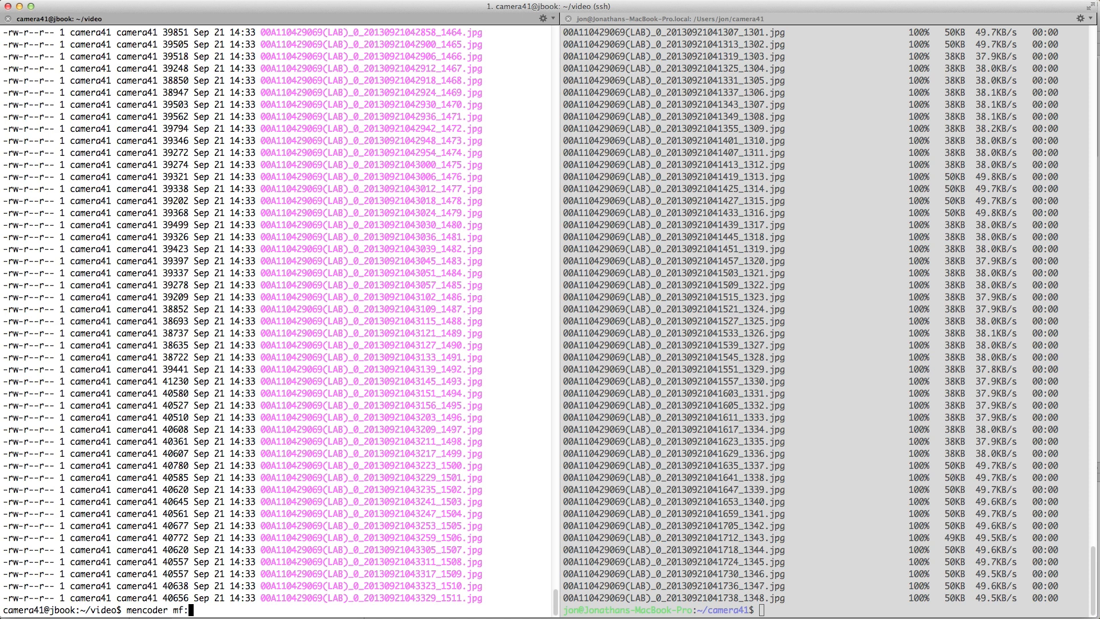
text(//)
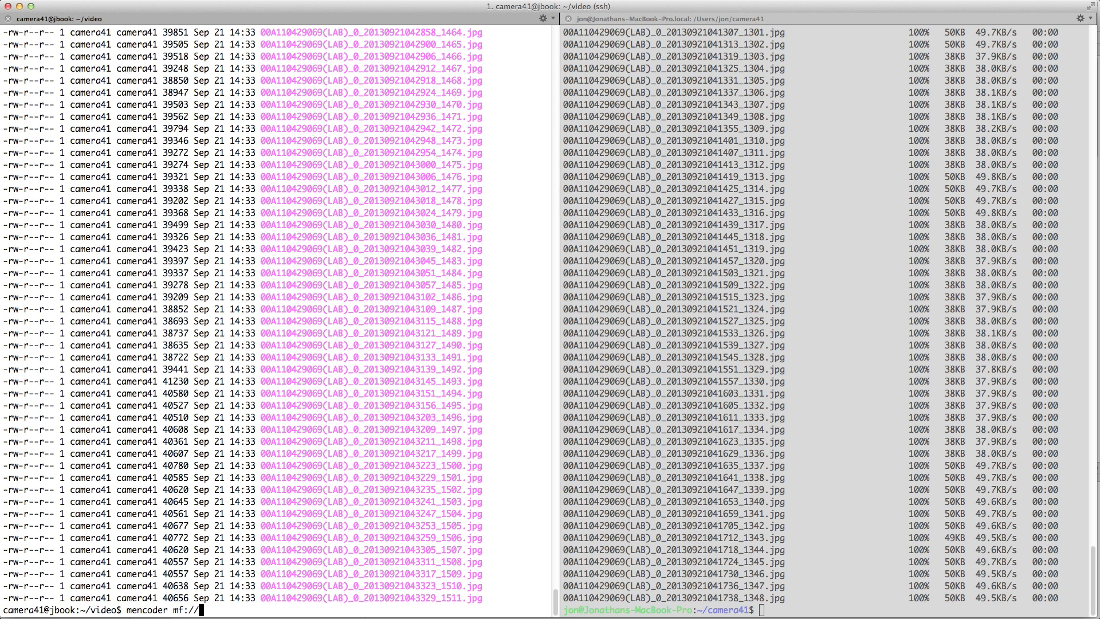
text(*.jpg)
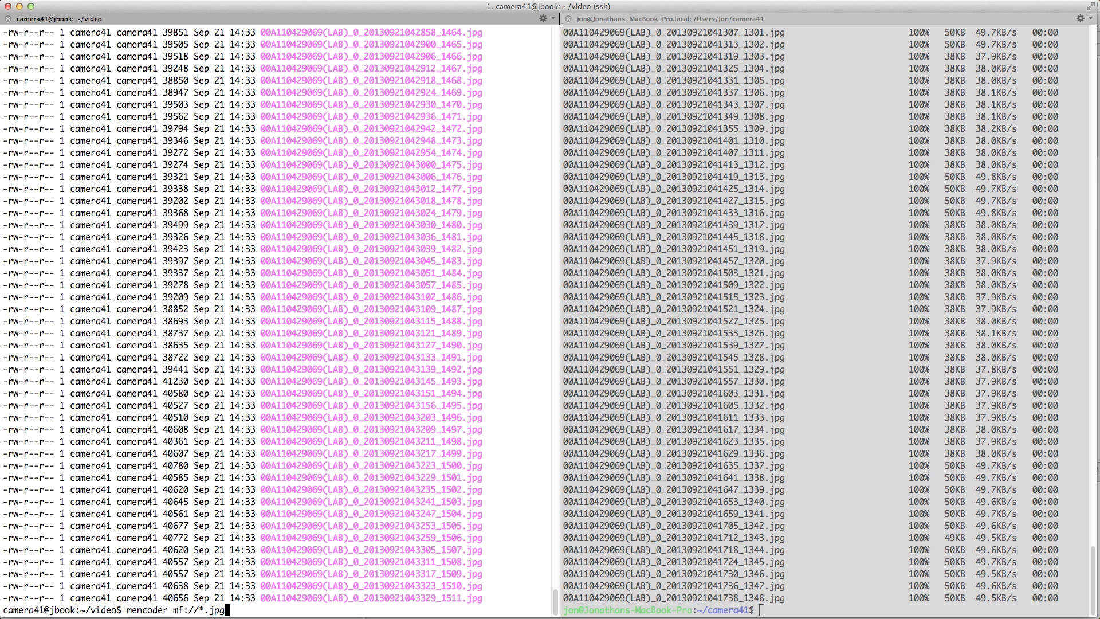
text(-)
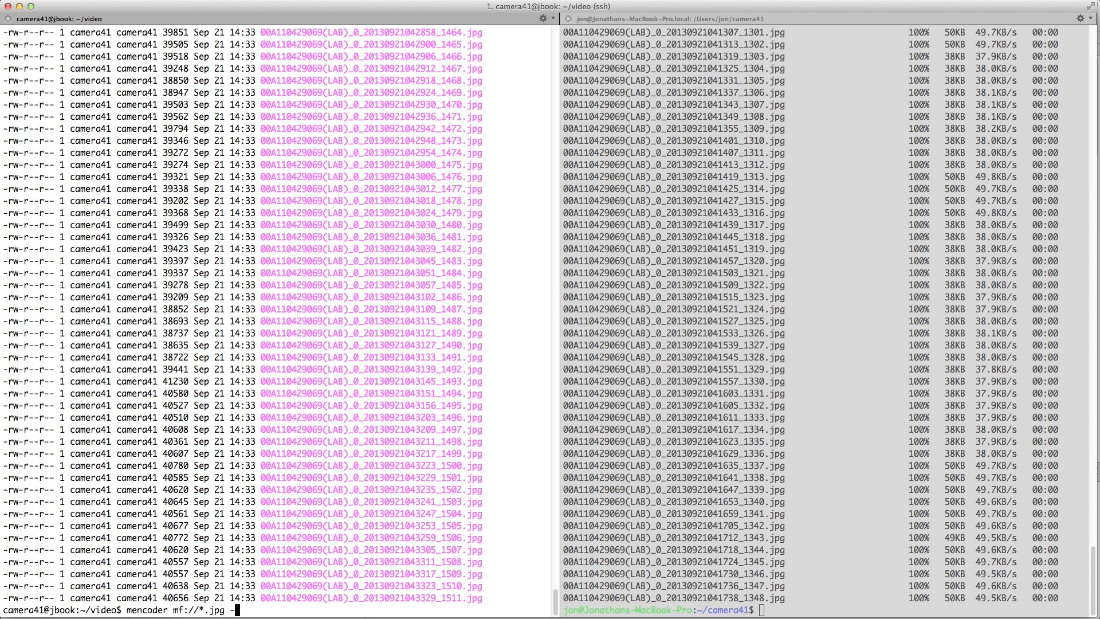
text(mf)
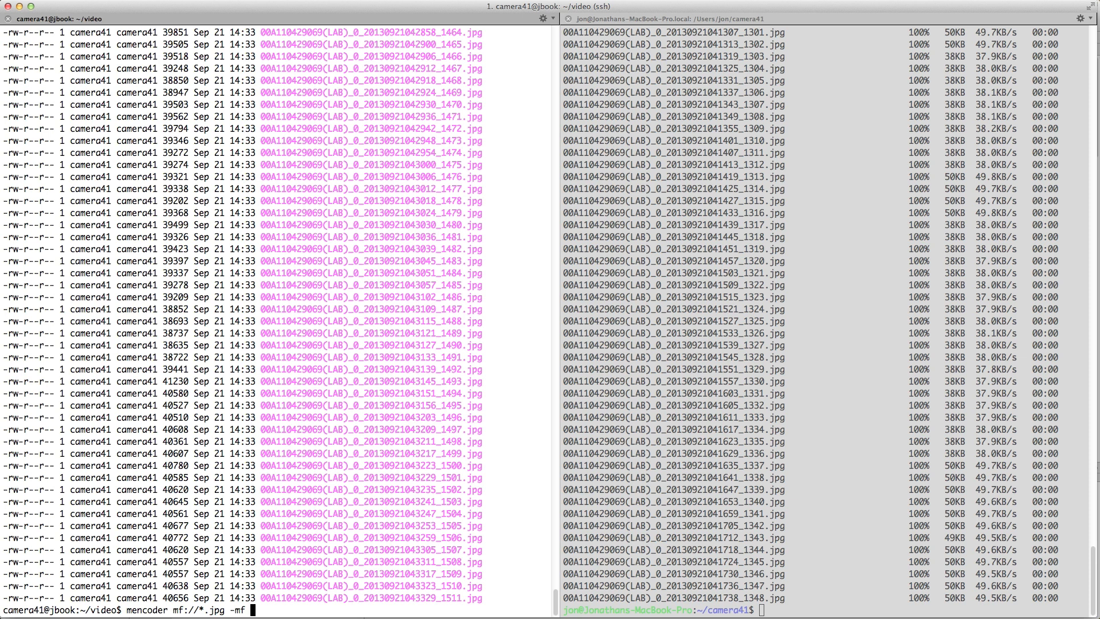
text(w=)
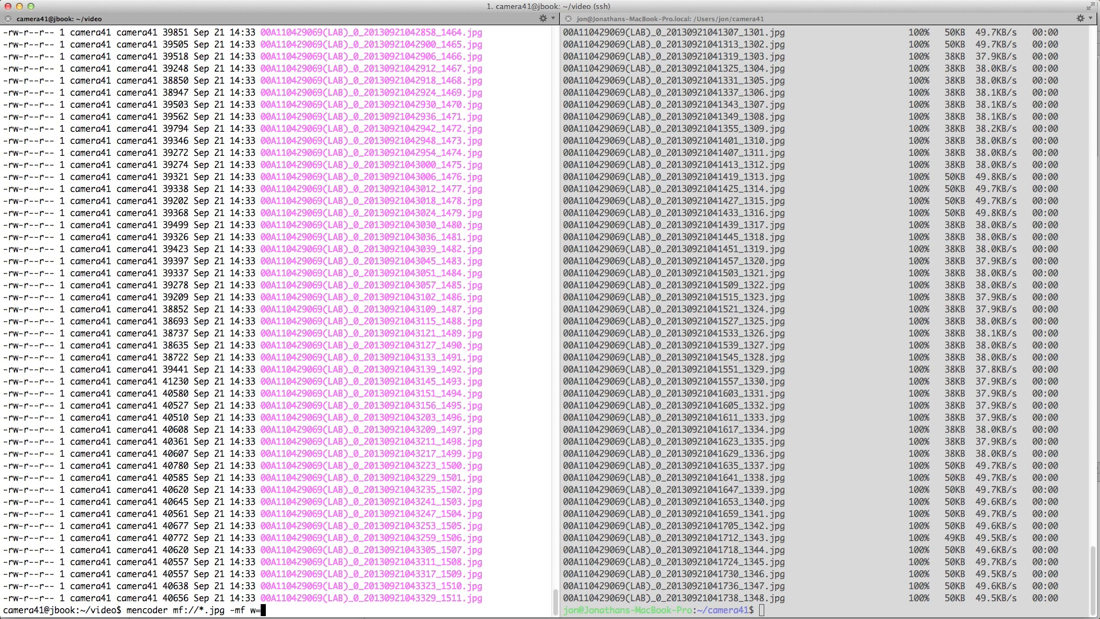
text(640)
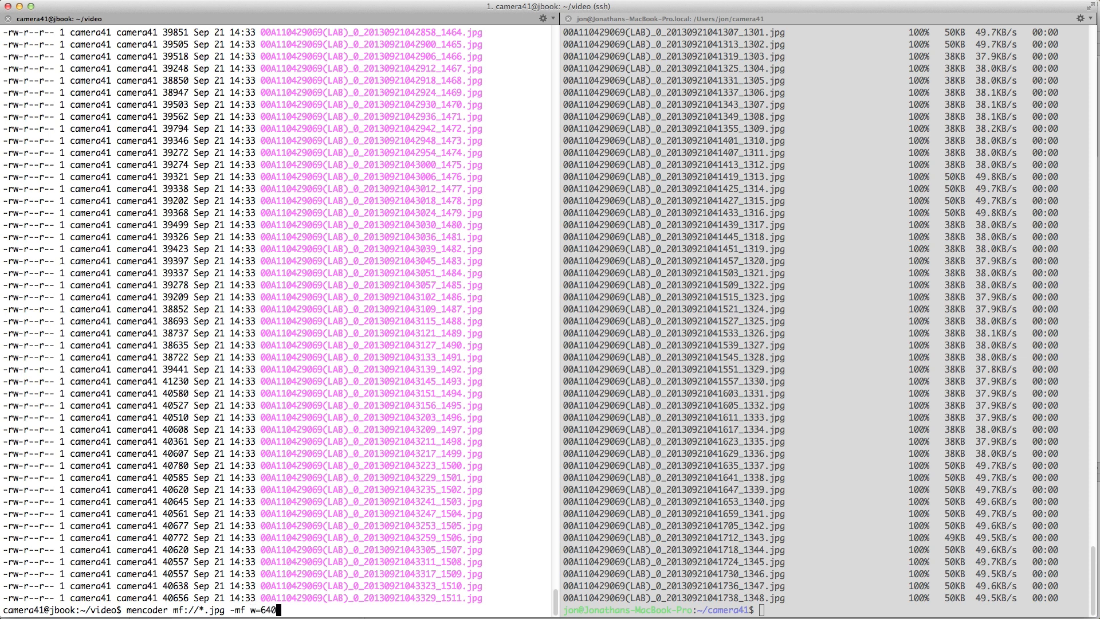
text(h)
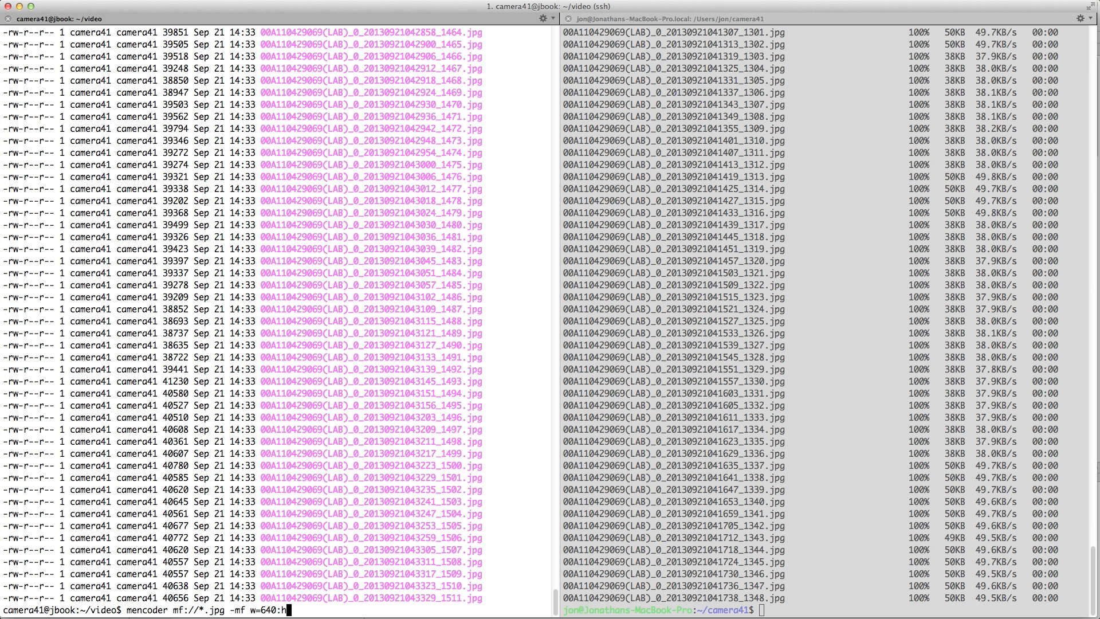
text(48)
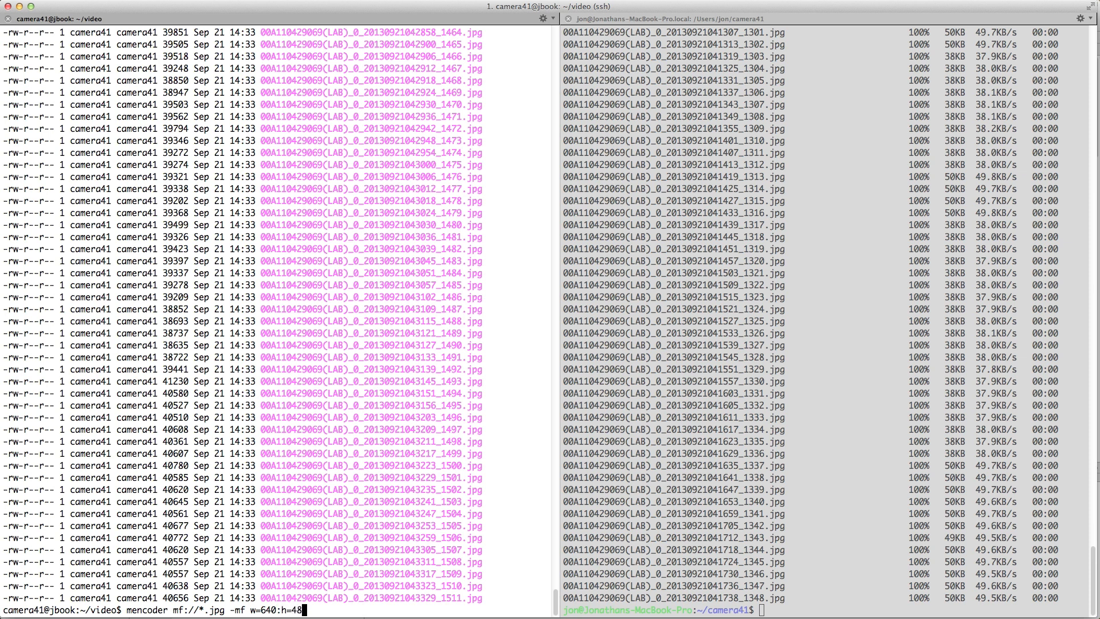
text(0:)
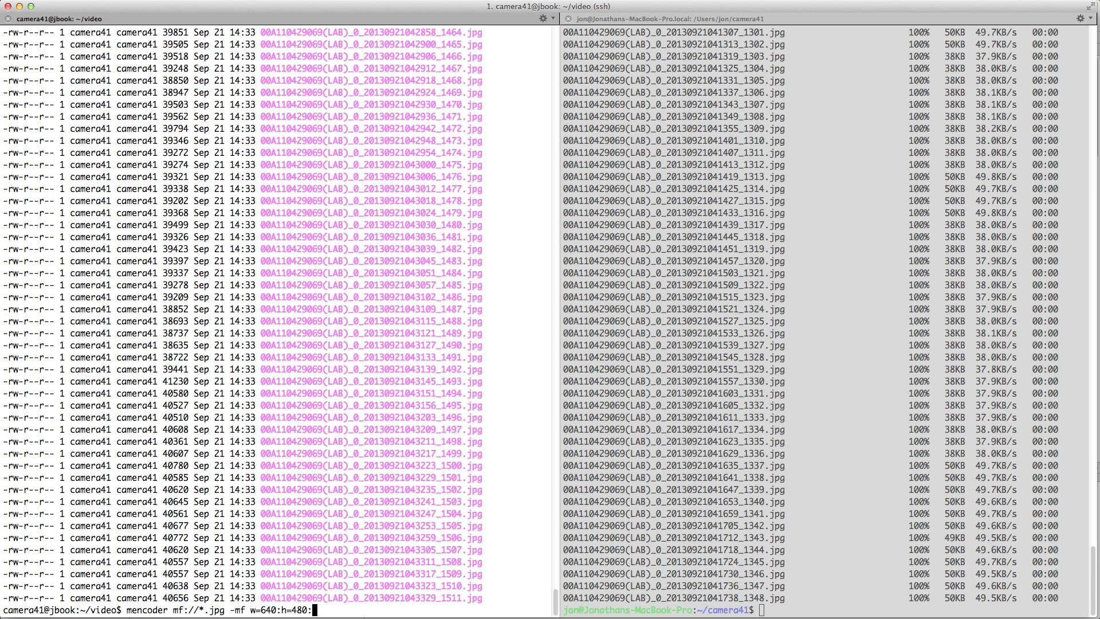
text(f)
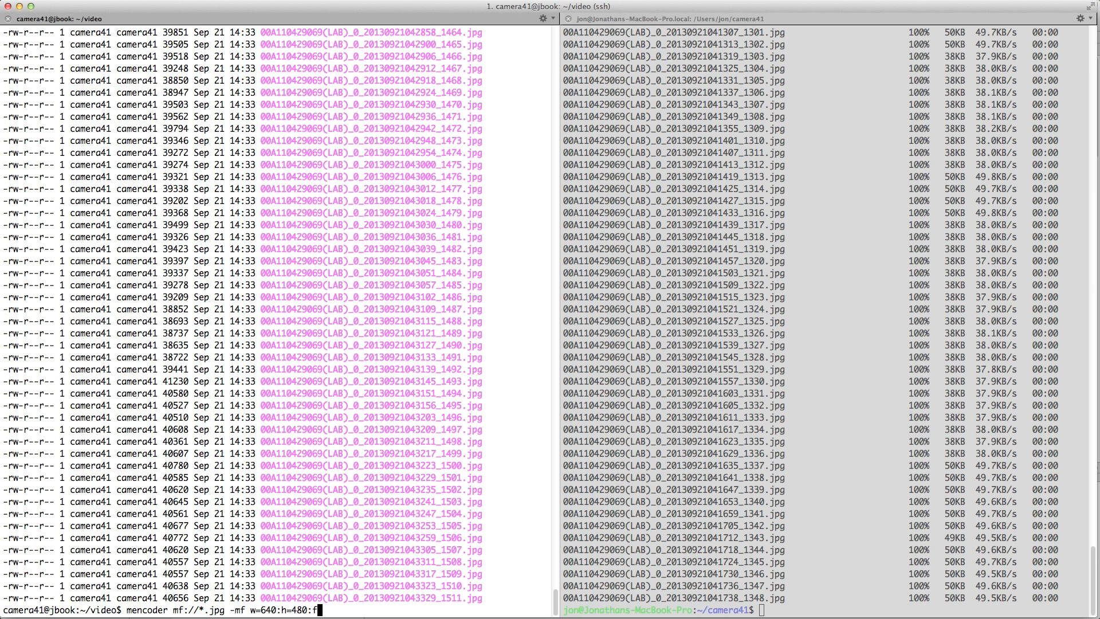
text(ps)
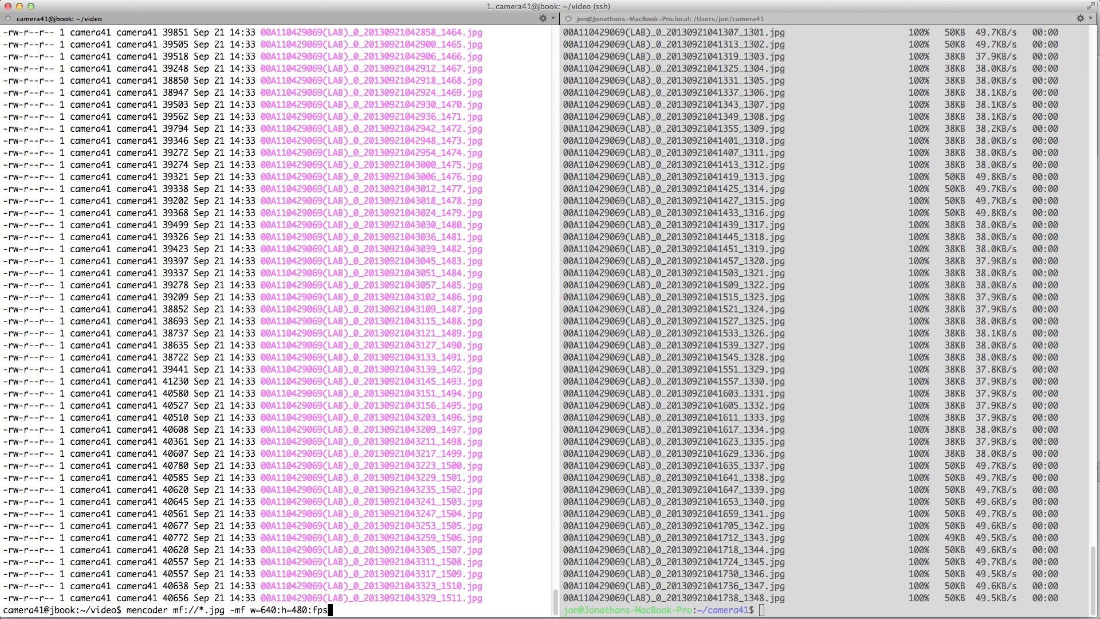
text(25)
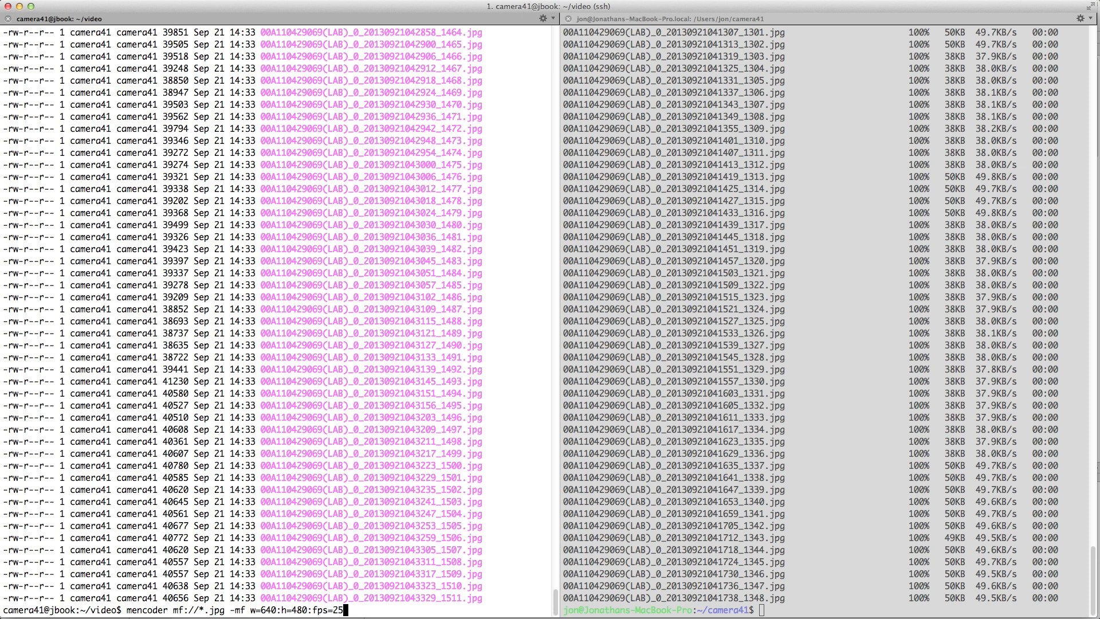
text(type)
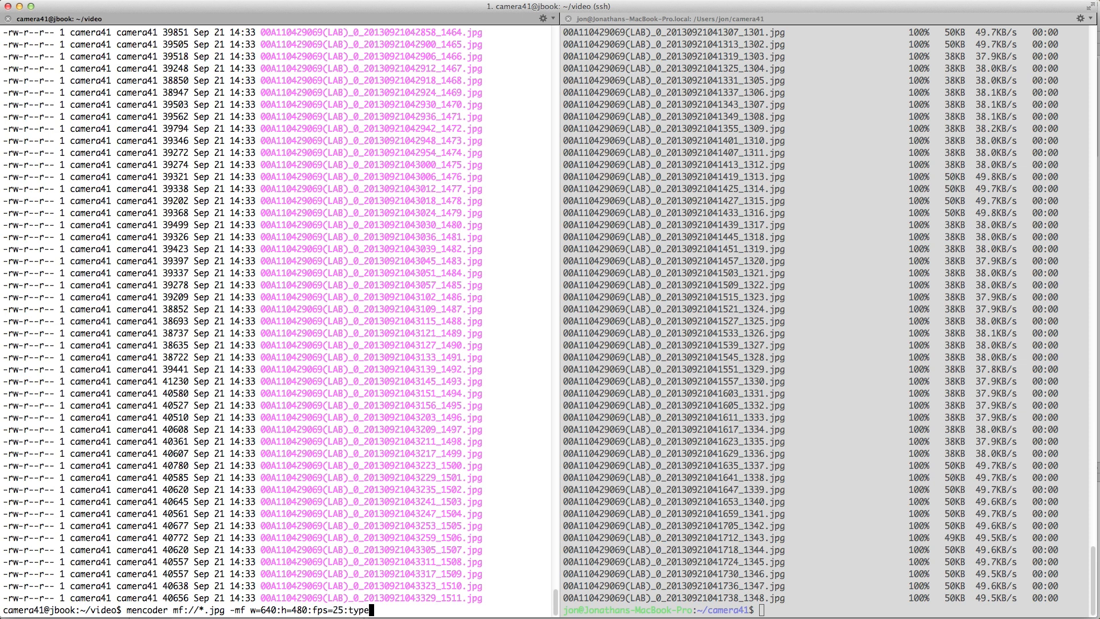
text(jpg)
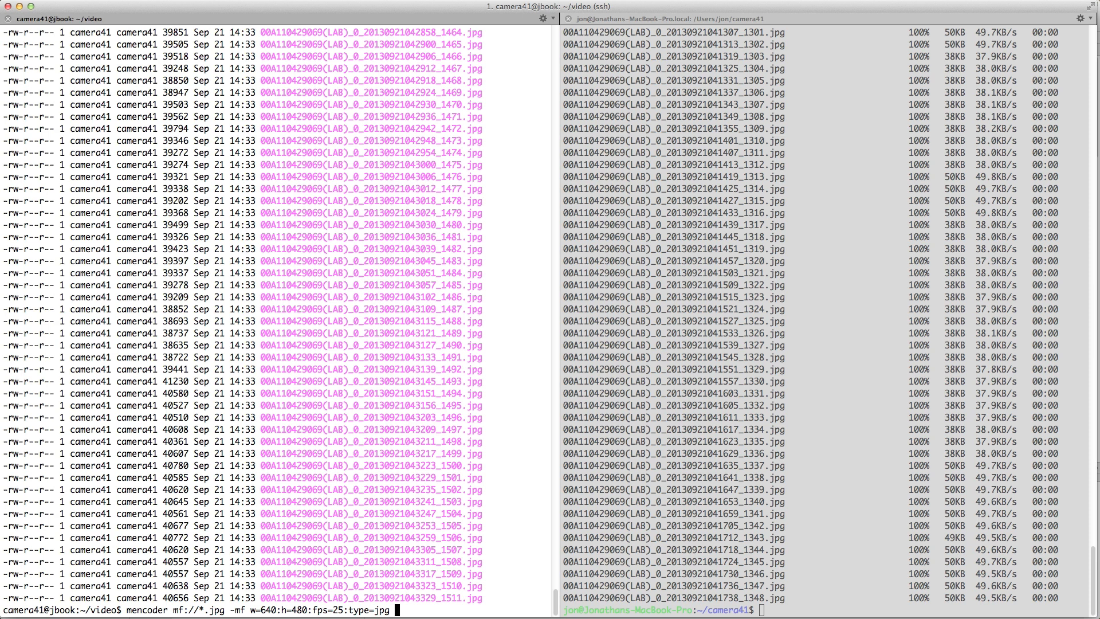
Step: Add -ovc lavc -lavcopts vcodec=mpeg4:mbd=2:trell and output to output.avi
text(-ovc)
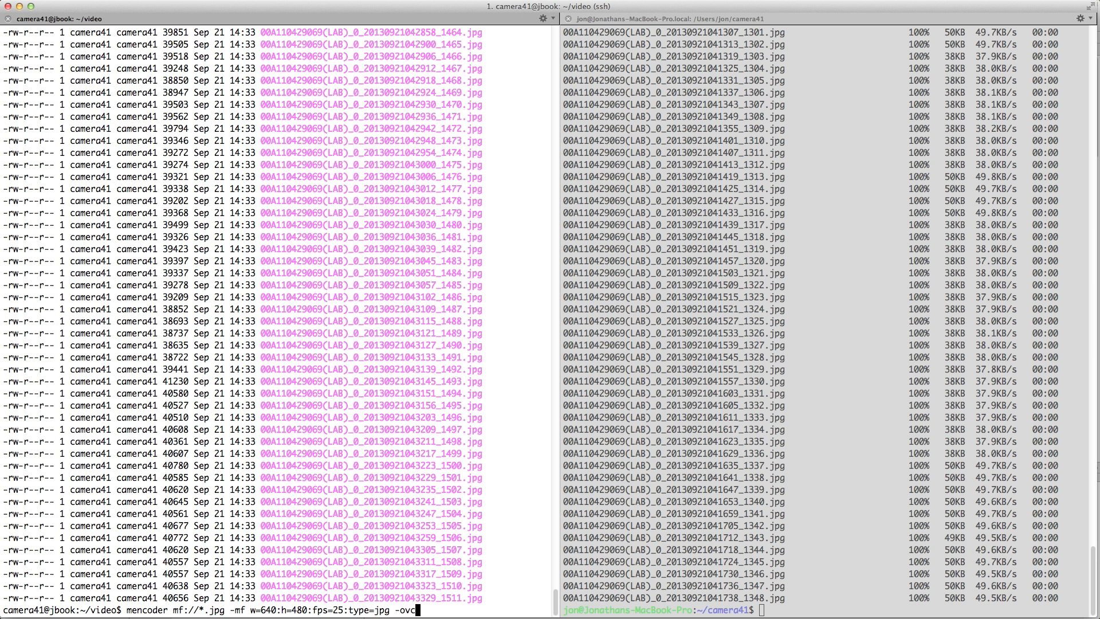
text(lavc)
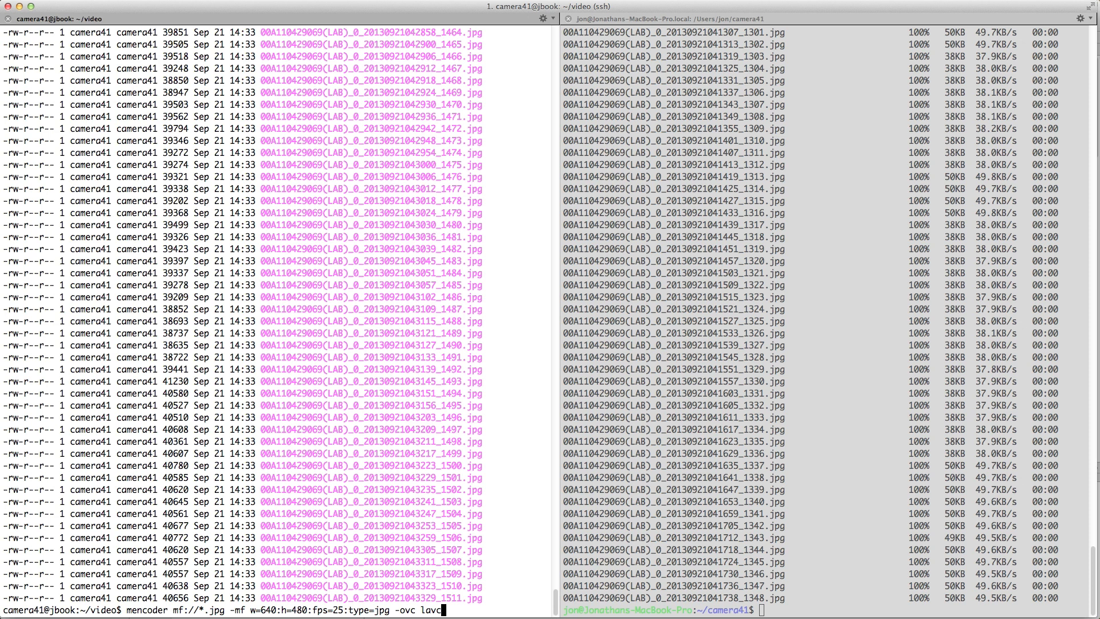
text(-l)
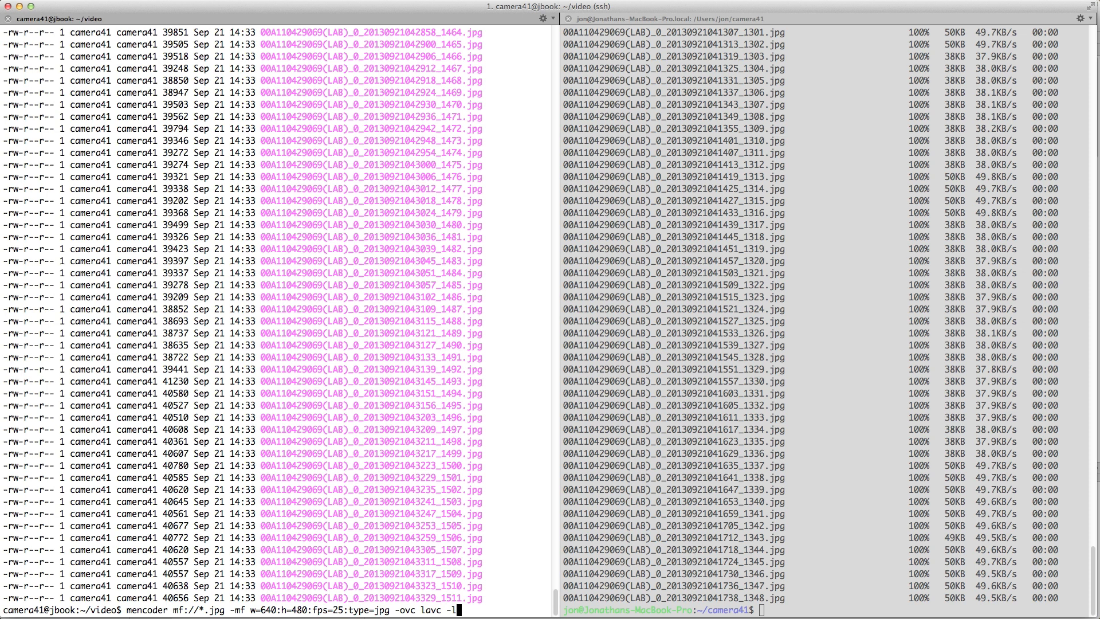
text(avc)
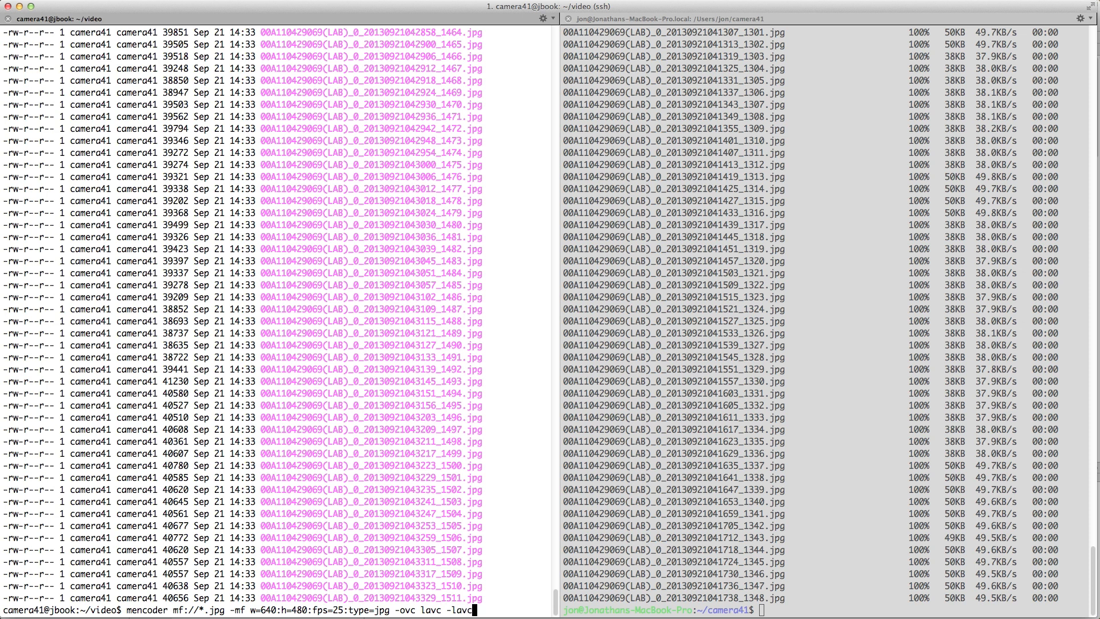
text(opti)
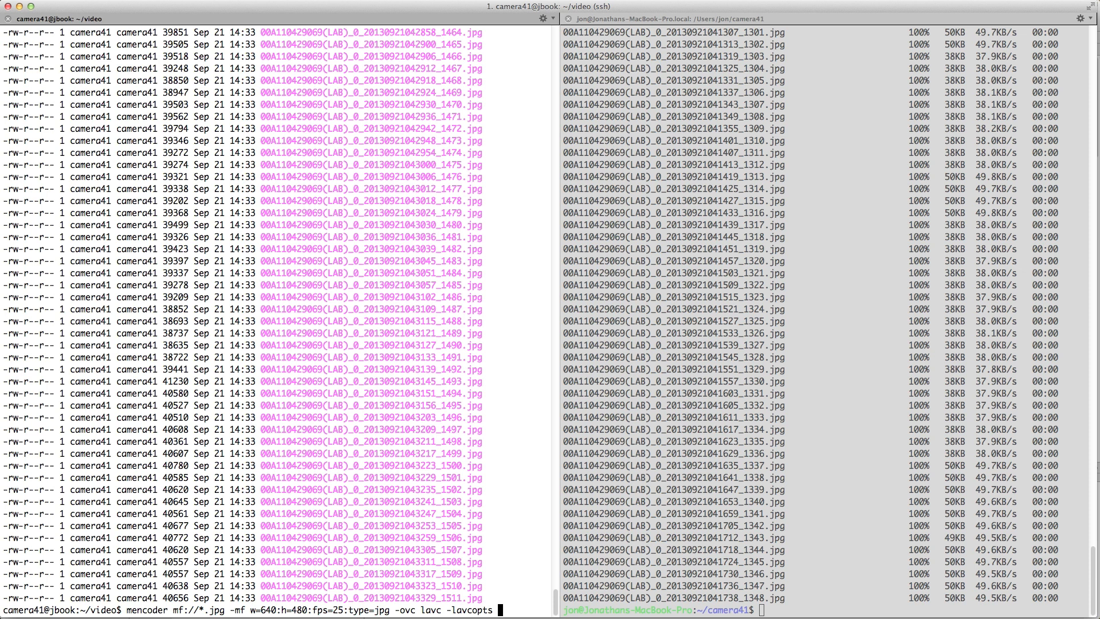
text(vcodec)
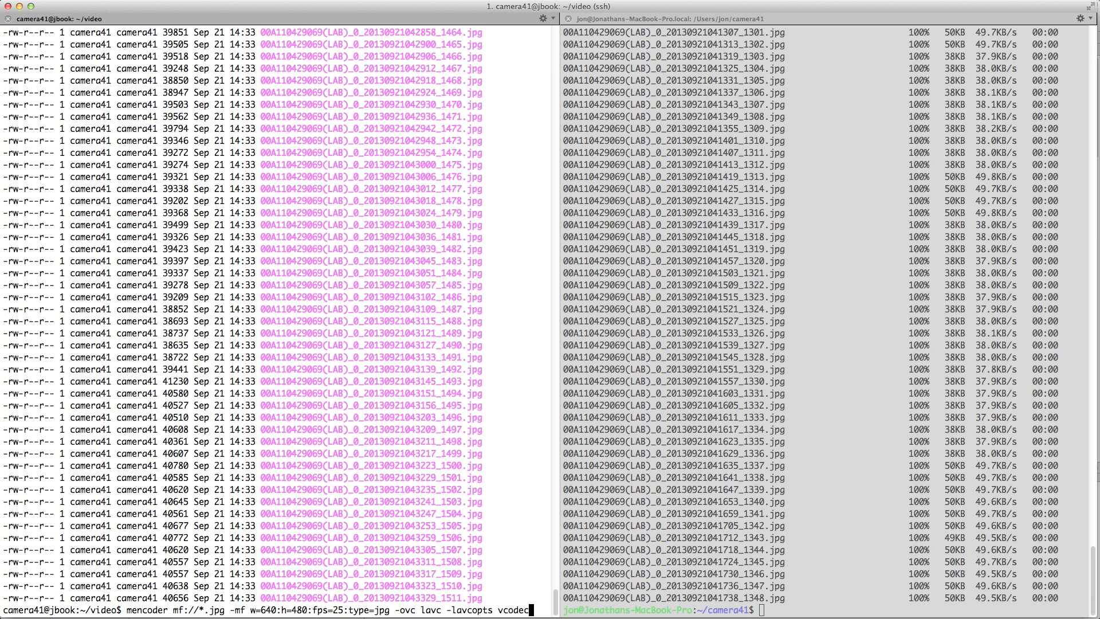
text(=mpeg)
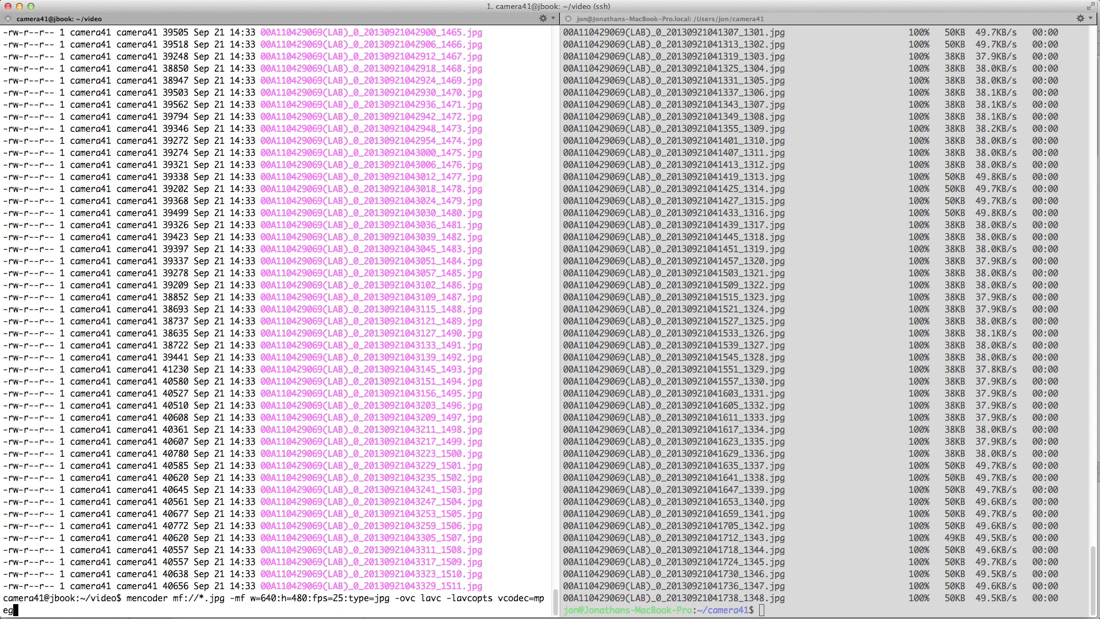
text(4:)
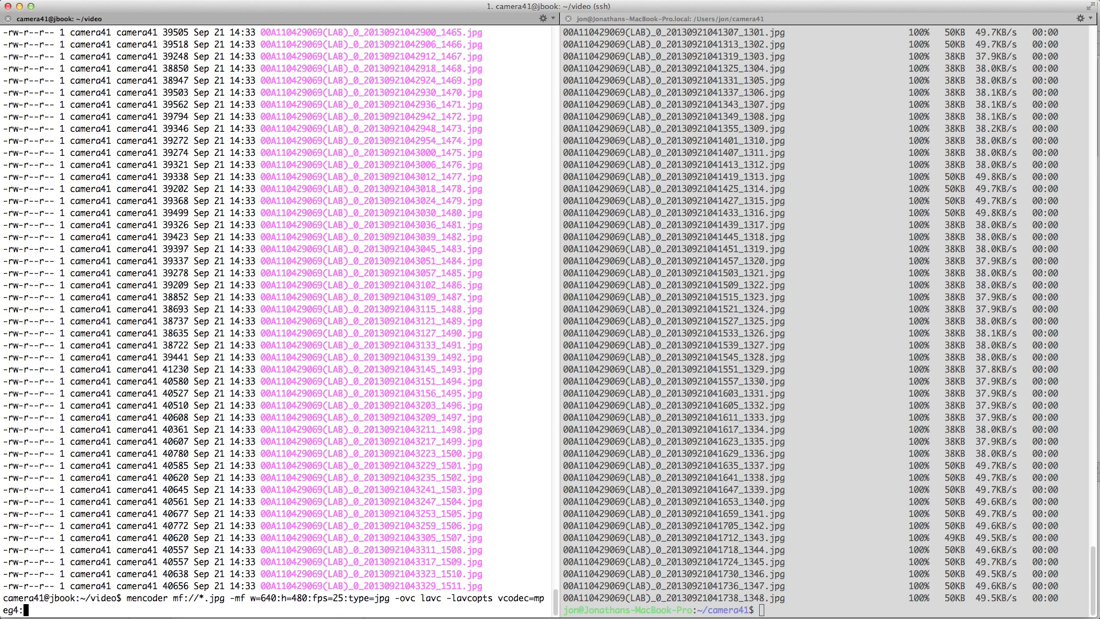
text(mbd)
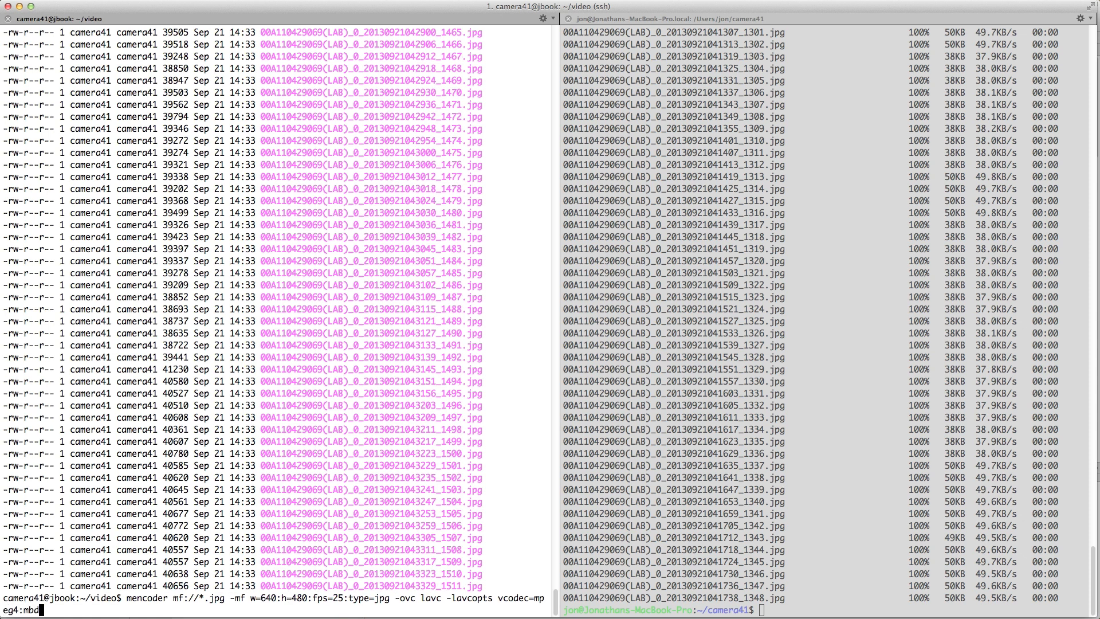
text(2)
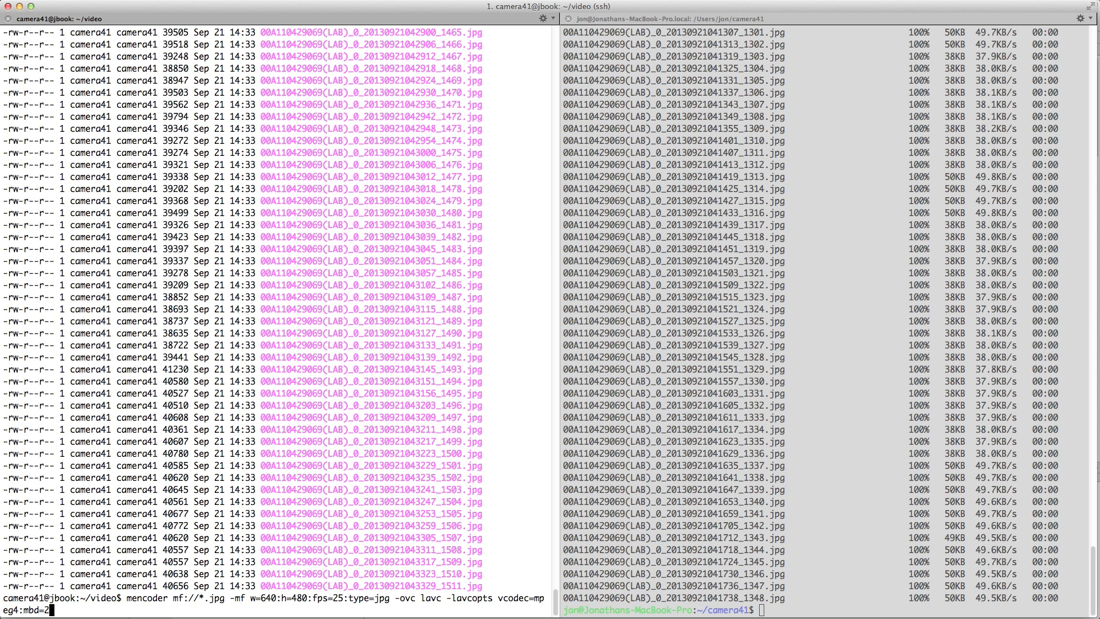
text(:trell -oac copy)
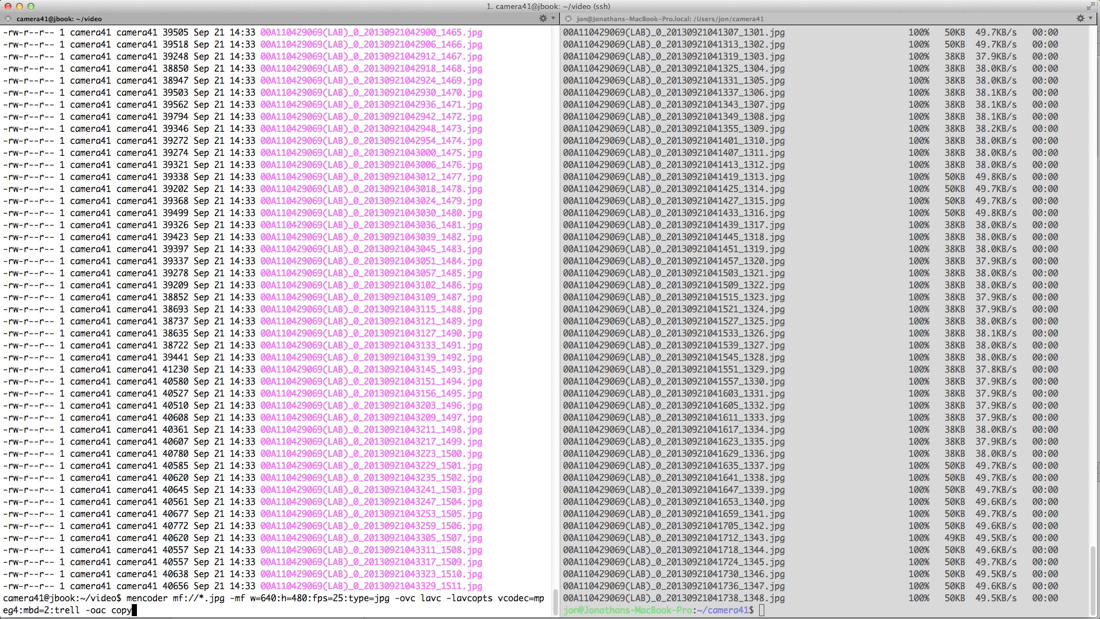
text(o output.)
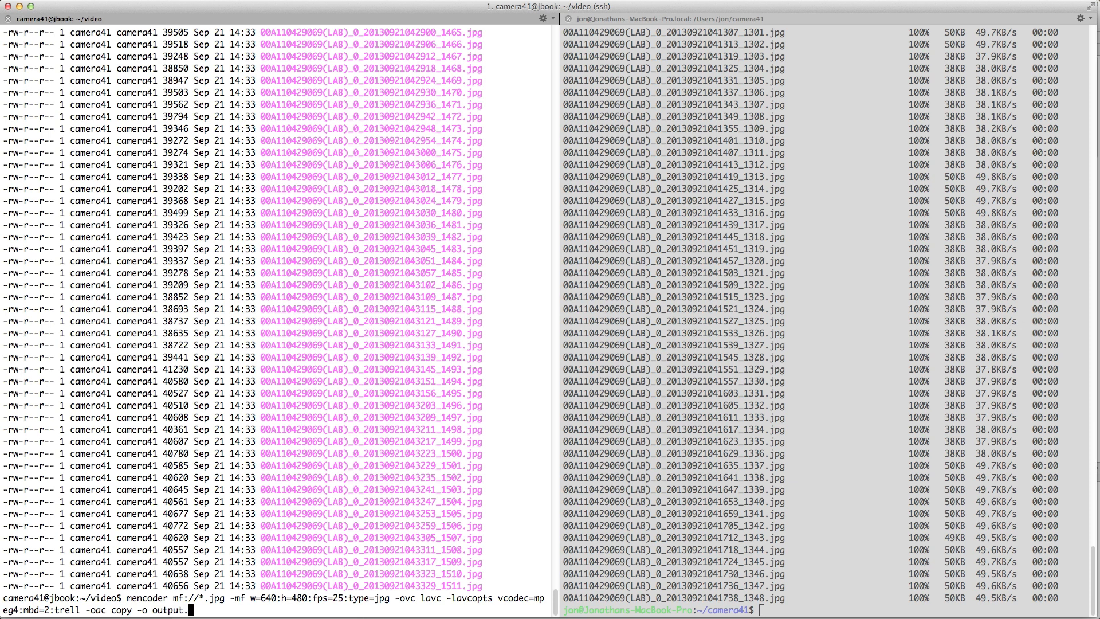
text(avi)
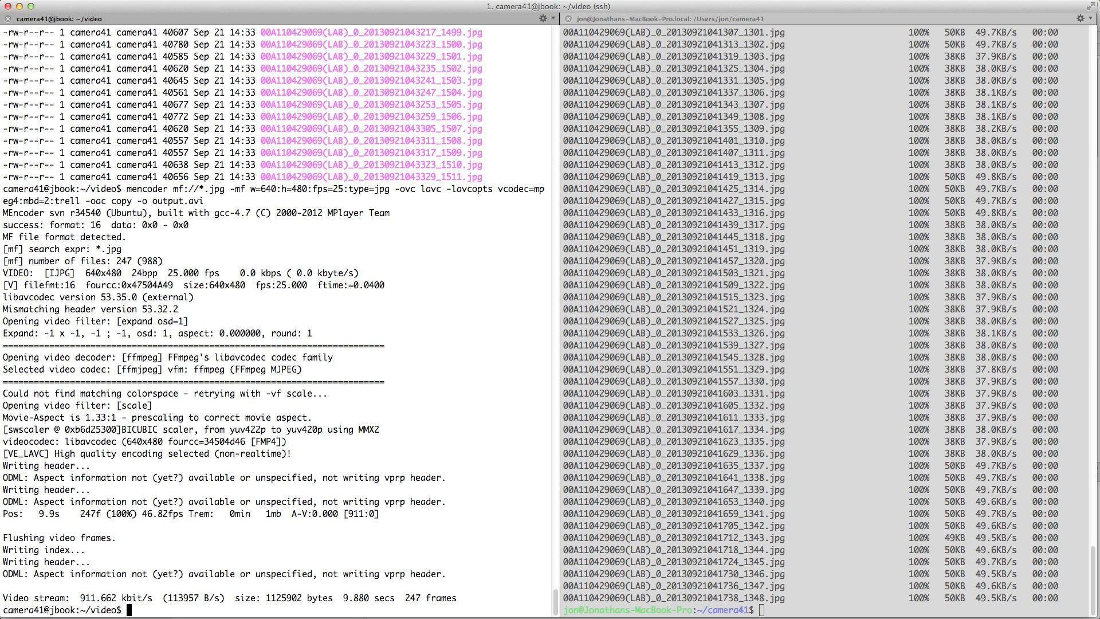
Step: List the video folder with ls -lh to confirm output.avi at 1.1M
text(ls)
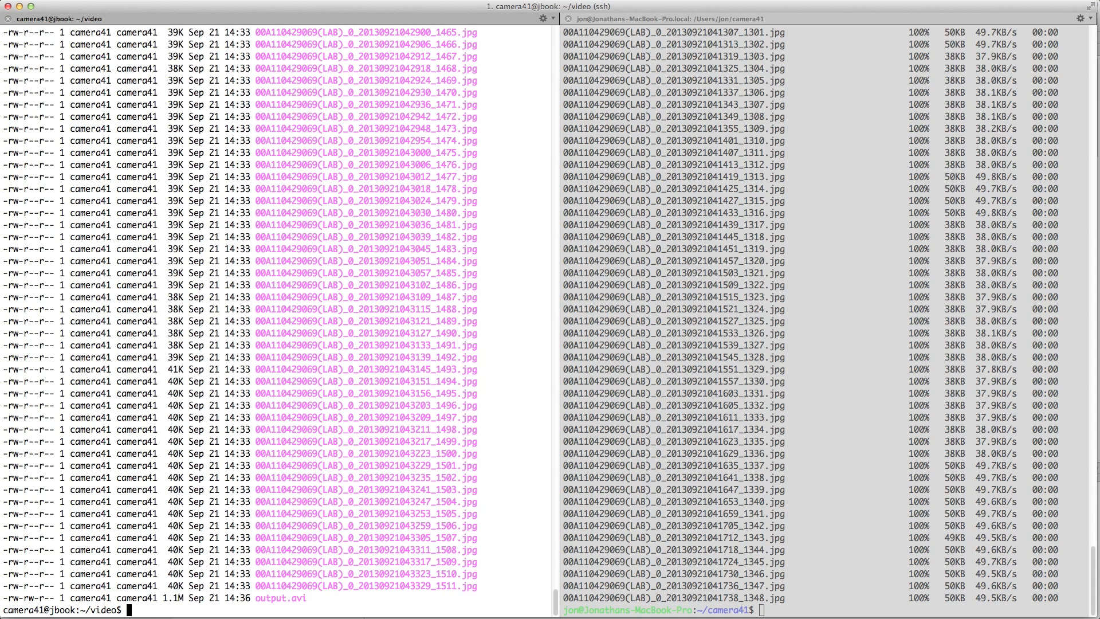
mouse_move(390, 415)
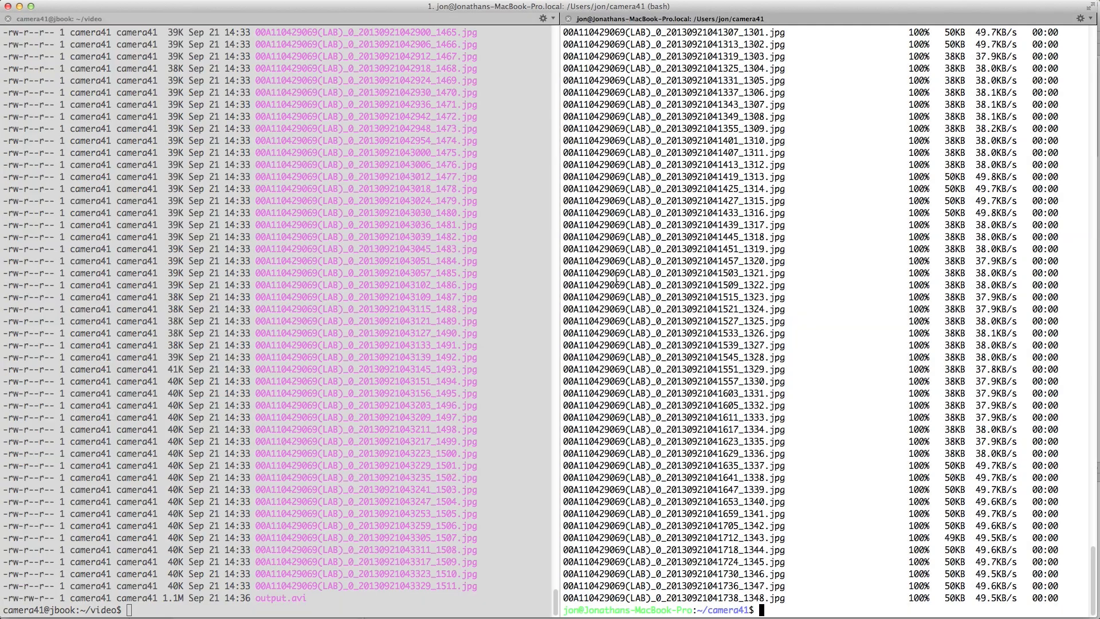
text(scp camera41@192.168.1.158:video/*.jpg .)
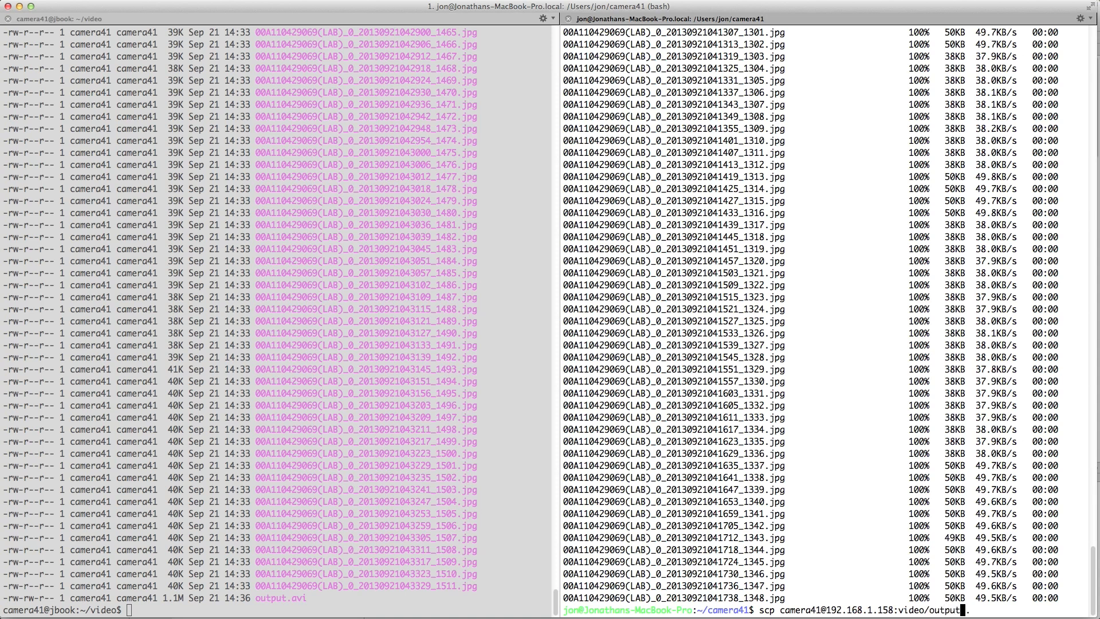
text(avi)
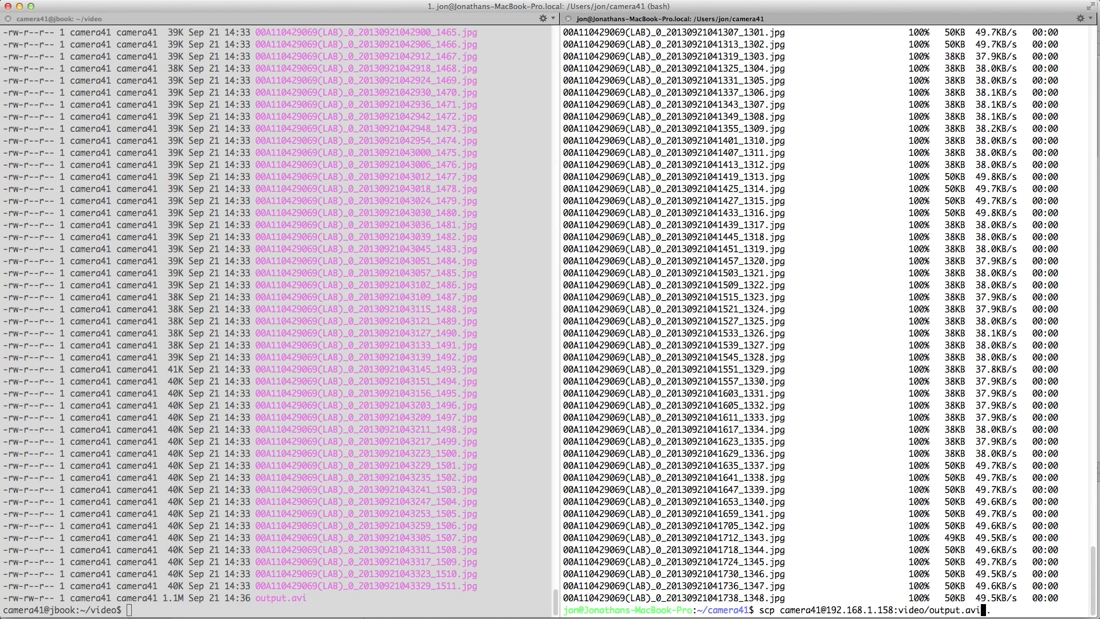
key(Return)
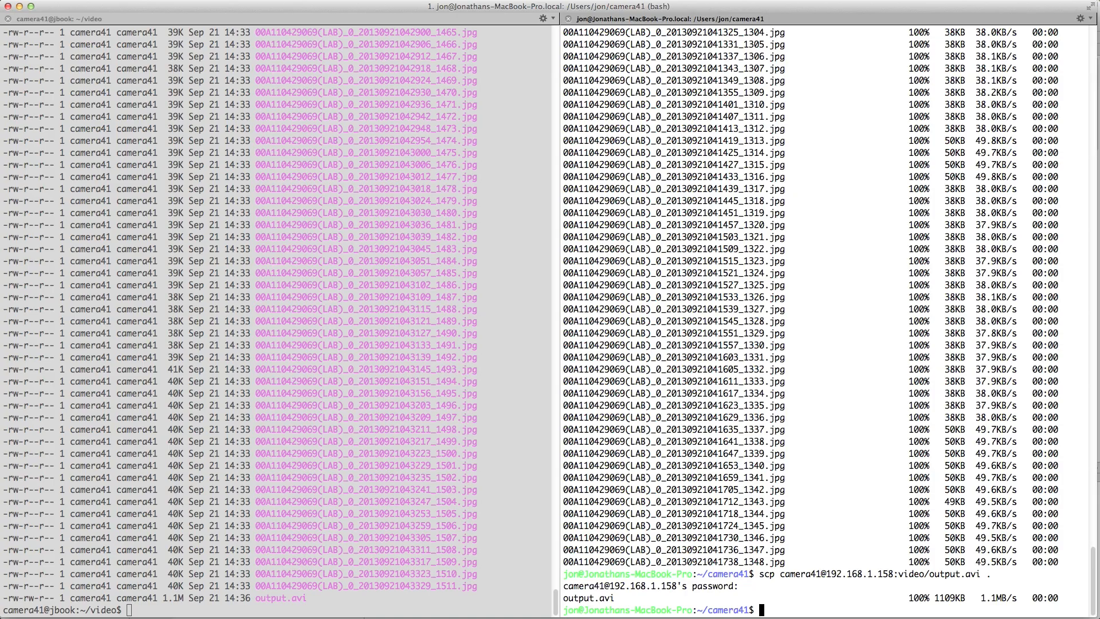
mouse_move(614, 281)
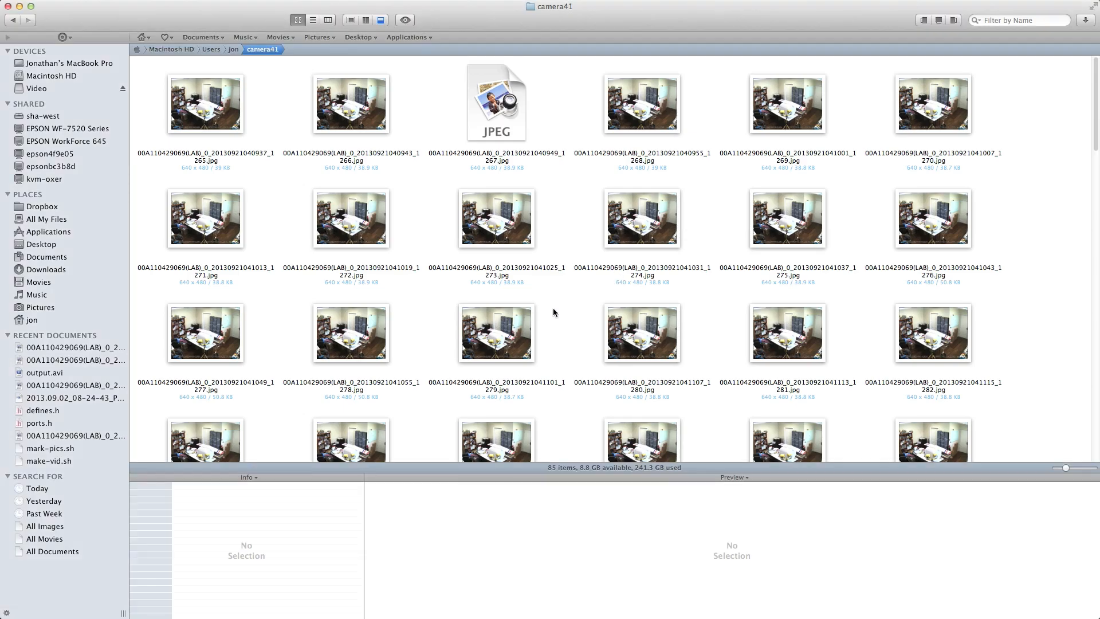
Step: Locate output.avi in the camera41 folder and open it with VLC via Open With
scroll(down, 3)
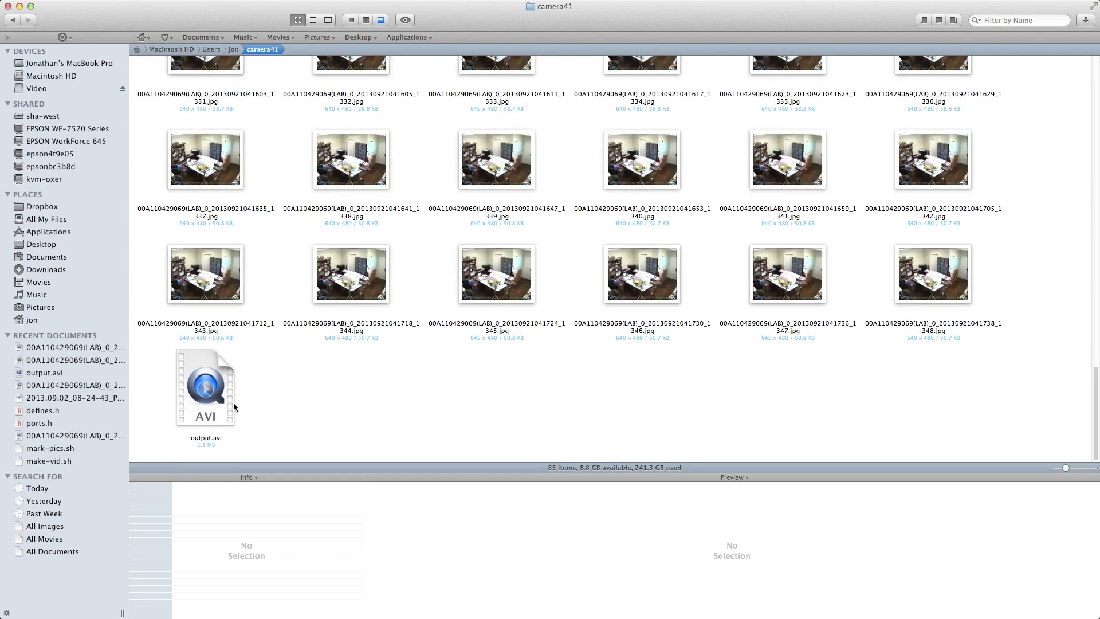
click(205, 386)
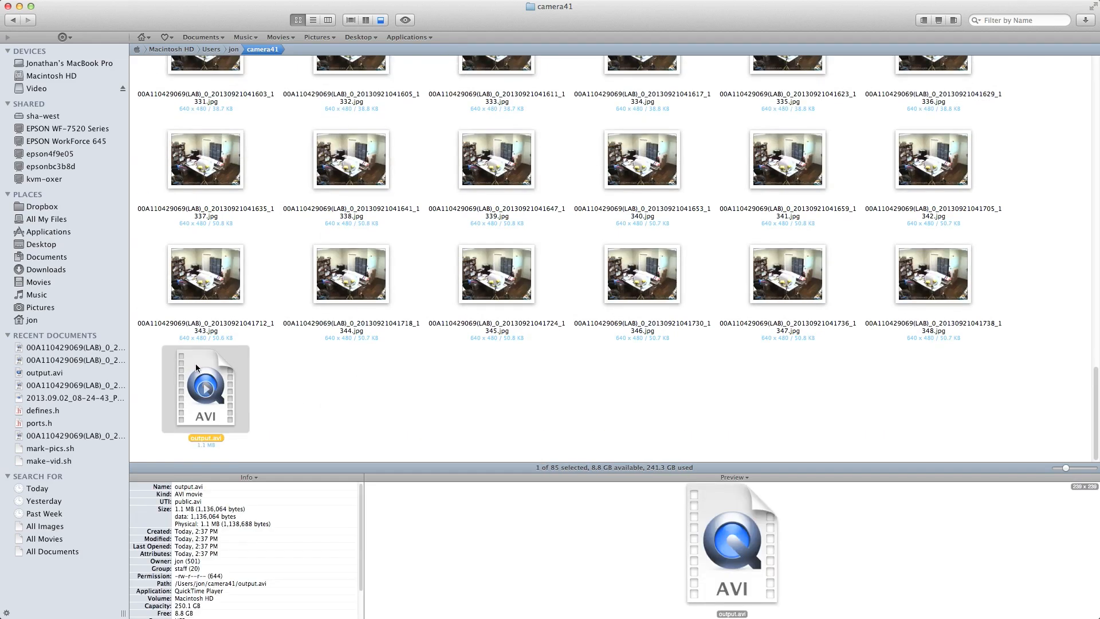
right_click(205, 390)
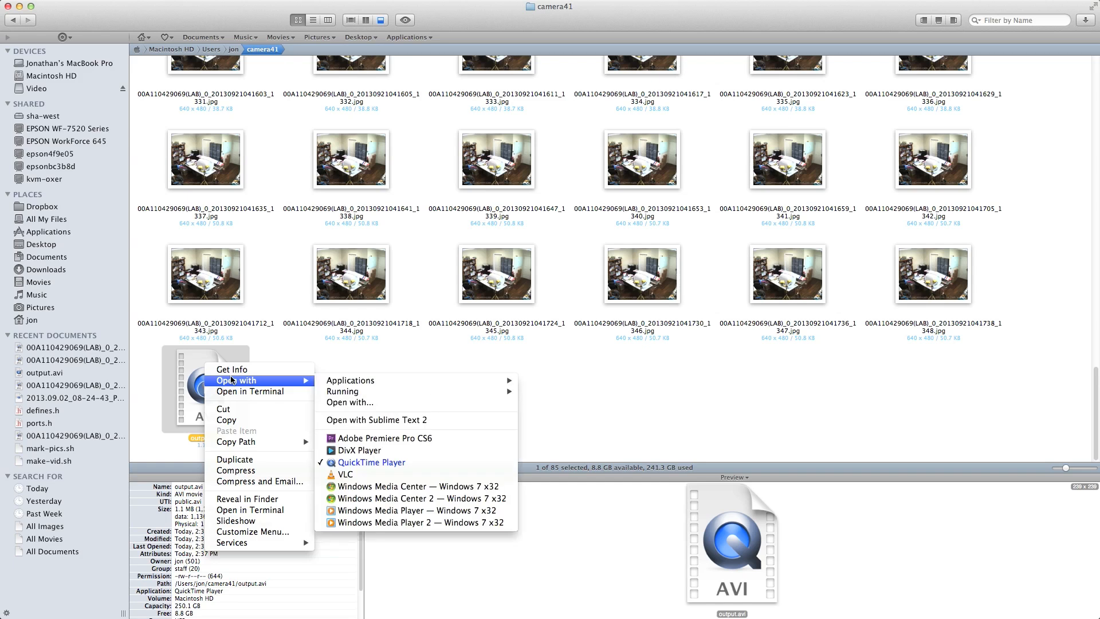
mouse_move(345, 474)
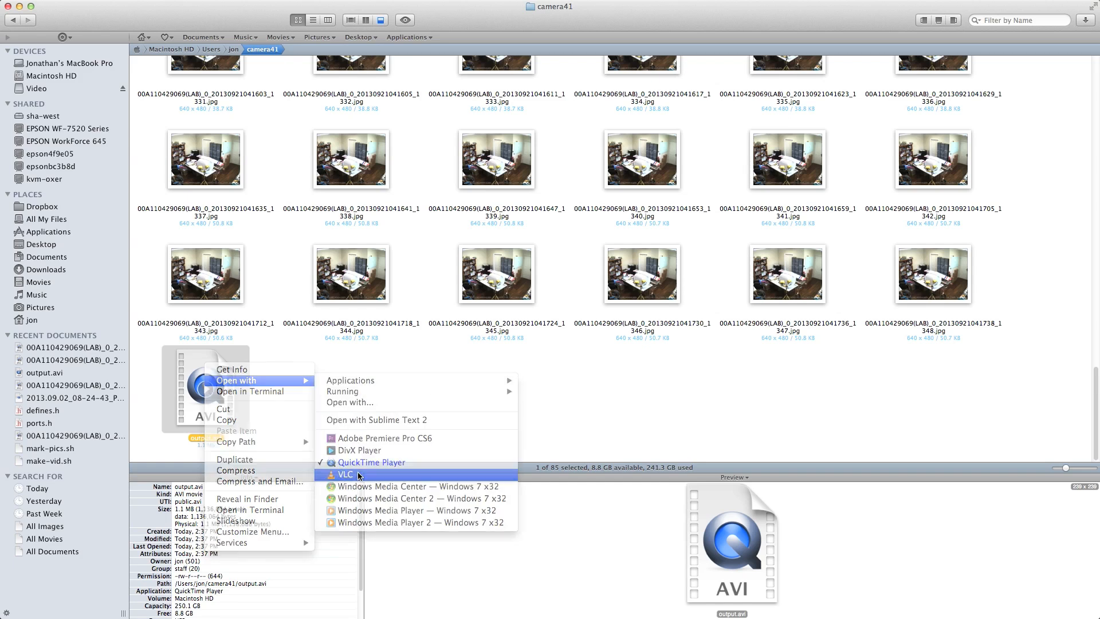
click(345, 474)
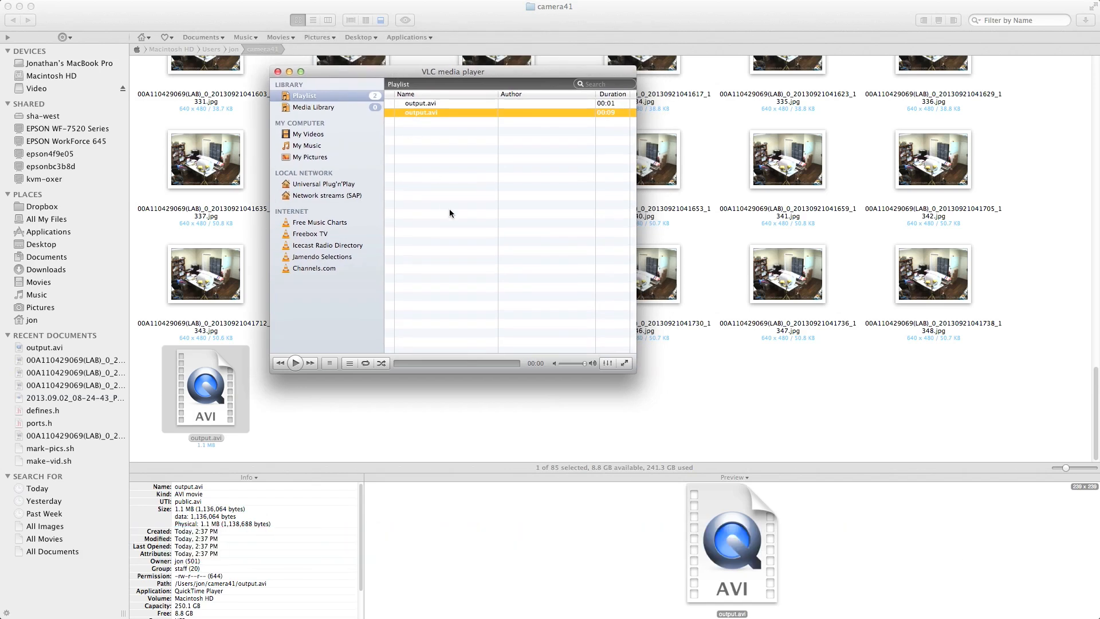
mouse_move(430, 160)
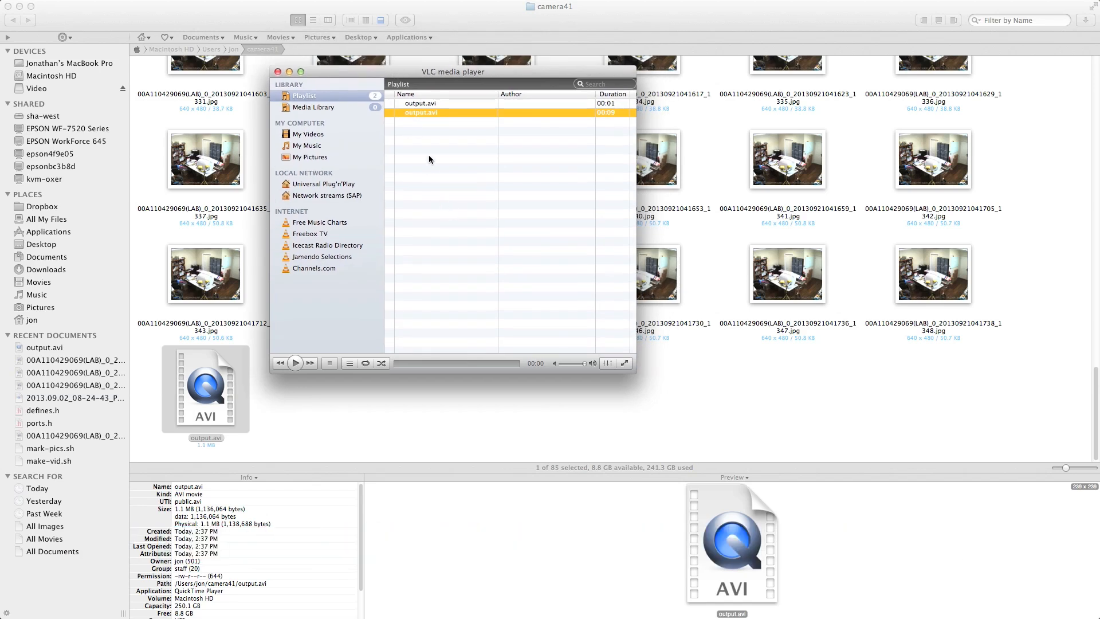